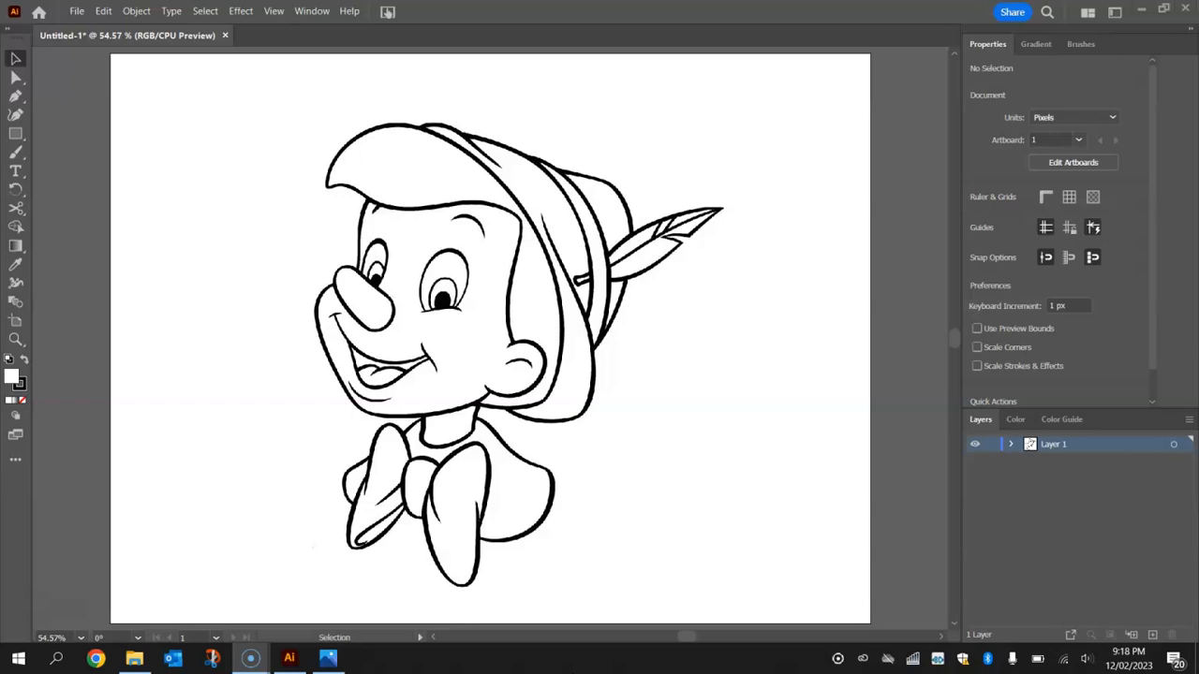
mouse_move(831, 523)
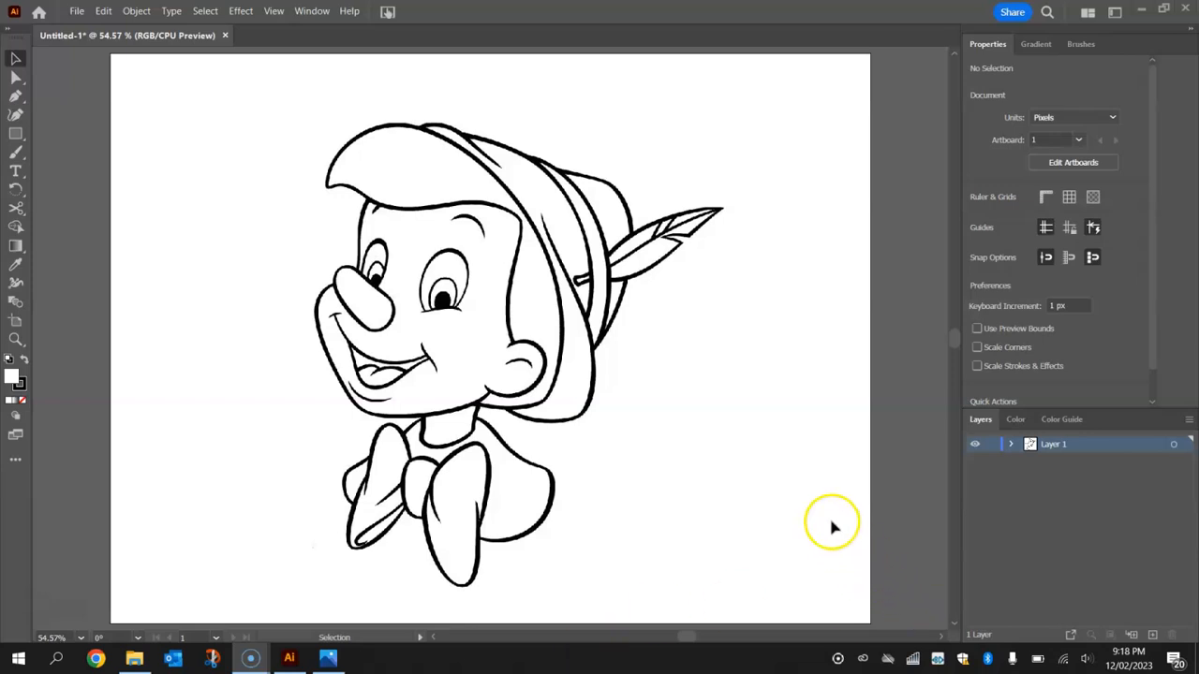
mouse_move(303, 11)
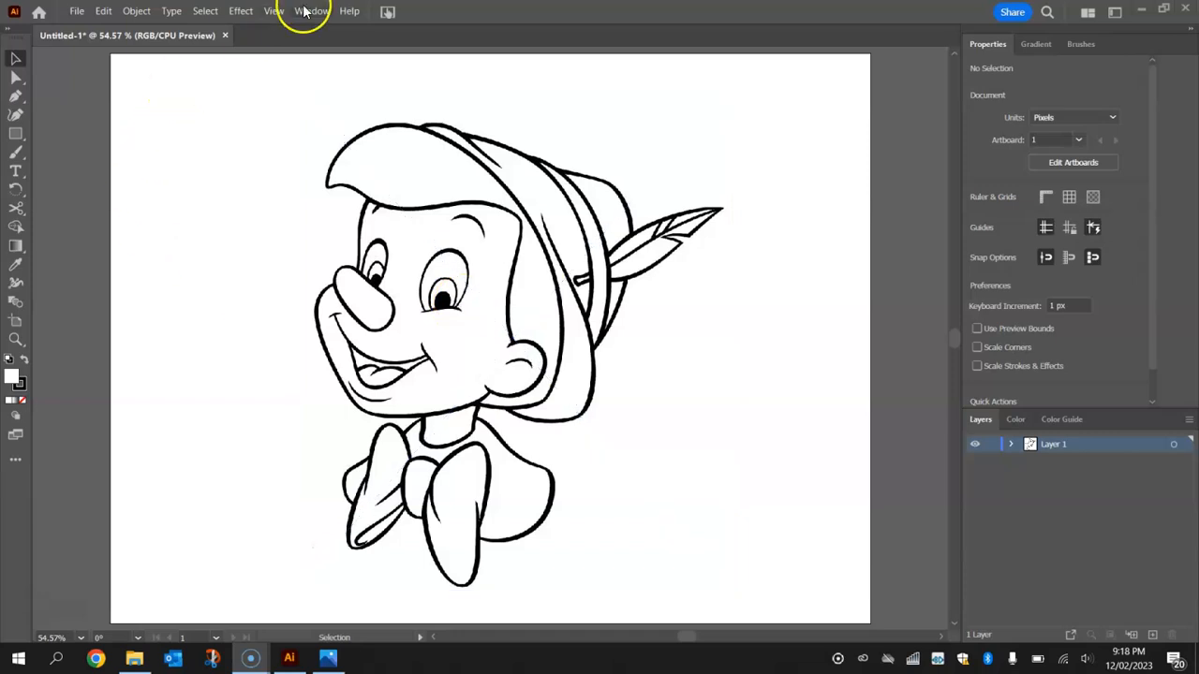
- Show the Image Trace panel from the Window menu and set it beside the Pinocchio art
left_click(311, 11)
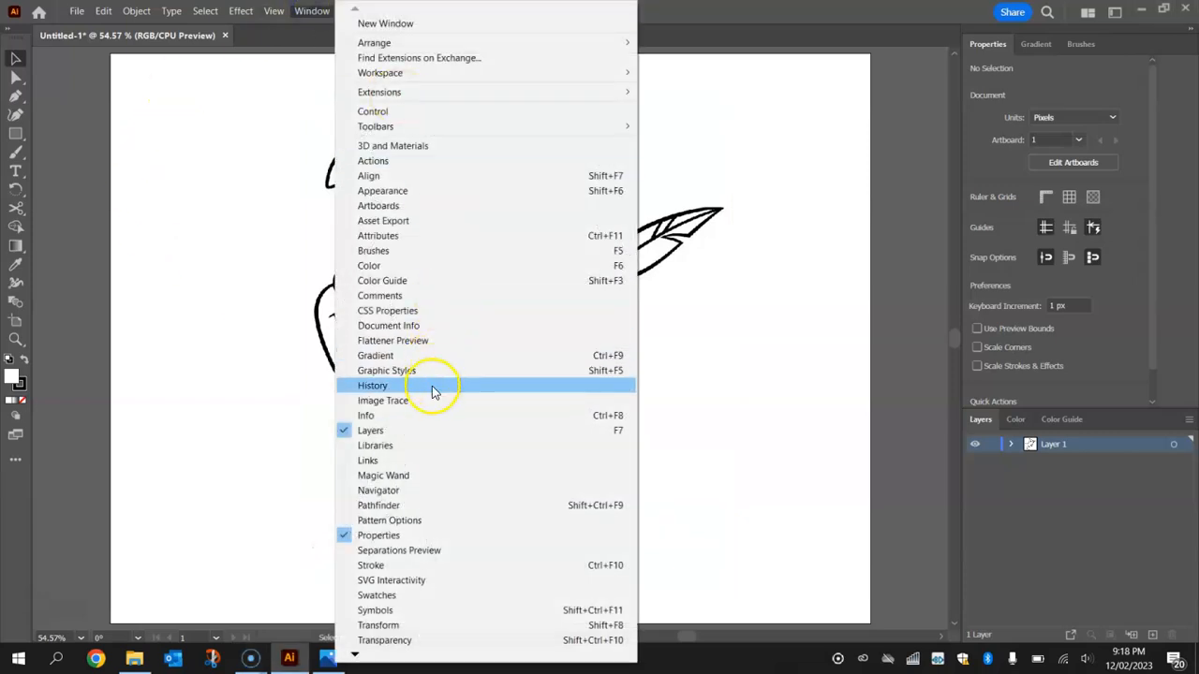
left_click(384, 401)
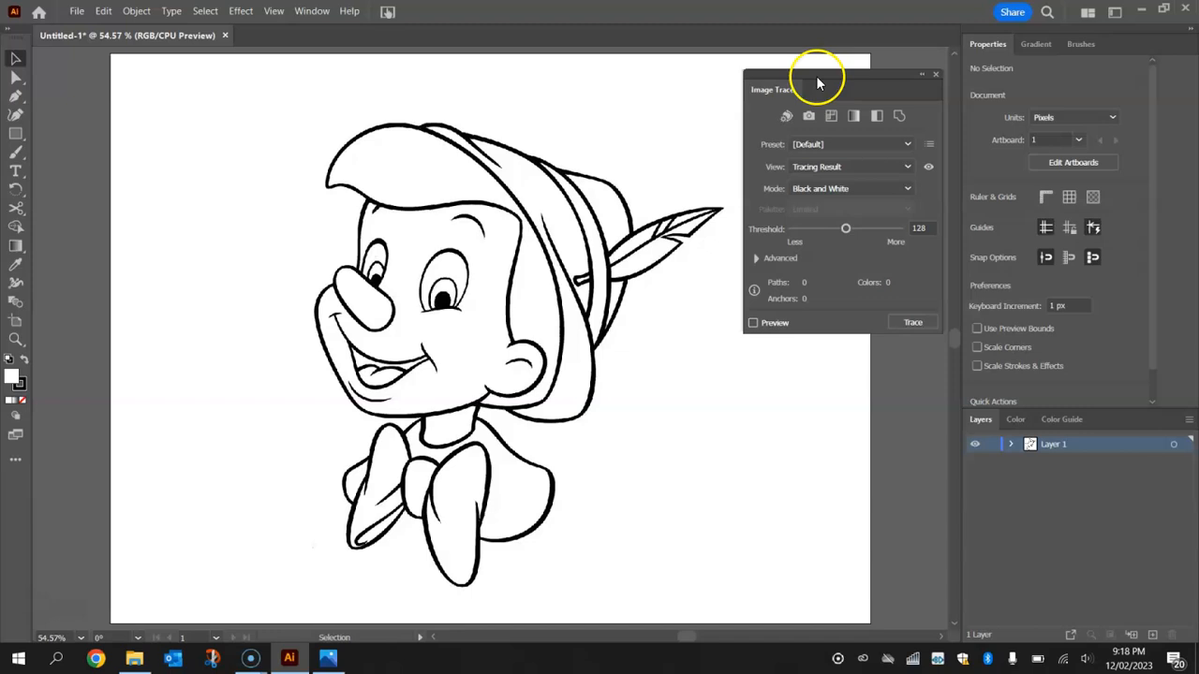
left_click_drag(815, 82, 813, 105)
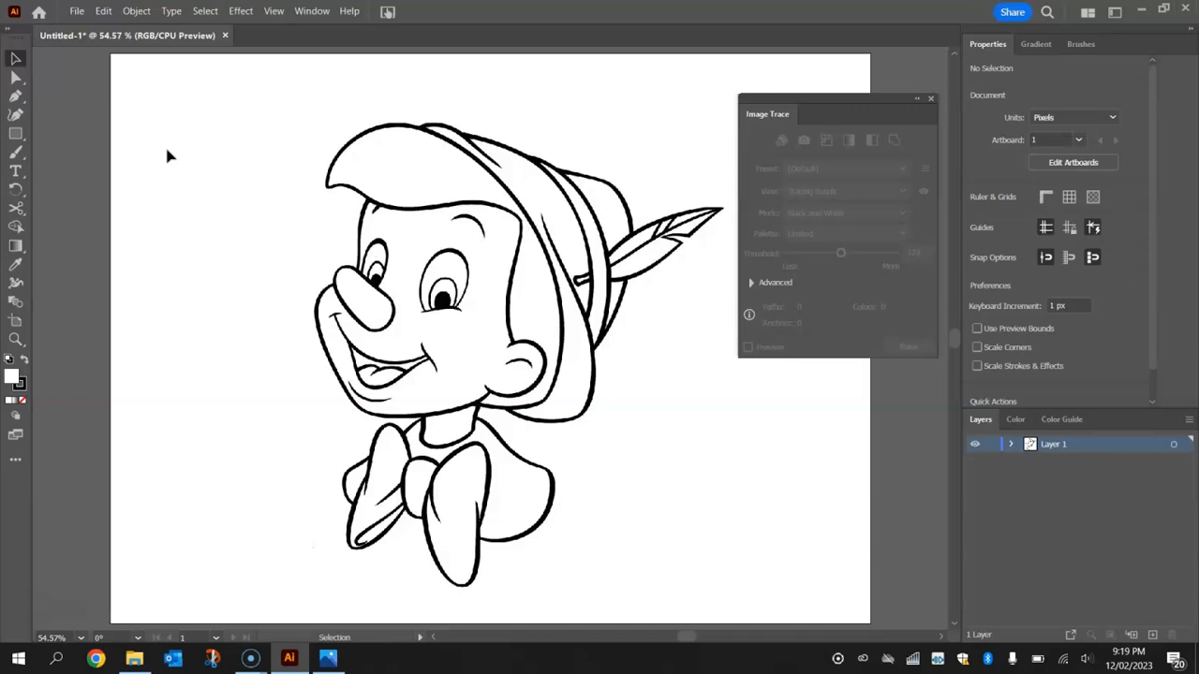
mouse_move(765, 36)
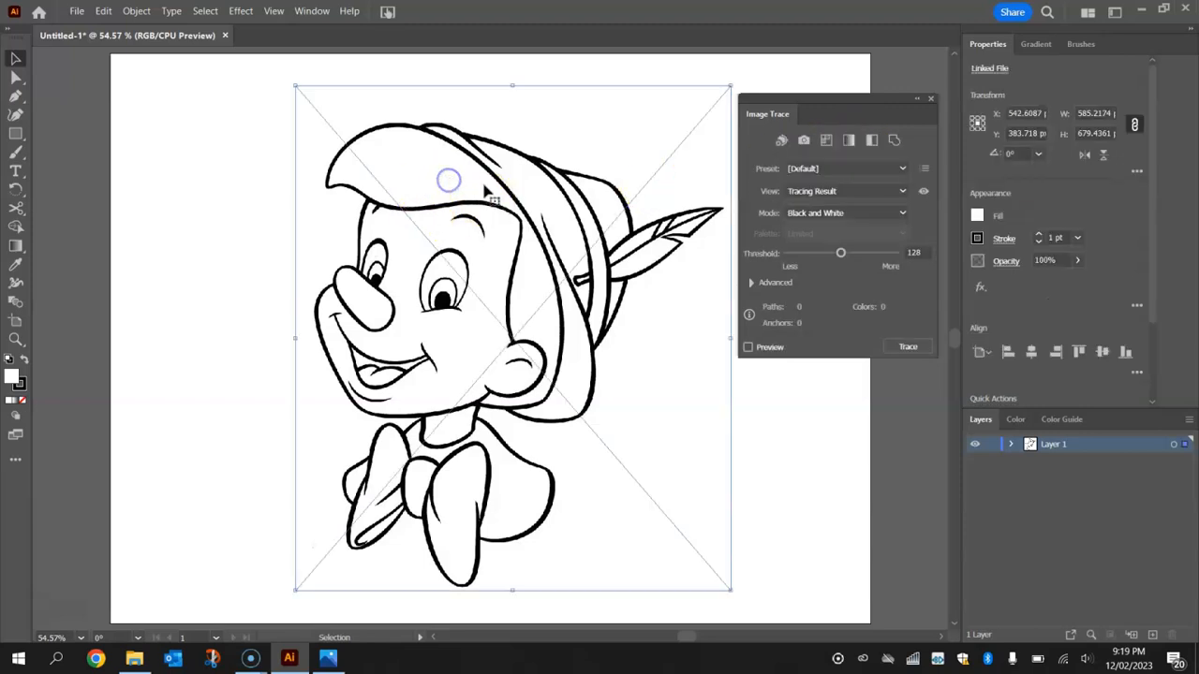
mouse_move(116, 262)
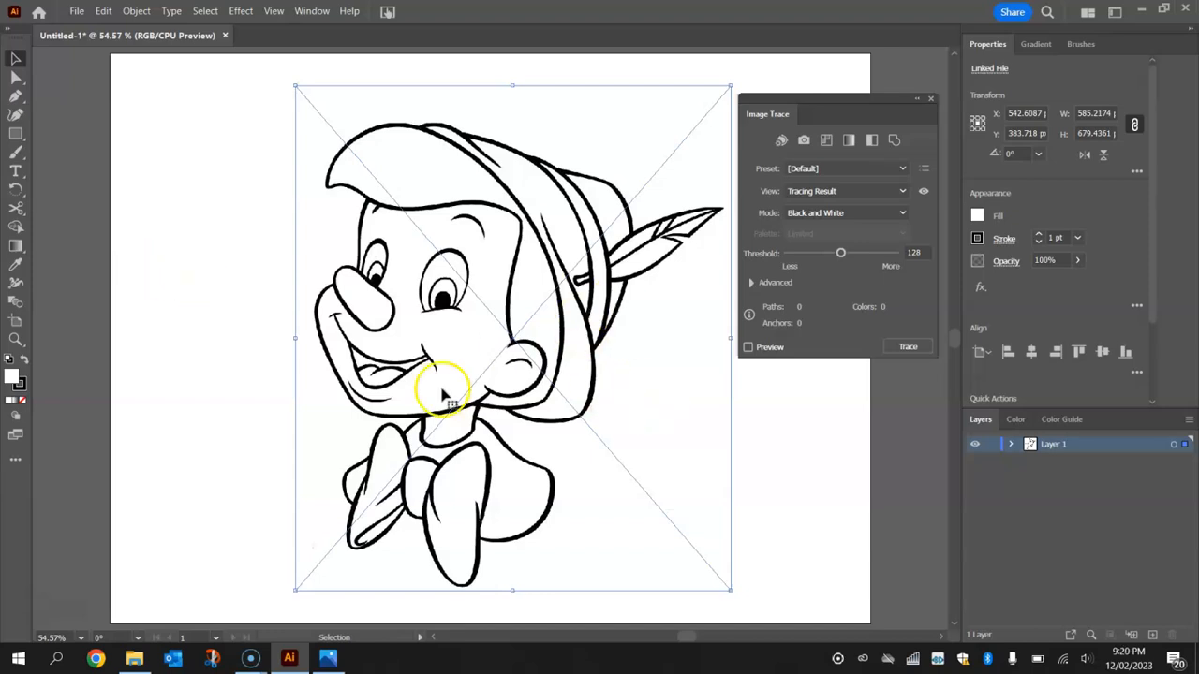
- Select the placed Pinocchio image and peek at the Advanced tracing options
left_click(843, 439)
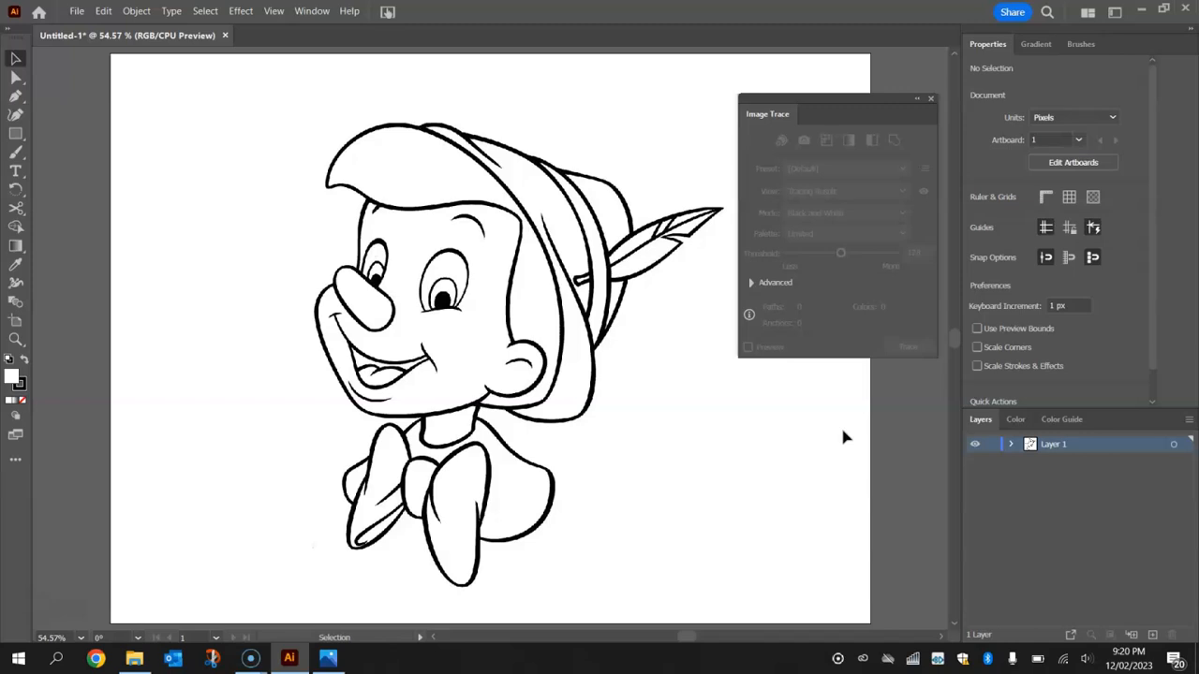
mouse_move(15, 58)
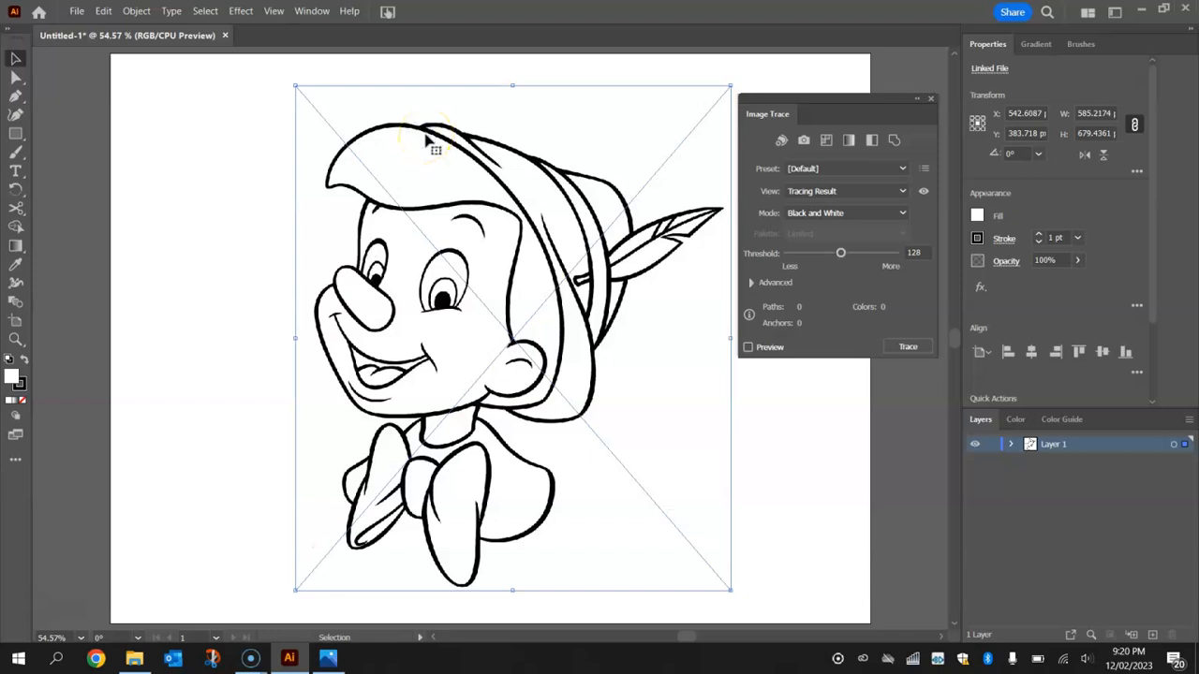
mouse_move(790, 107)
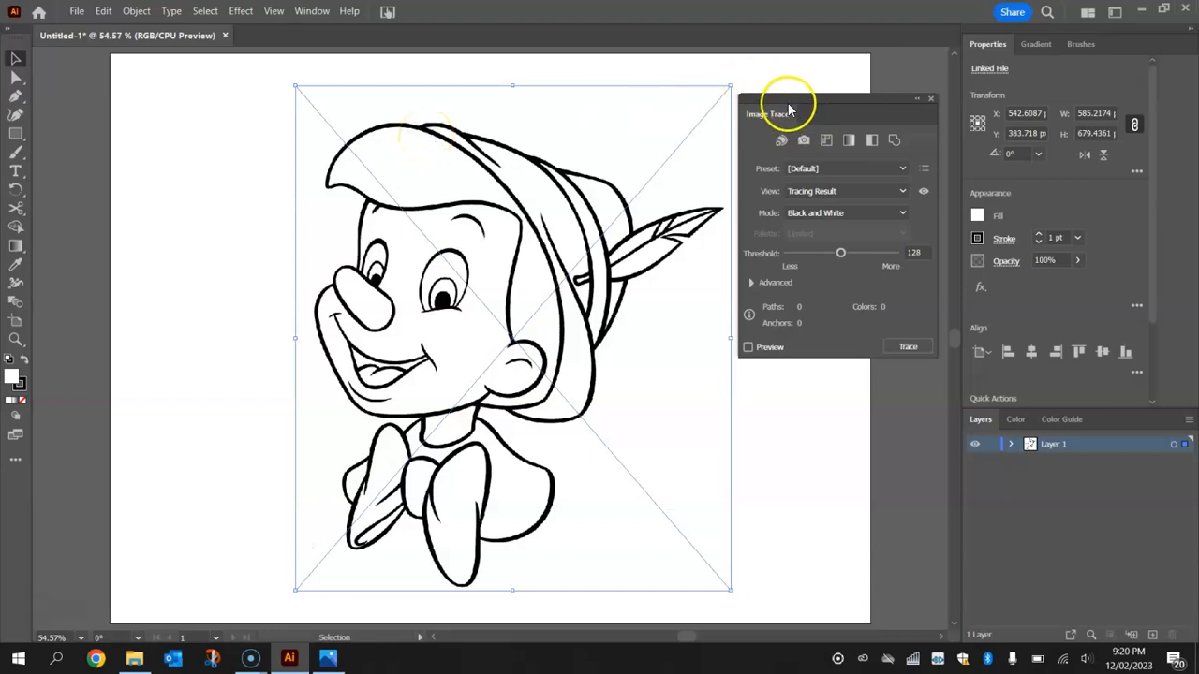
mouse_move(795, 234)
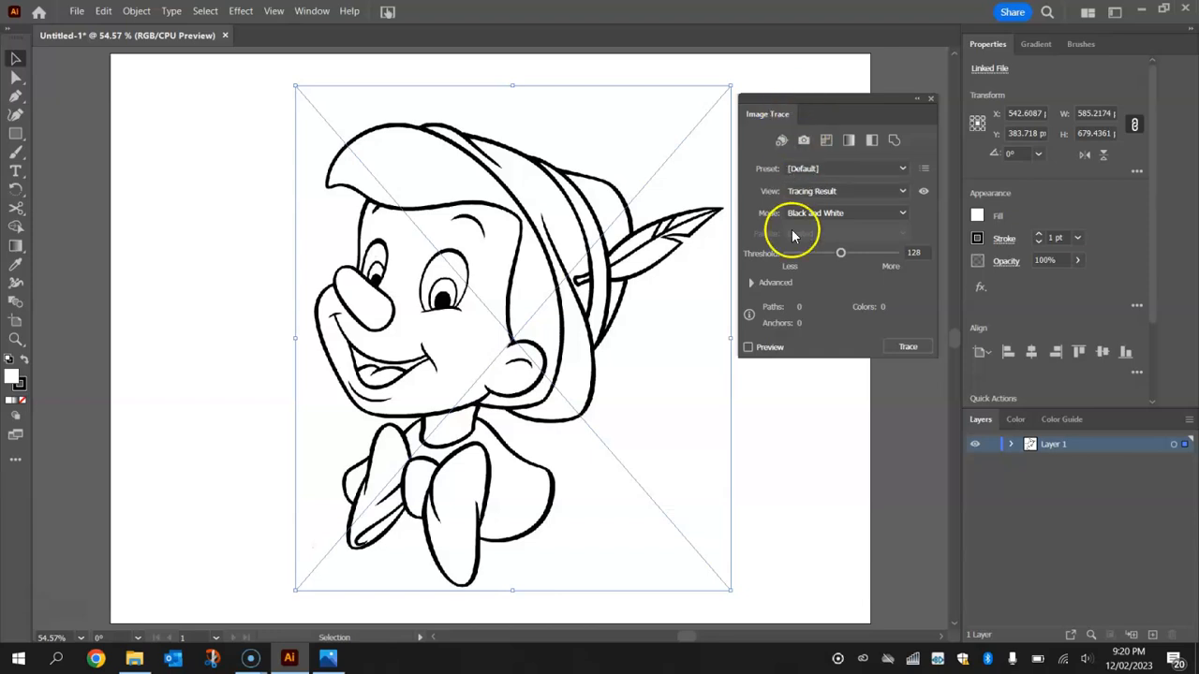
left_click(753, 281)
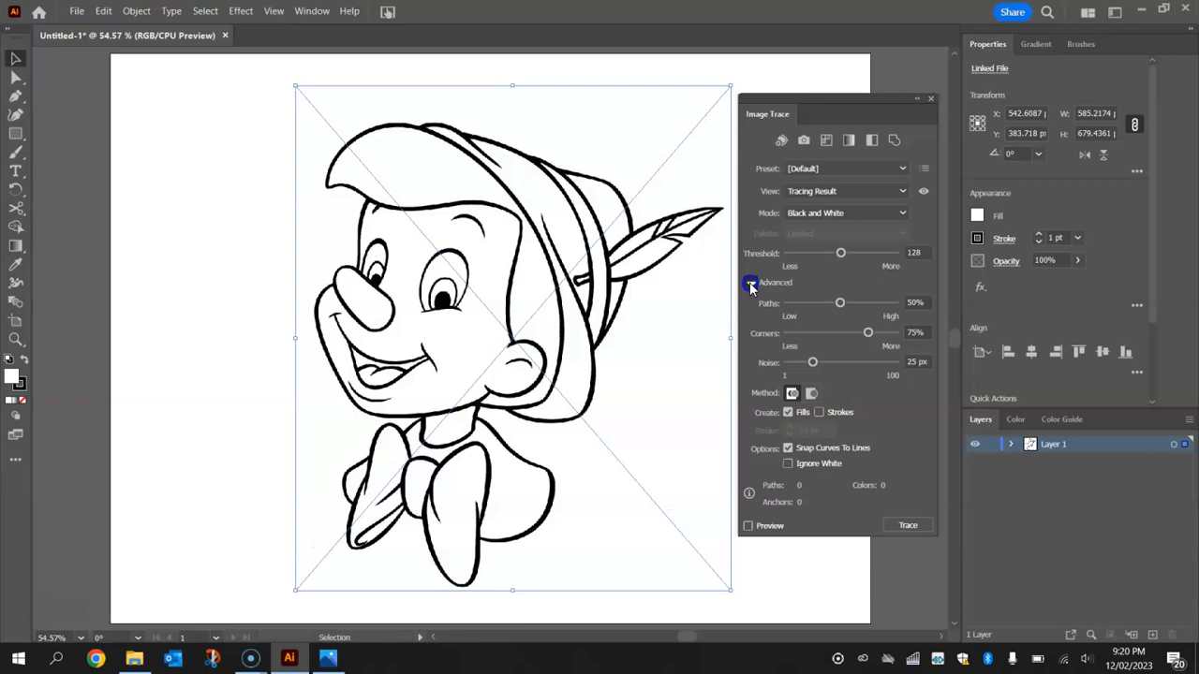
left_click(749, 283)
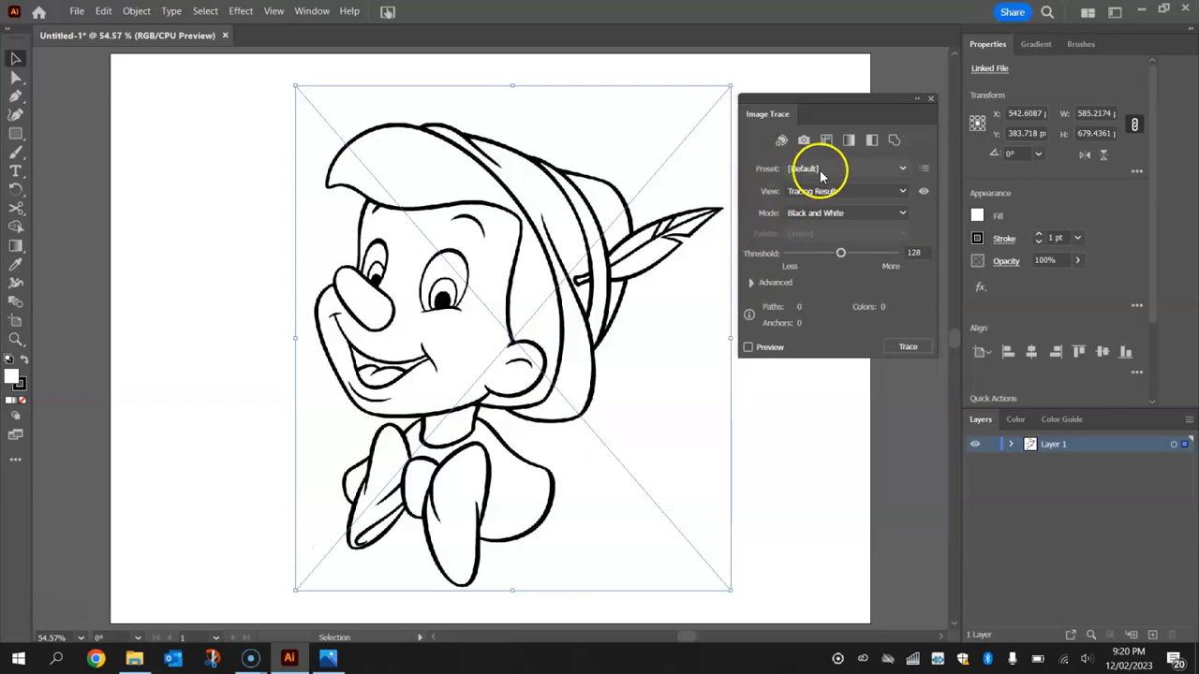
- Apply the Low Fidelity Photo preset to trace the Pinocchio image in colour
left_click(899, 169)
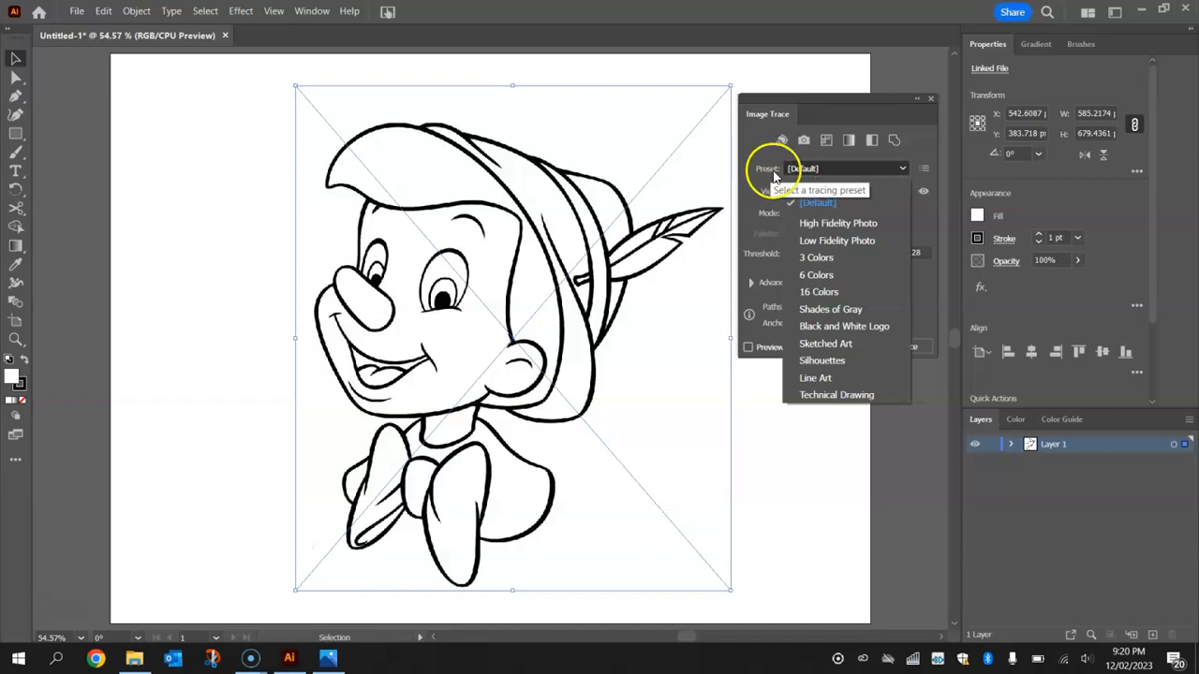
mouse_move(861, 224)
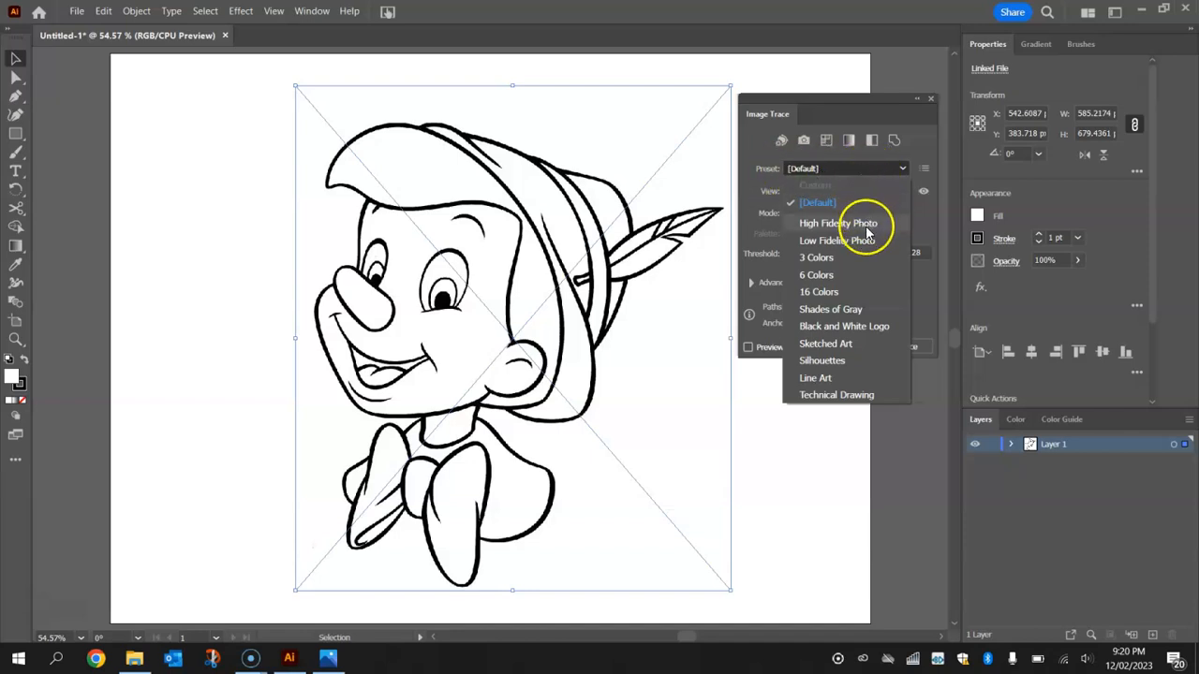
mouse_move(854, 223)
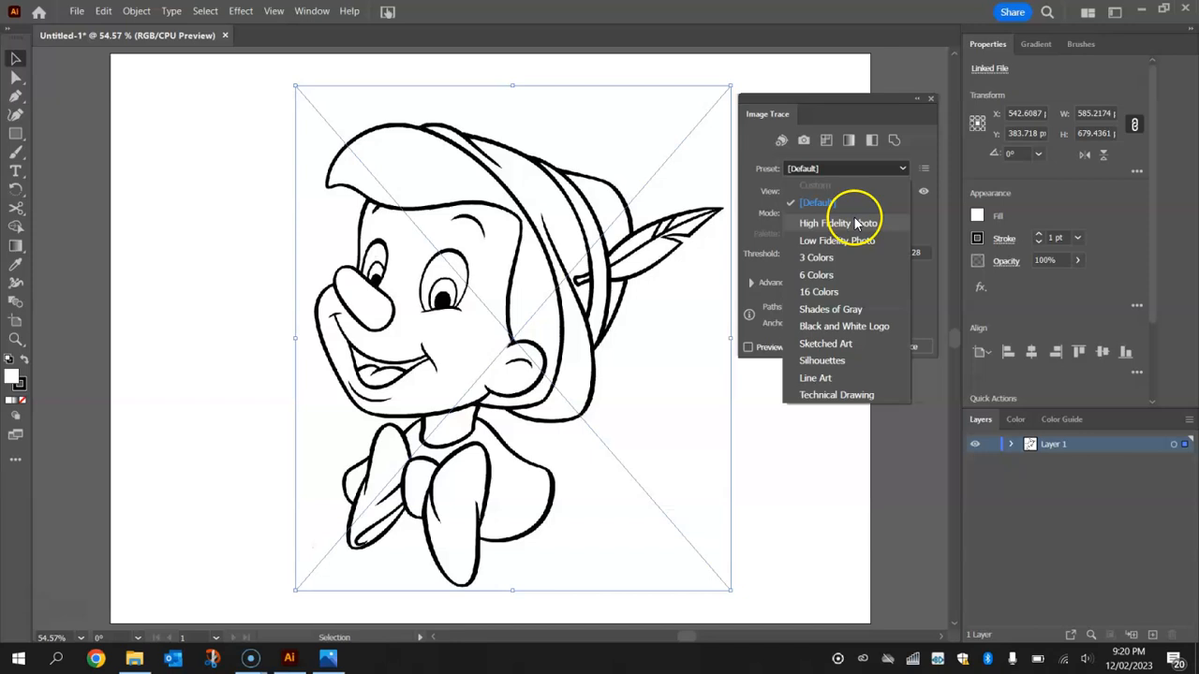
mouse_move(861, 224)
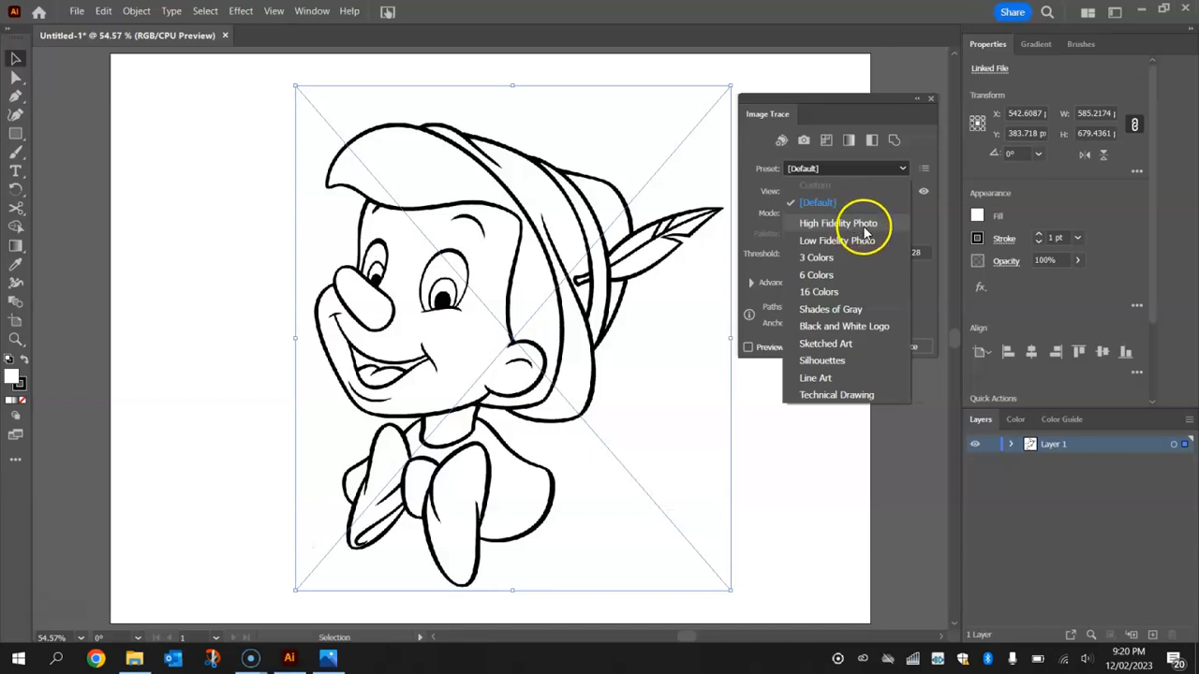
mouse_move(843, 240)
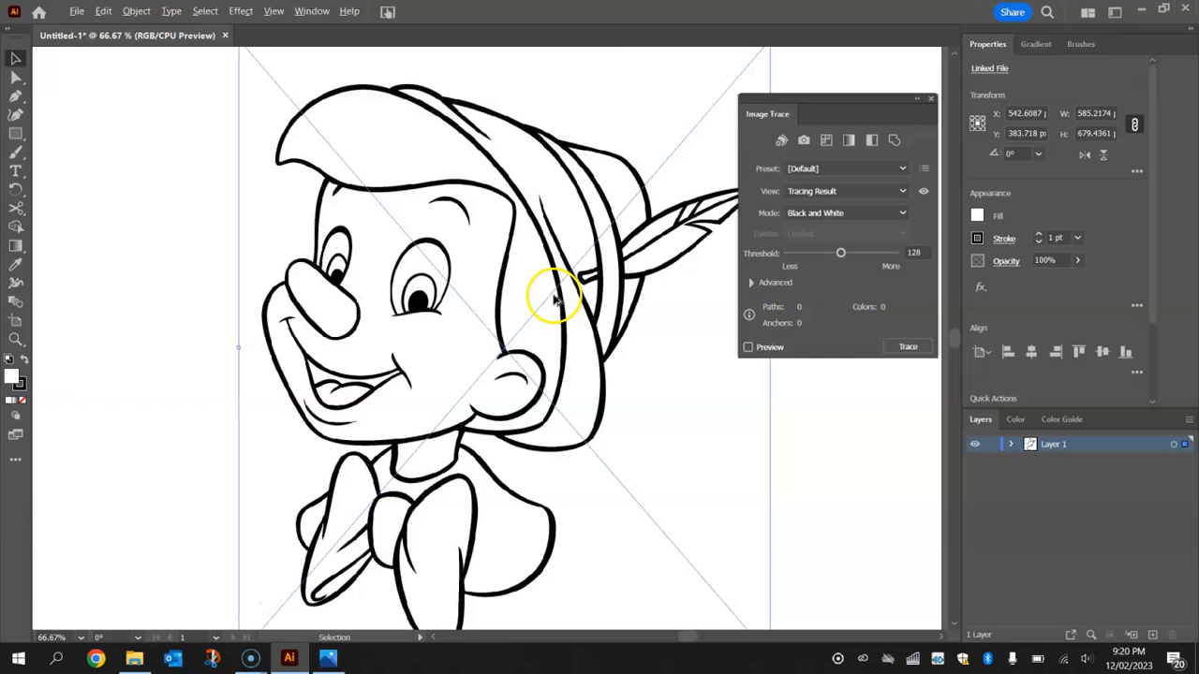
mouse_move(824, 384)
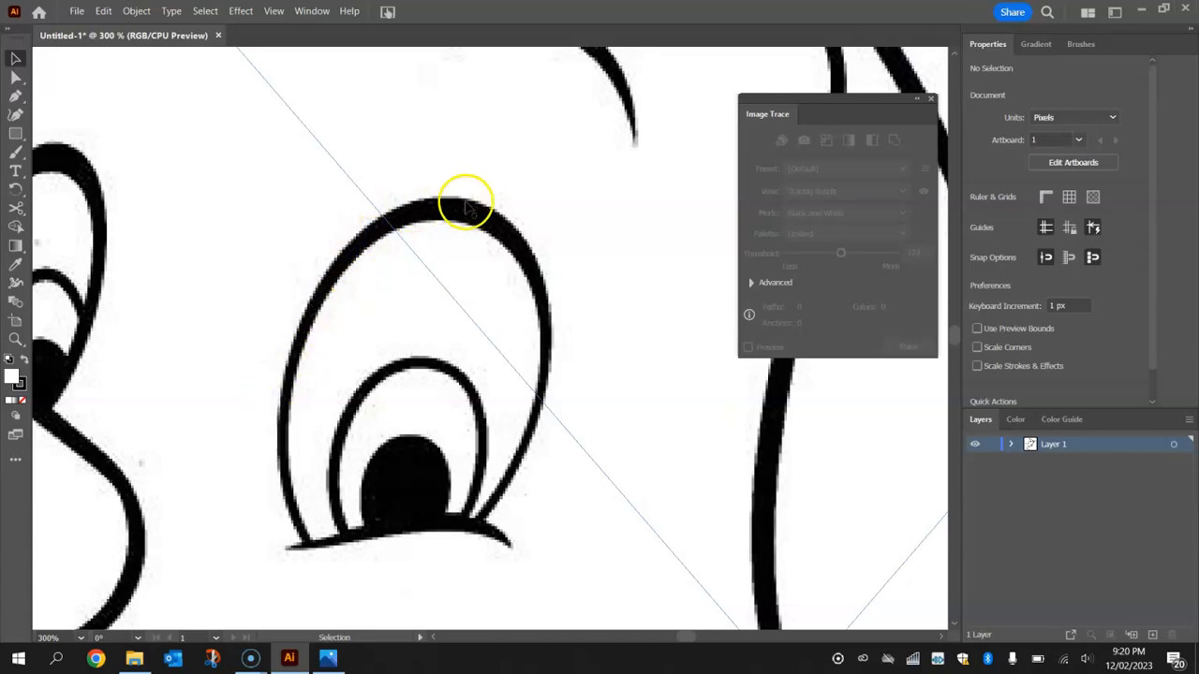
mouse_move(524, 266)
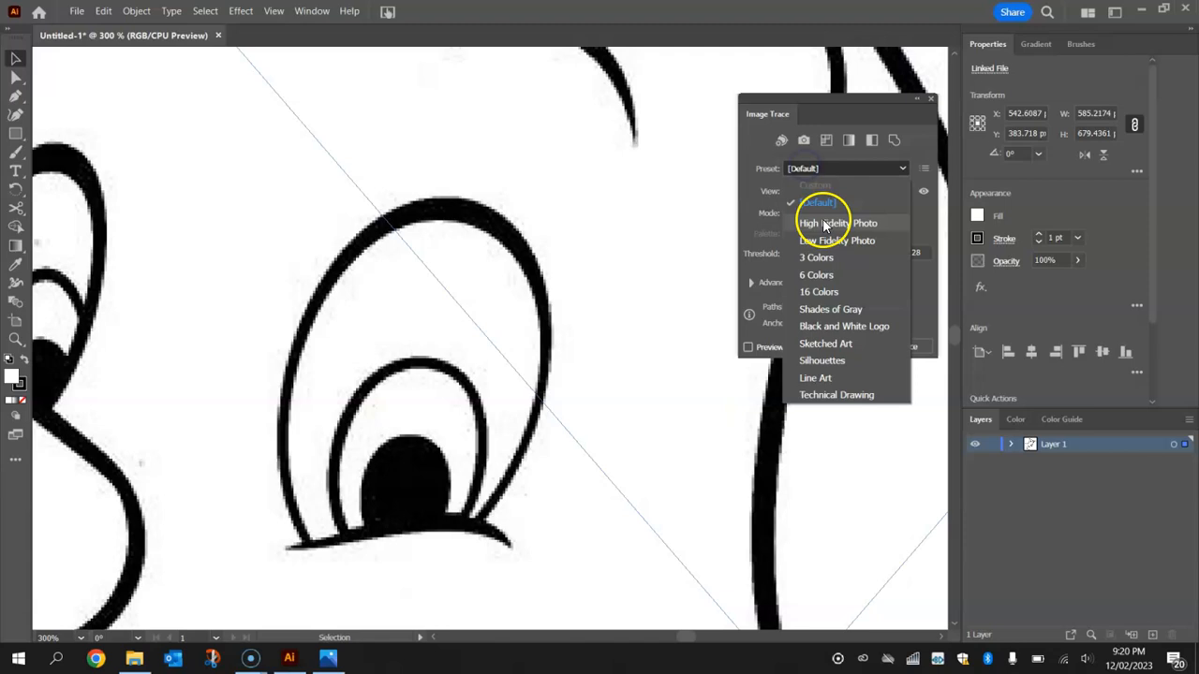
mouse_move(850, 246)
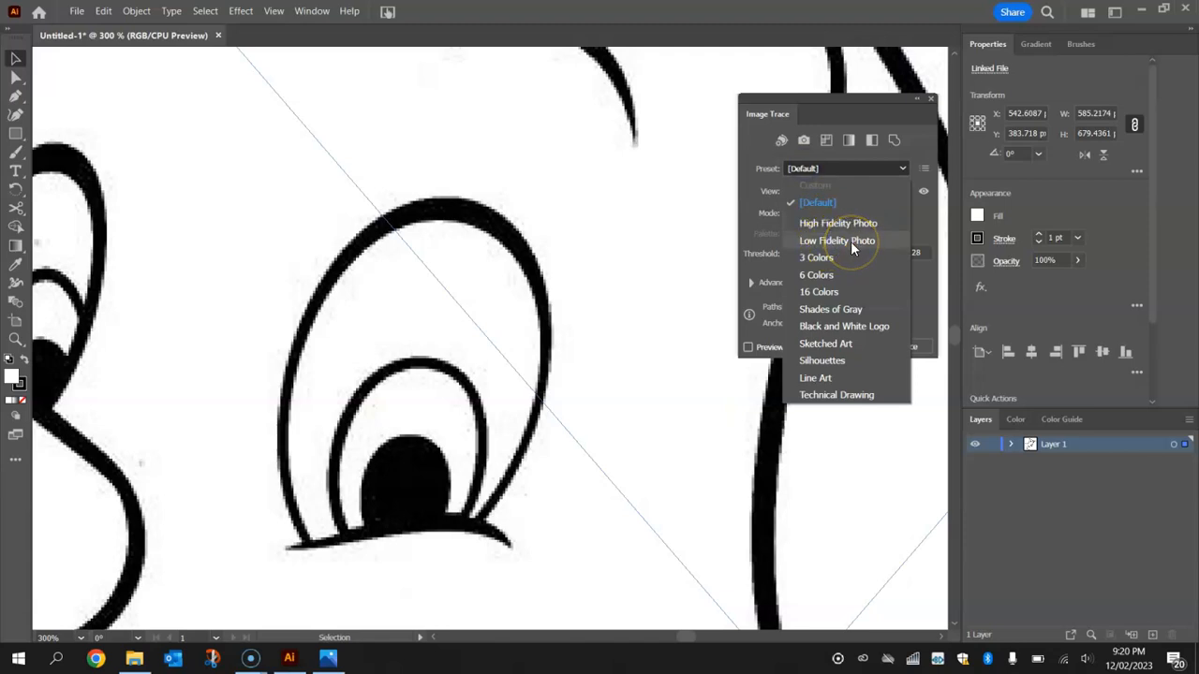
left_click(835, 239)
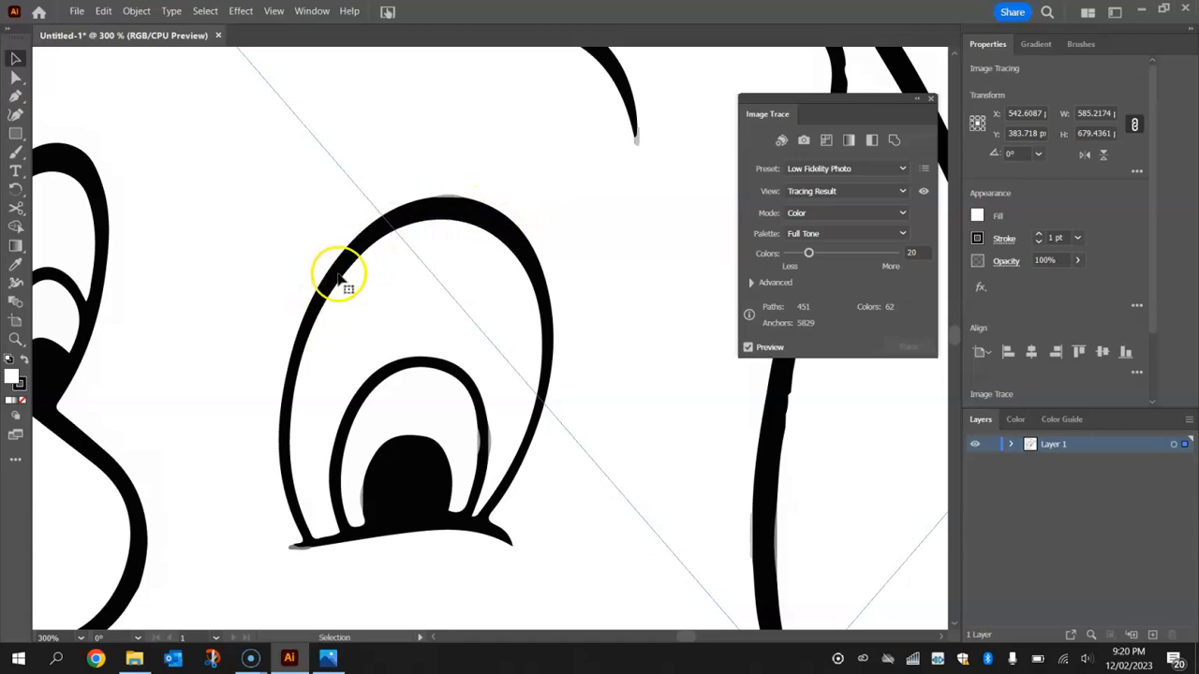
mouse_move(534, 352)
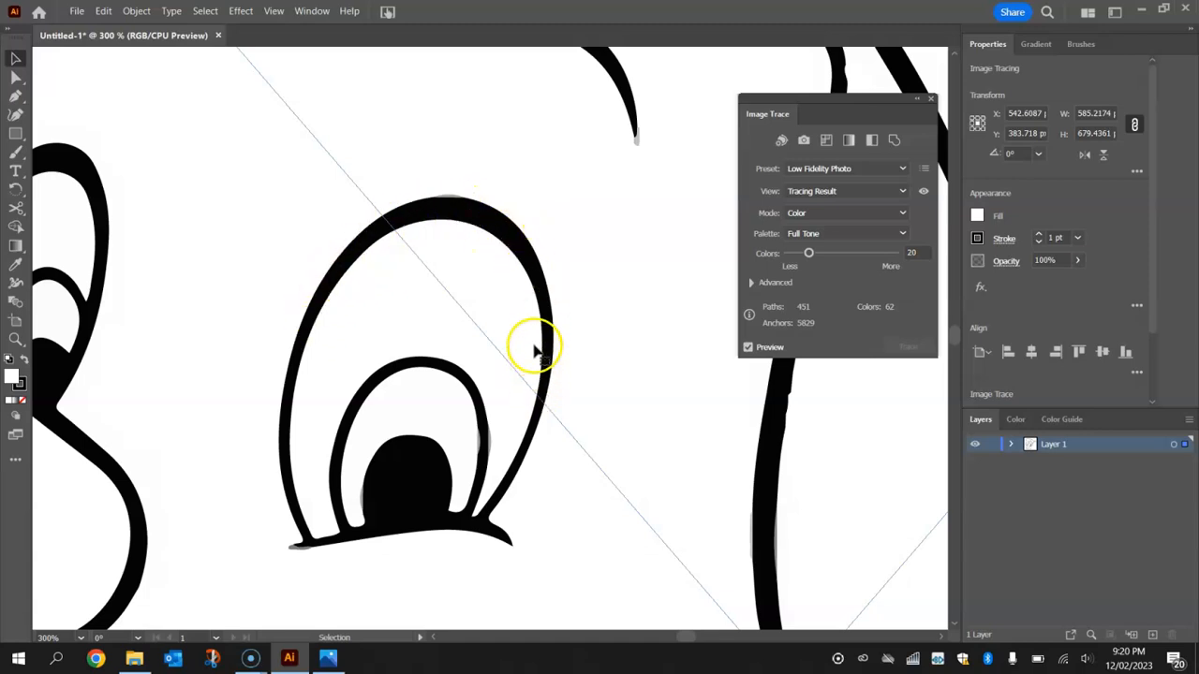
mouse_move(446, 229)
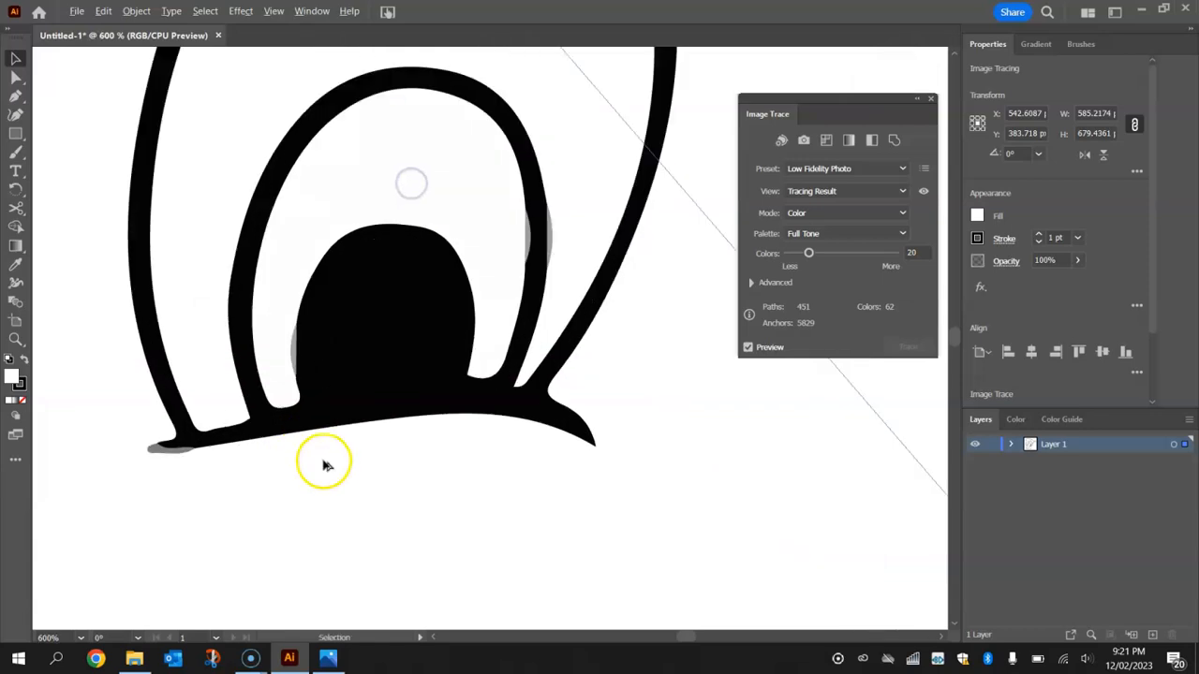
mouse_move(626, 424)
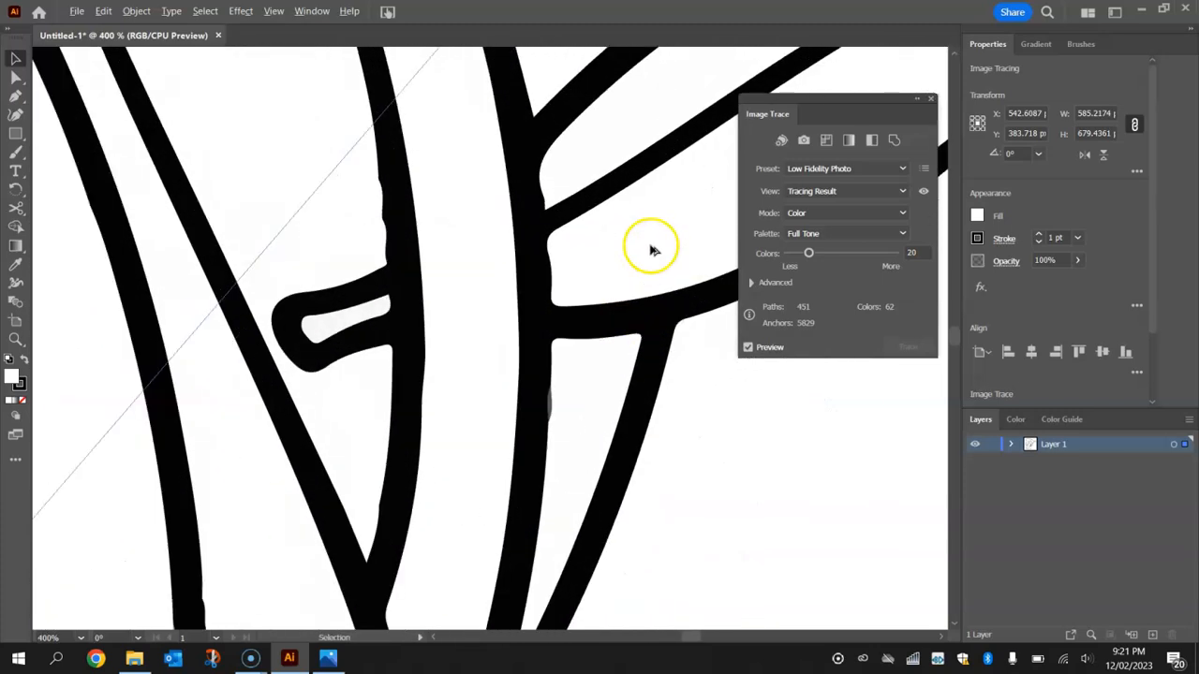
mouse_move(397, 210)
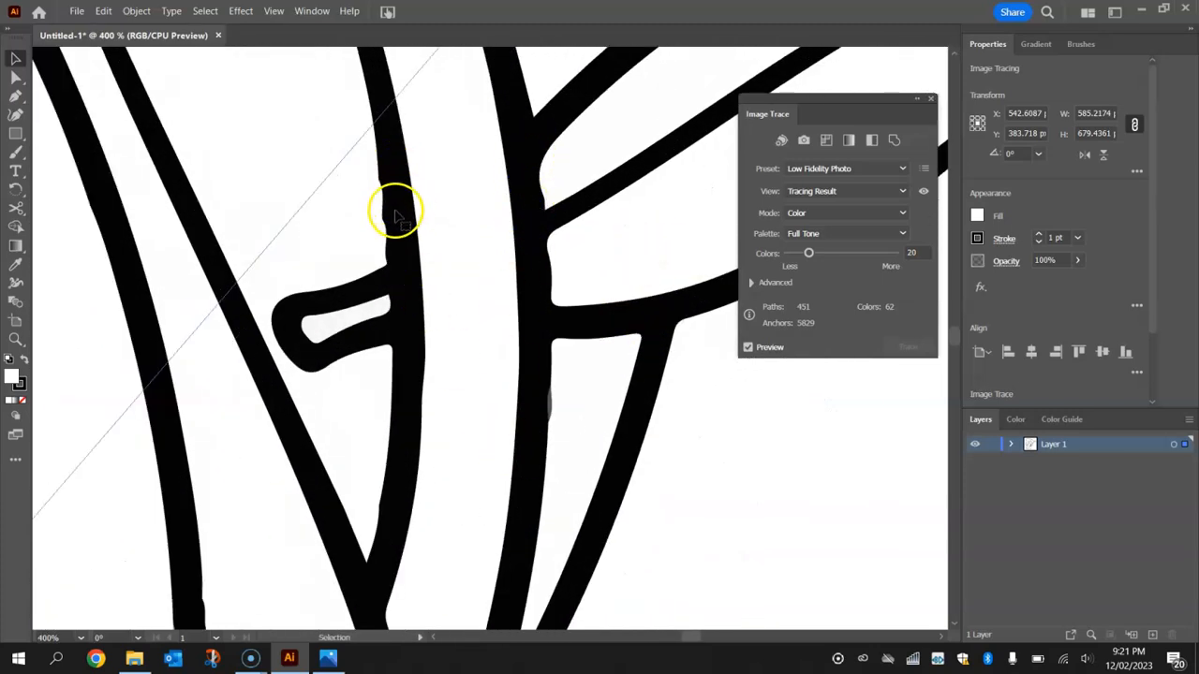
mouse_move(427, 281)
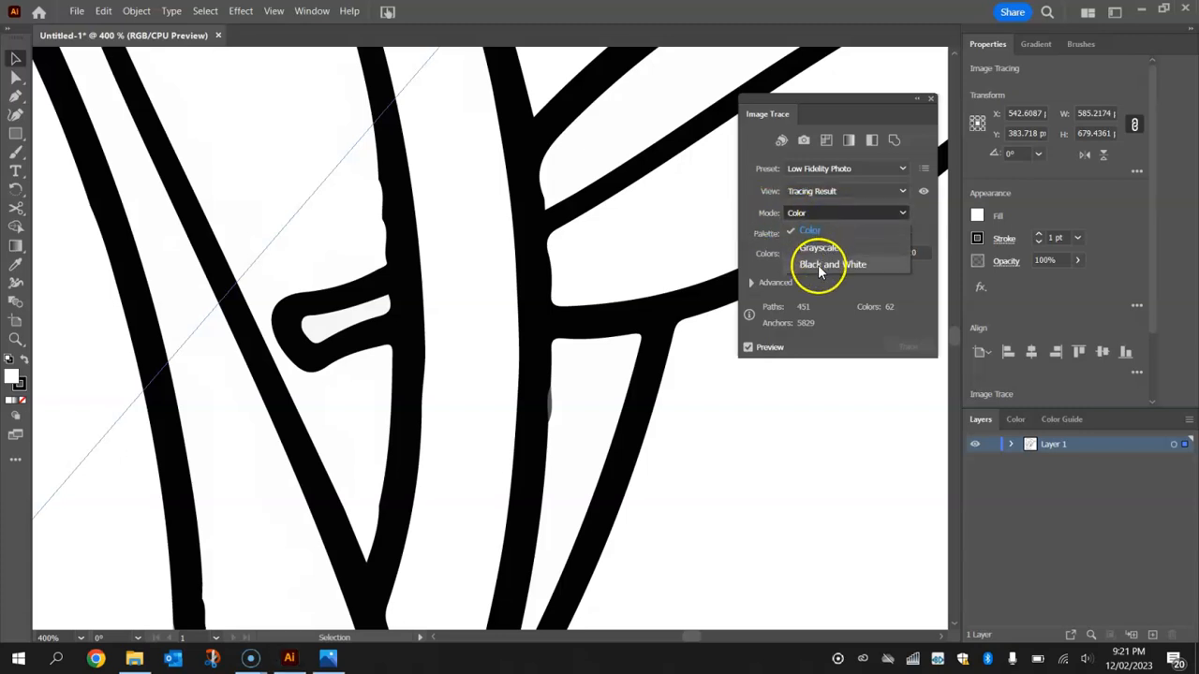
- Switch the trace Mode to Black and White for a two-colour result
left_click(832, 264)
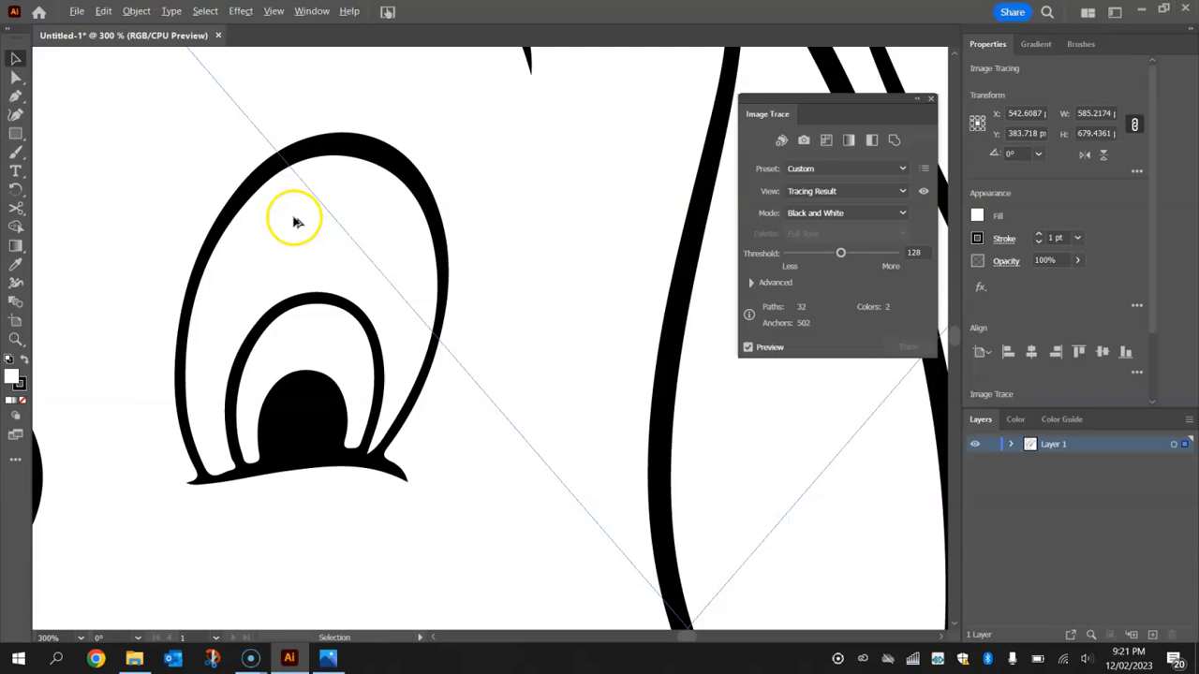
mouse_move(363, 245)
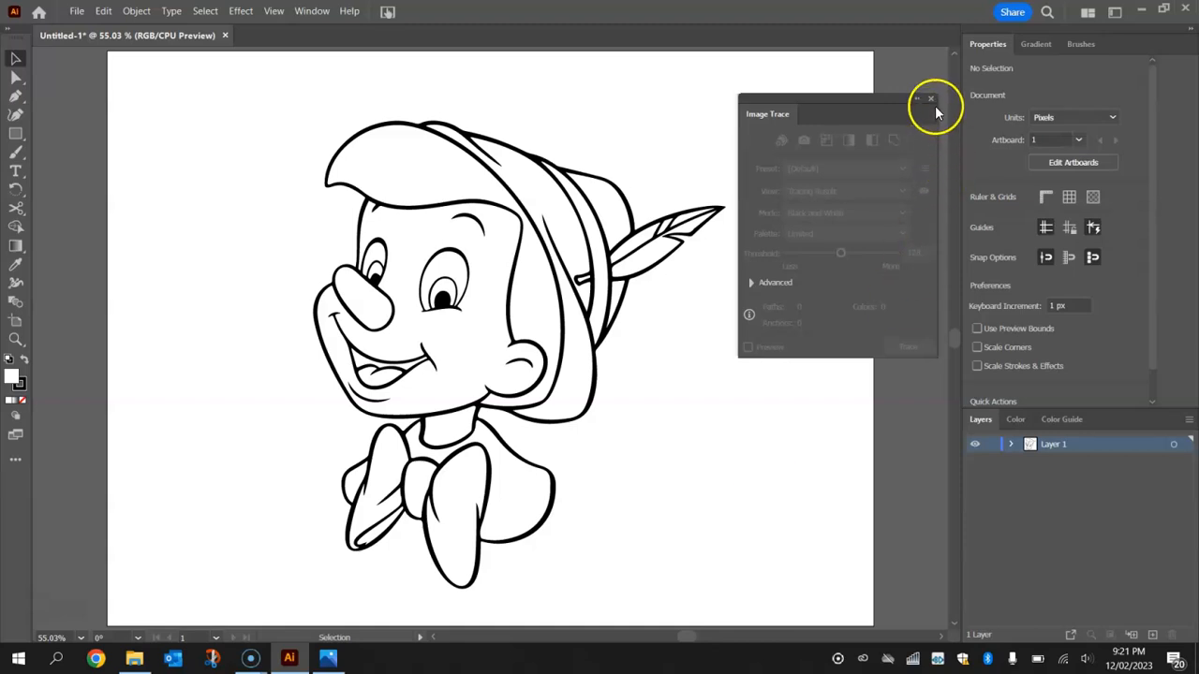
- Expand the trace into vector paths, ungroup them into separate shapes and deselect
left_click(930, 100)
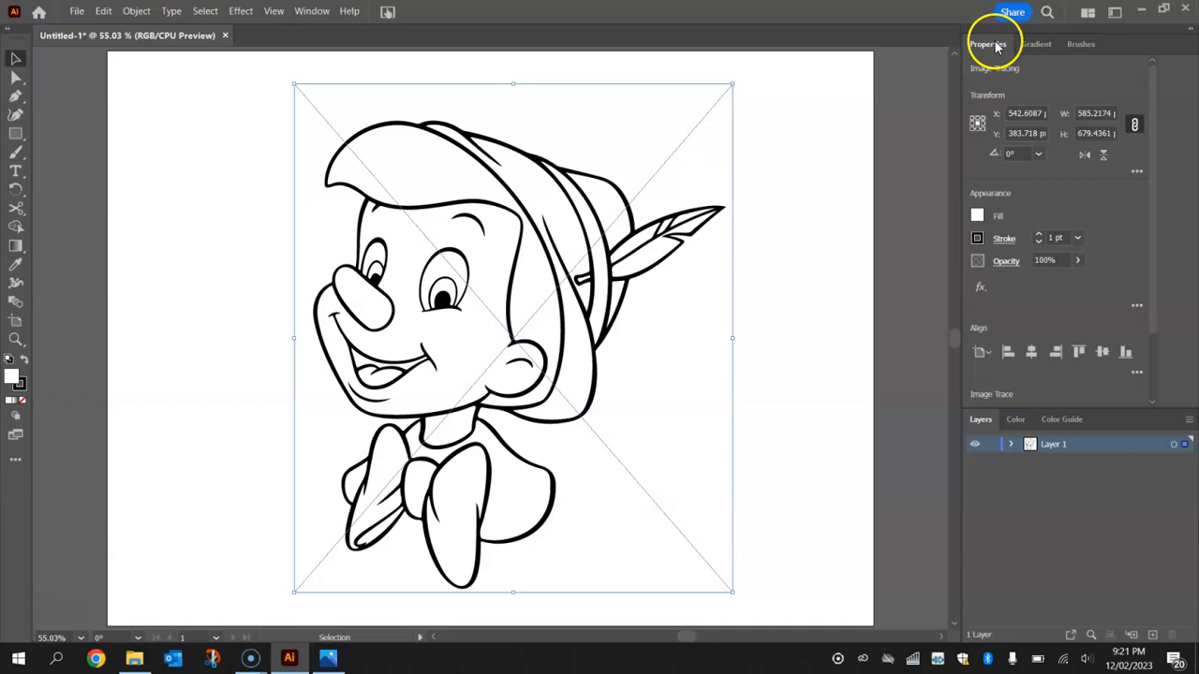
scroll("down", 3)
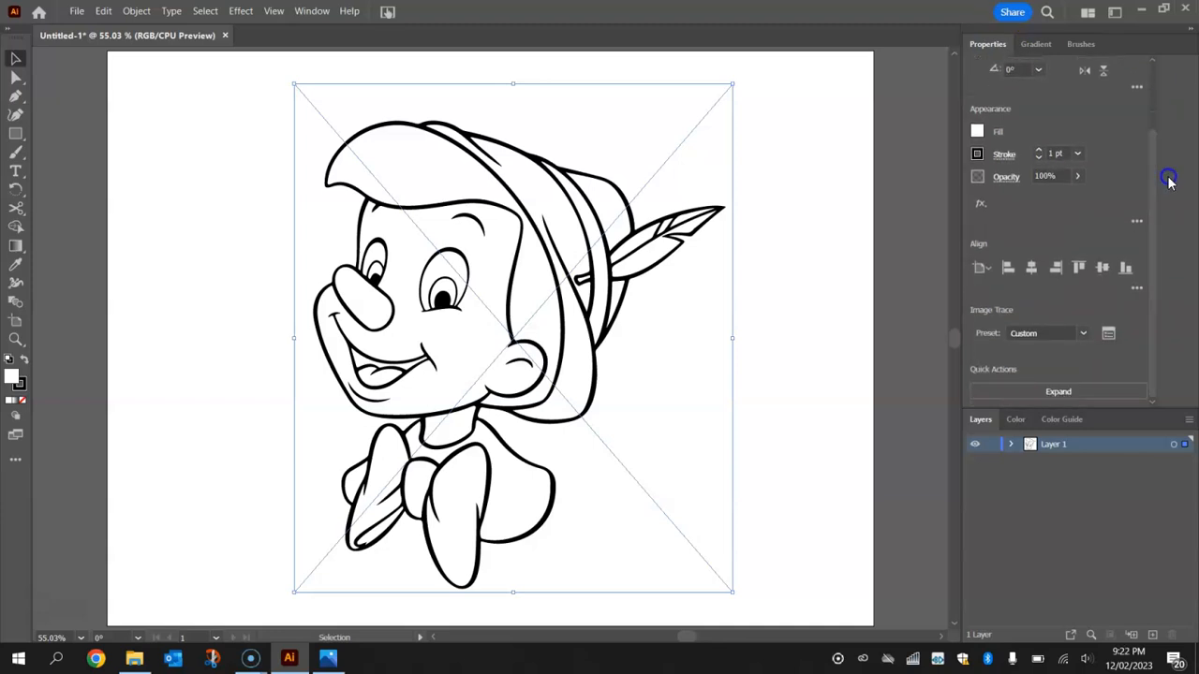
mouse_move(1058, 391)
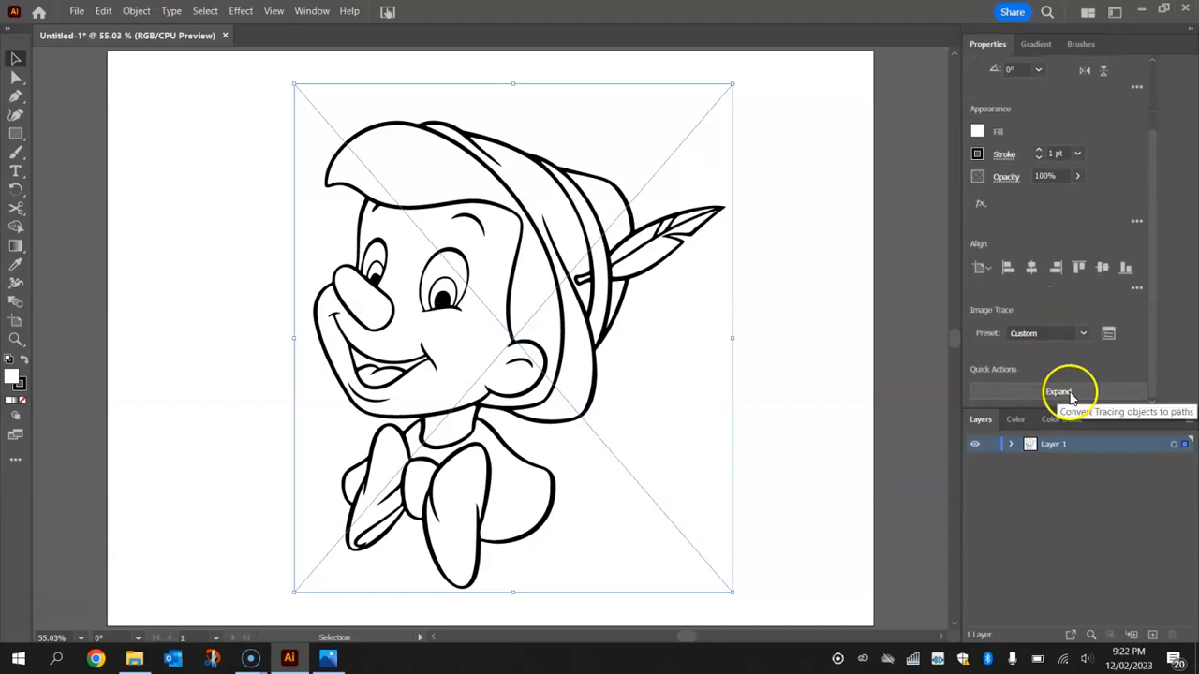
left_click(135, 11)
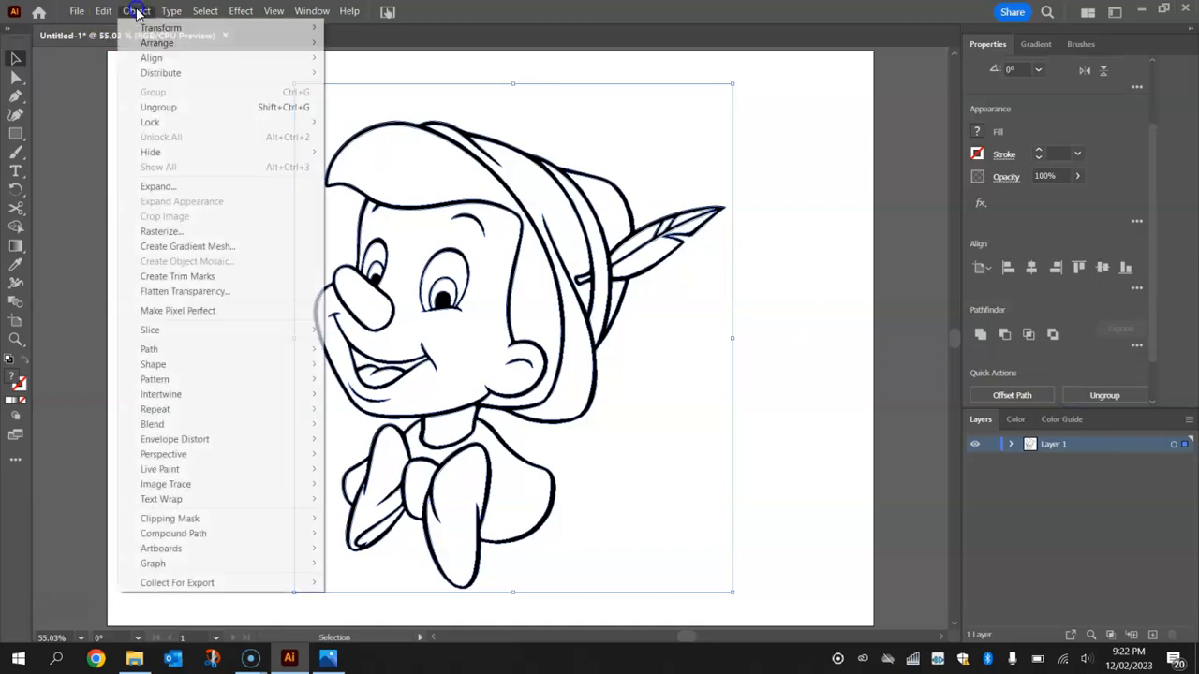
mouse_move(158, 187)
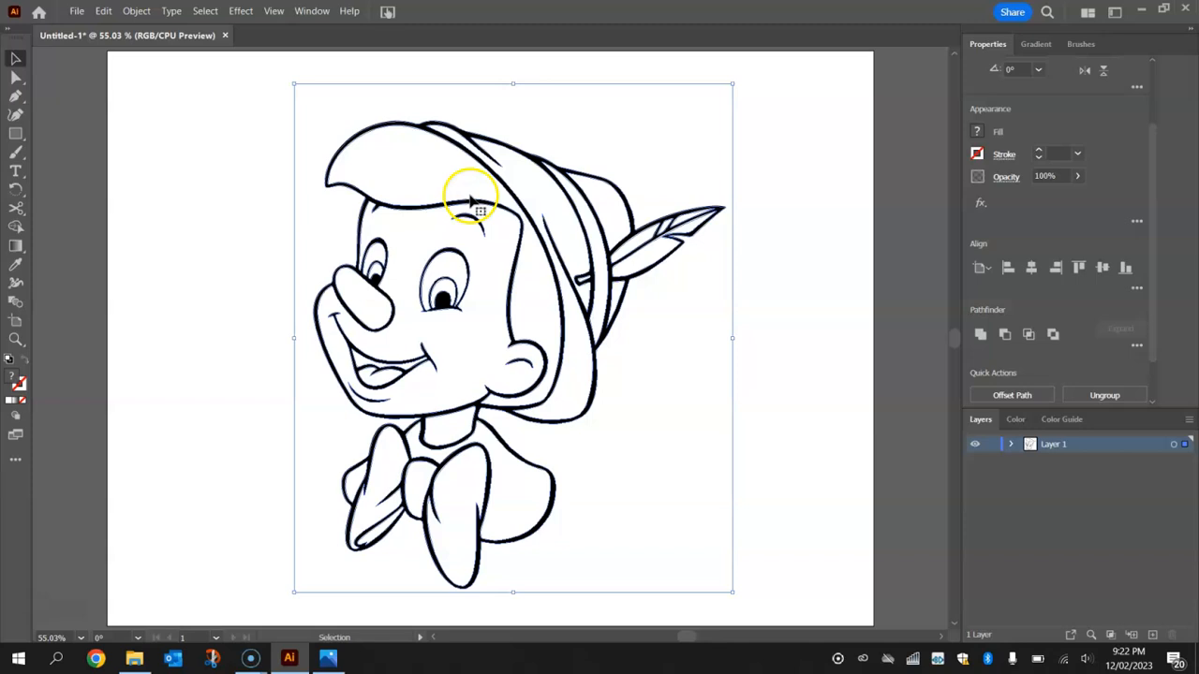
mouse_move(757, 341)
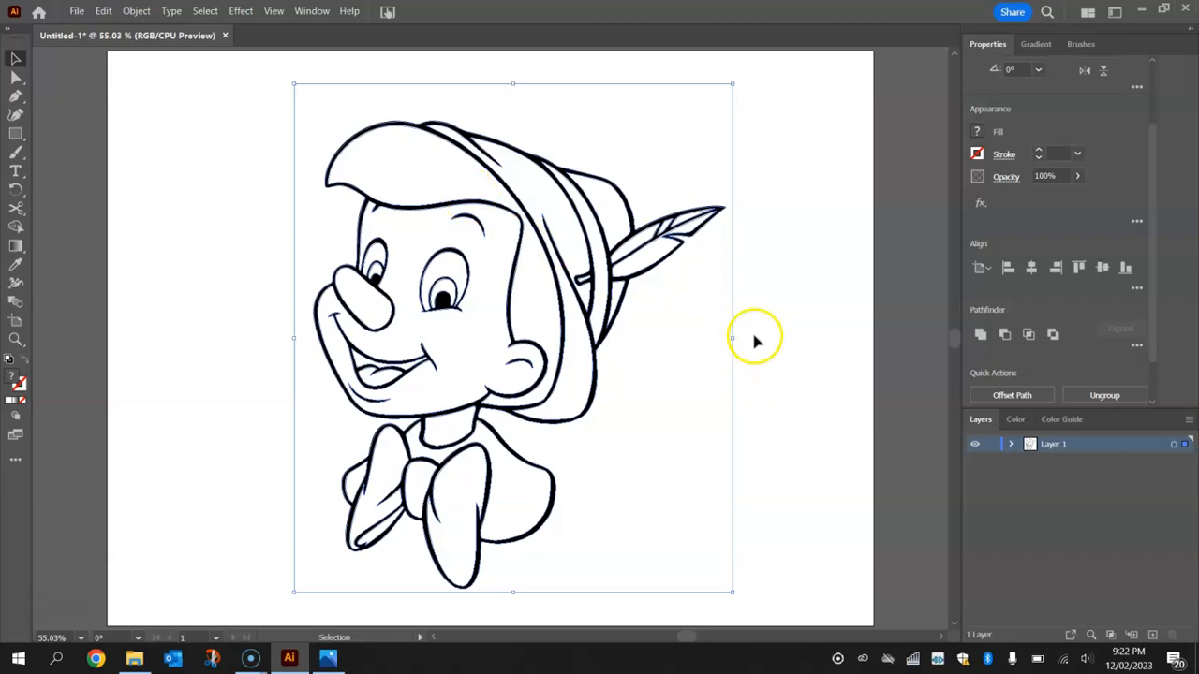
mouse_move(804, 260)
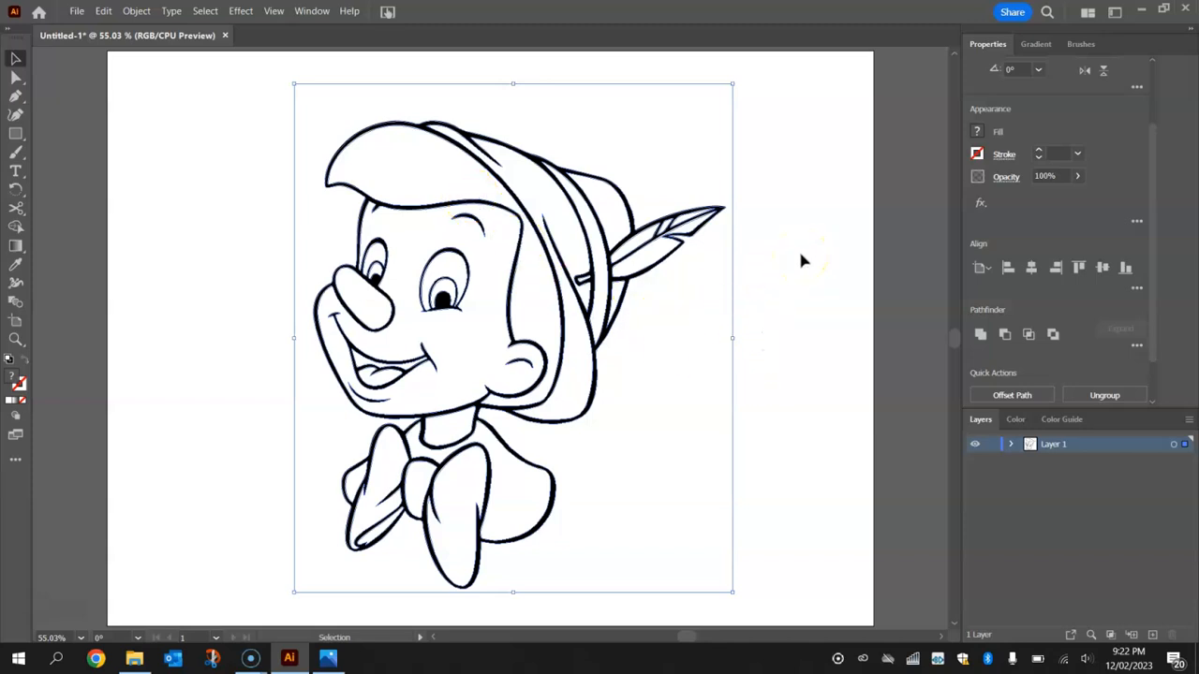
mouse_move(1090, 185)
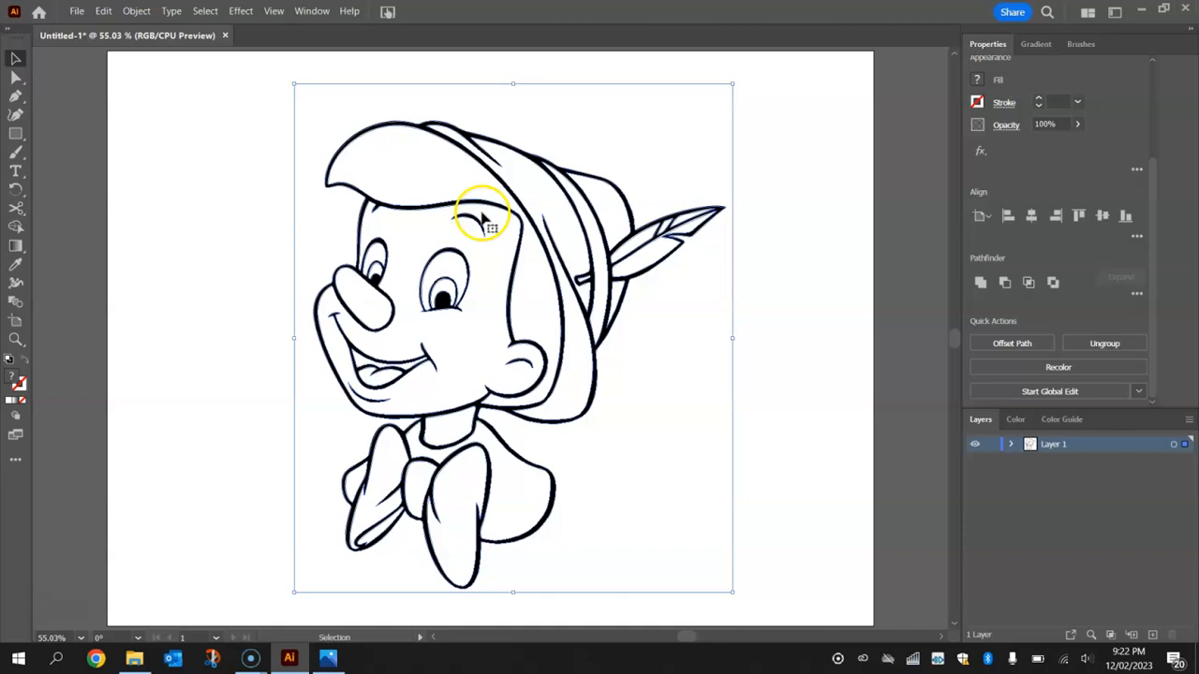
left_click(1105, 342)
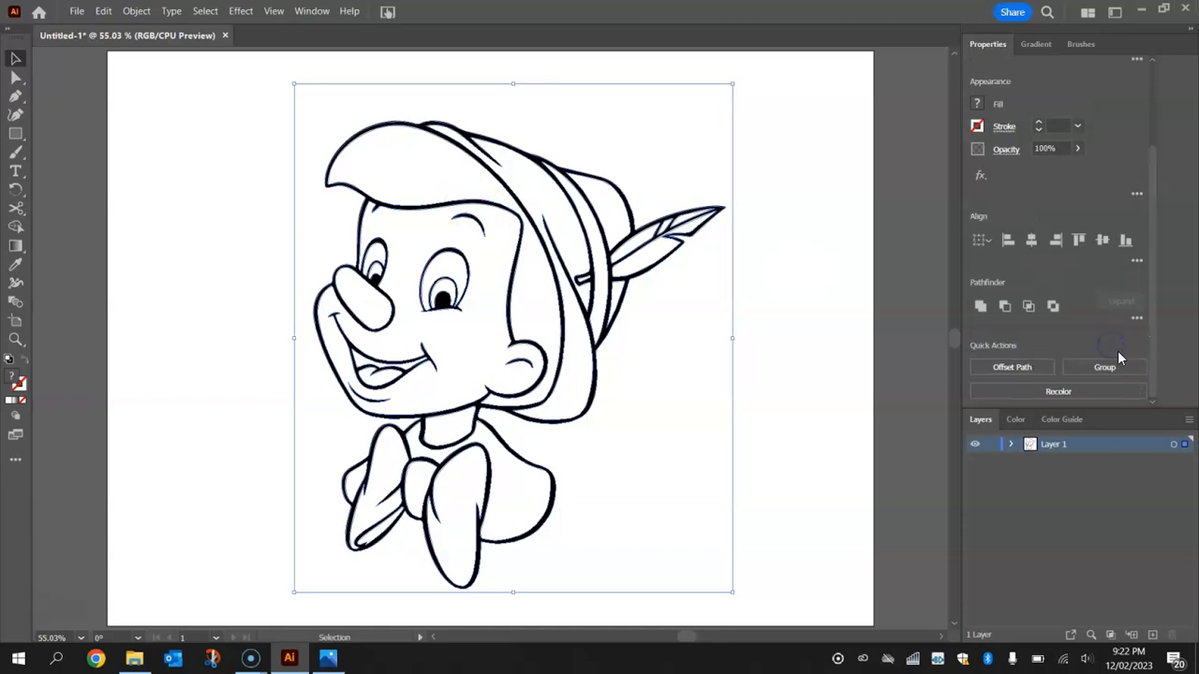
left_click(757, 183)
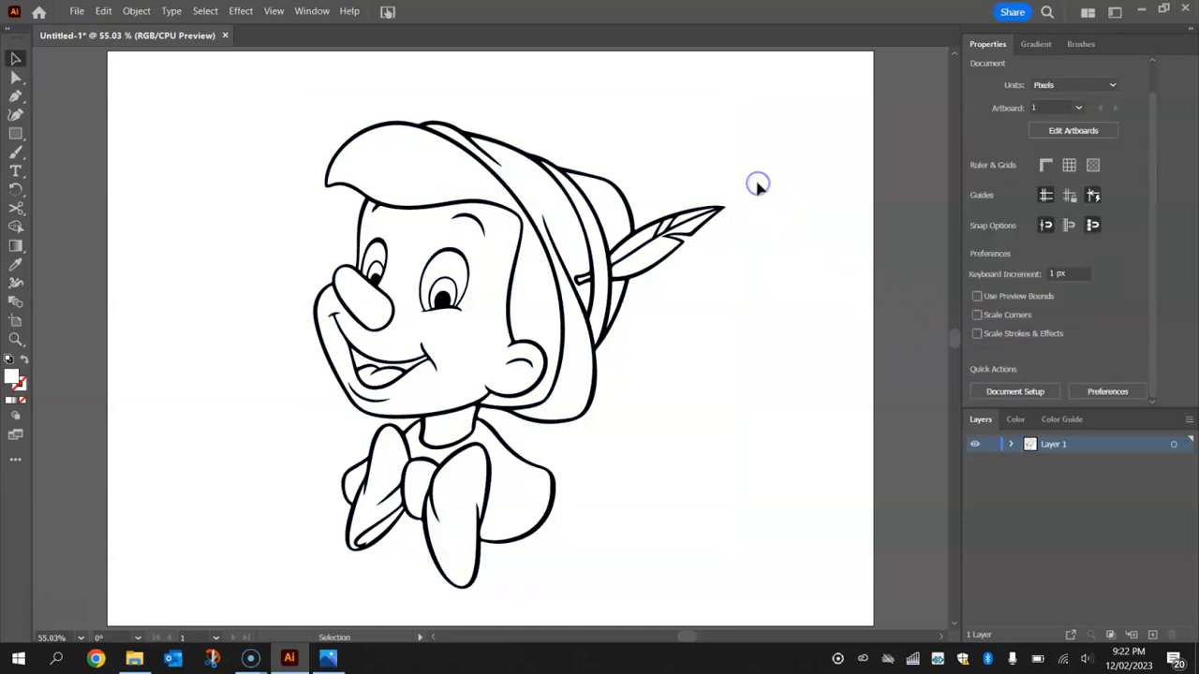
left_click(607, 214)
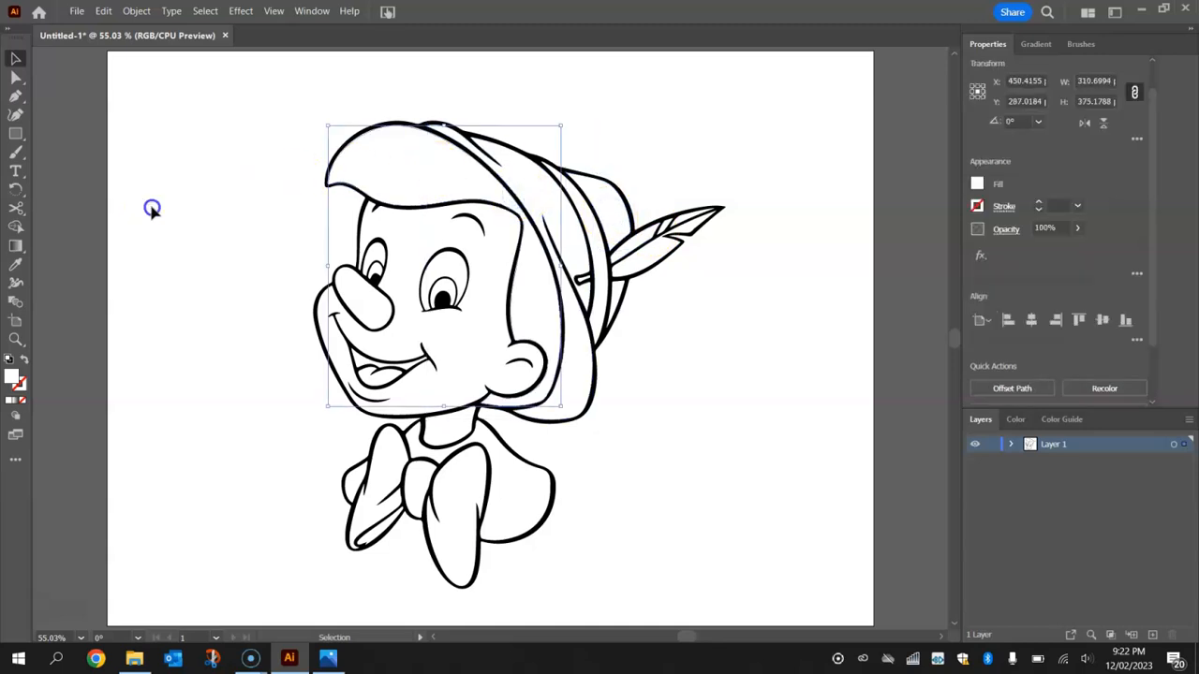
left_click(176, 210)
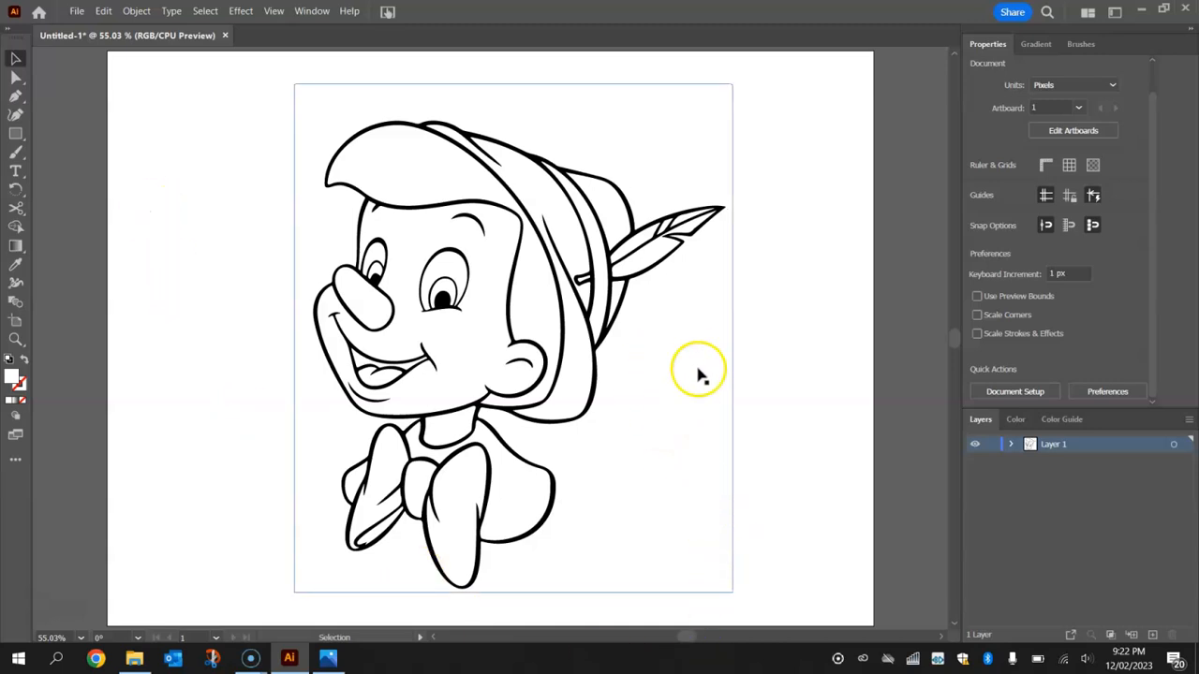
mouse_move(700, 129)
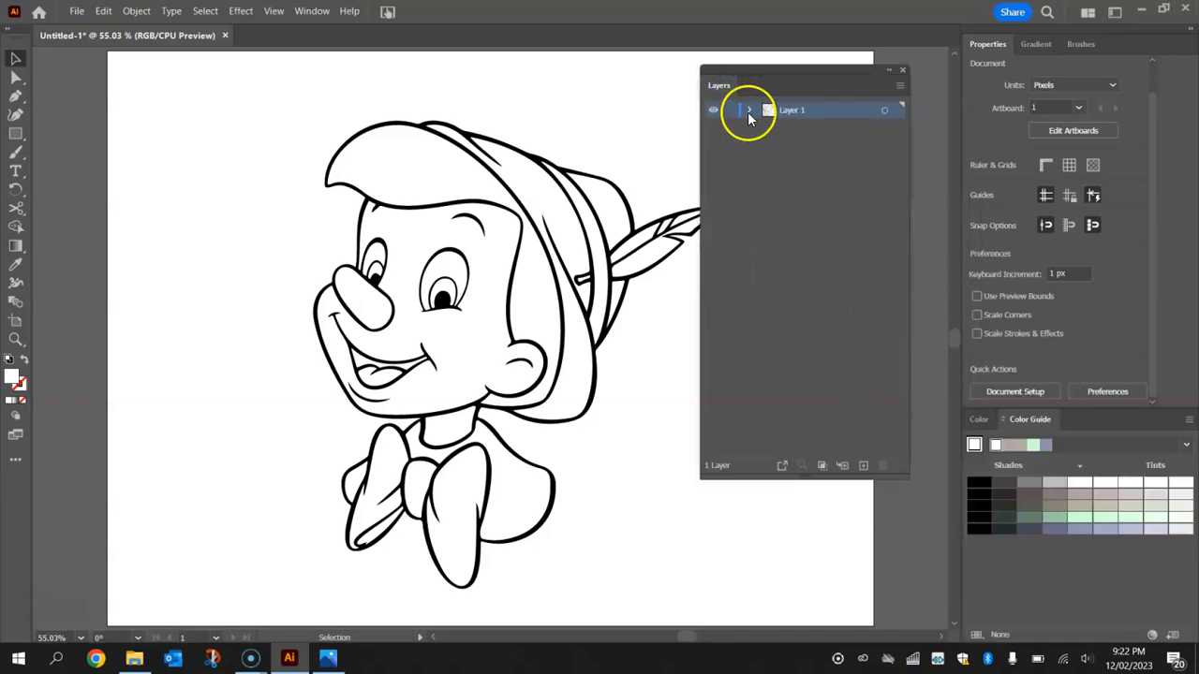
left_click(750, 108)
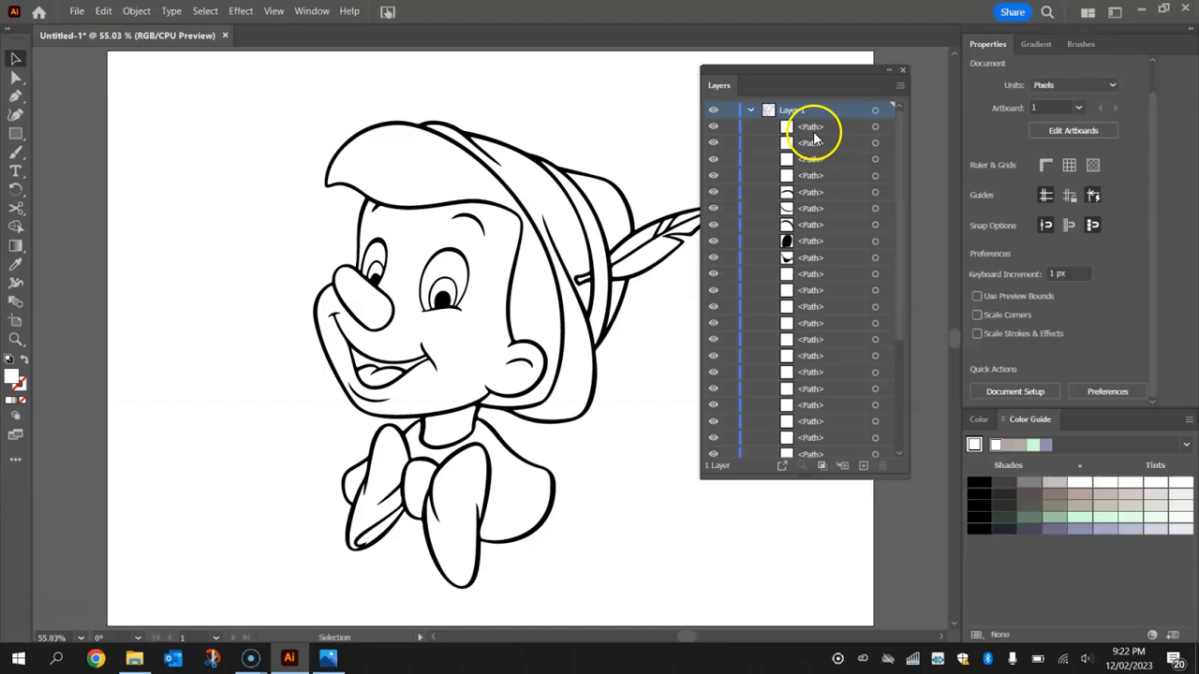
scroll("down", 3)
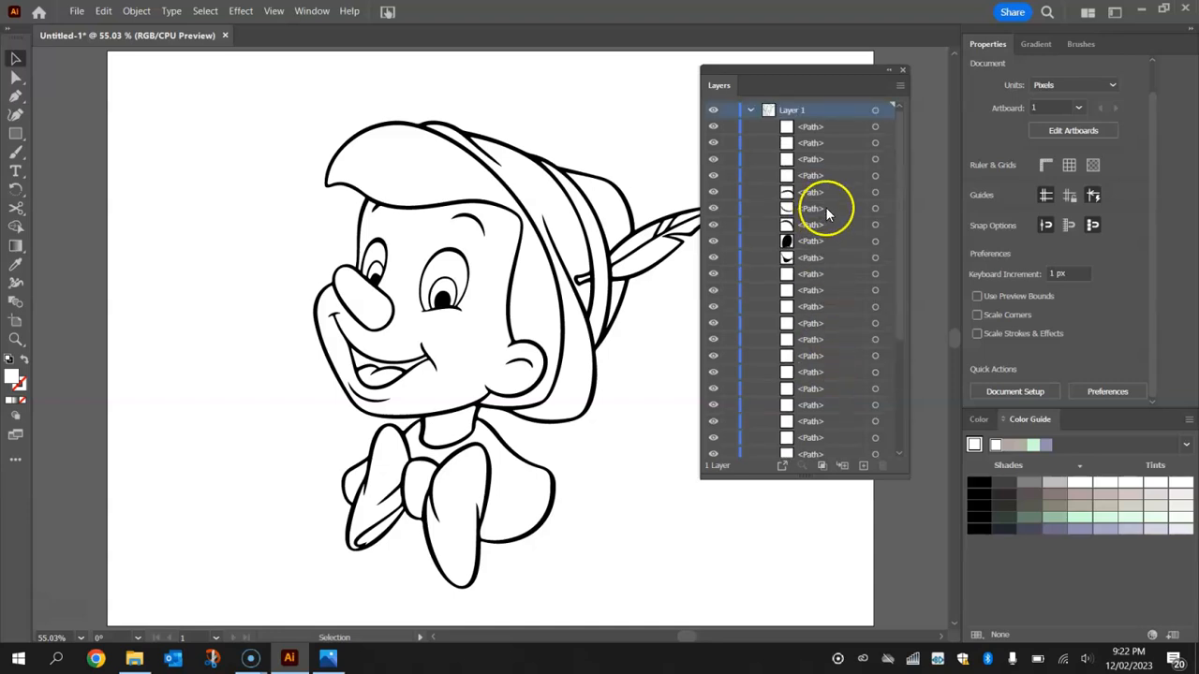
left_click(749, 108)
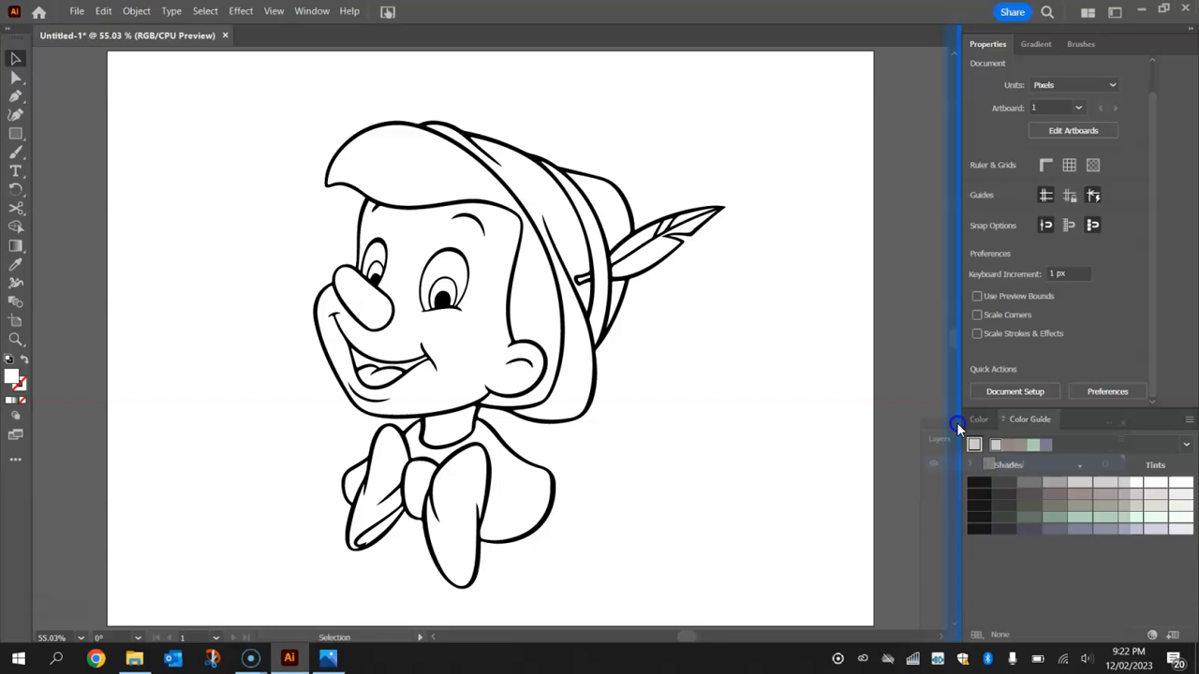
left_click(988, 420)
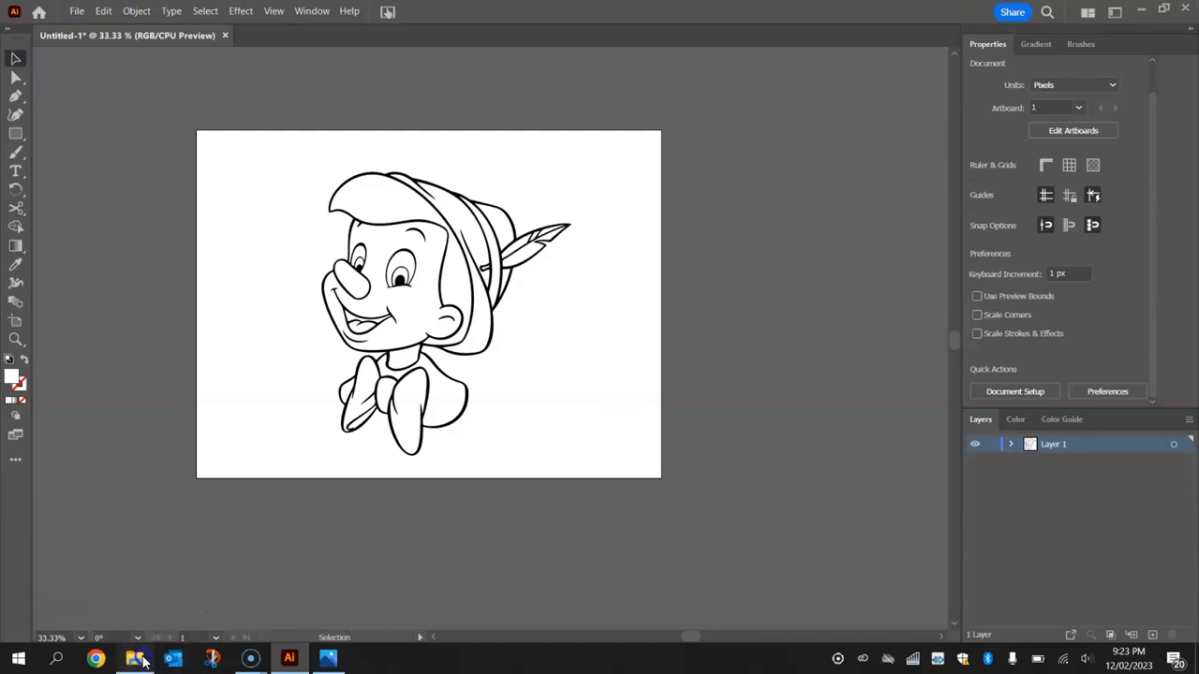
- Place the coloured Pinocchio reference at the lower right of the artboard and deselect
left_click(135, 659)
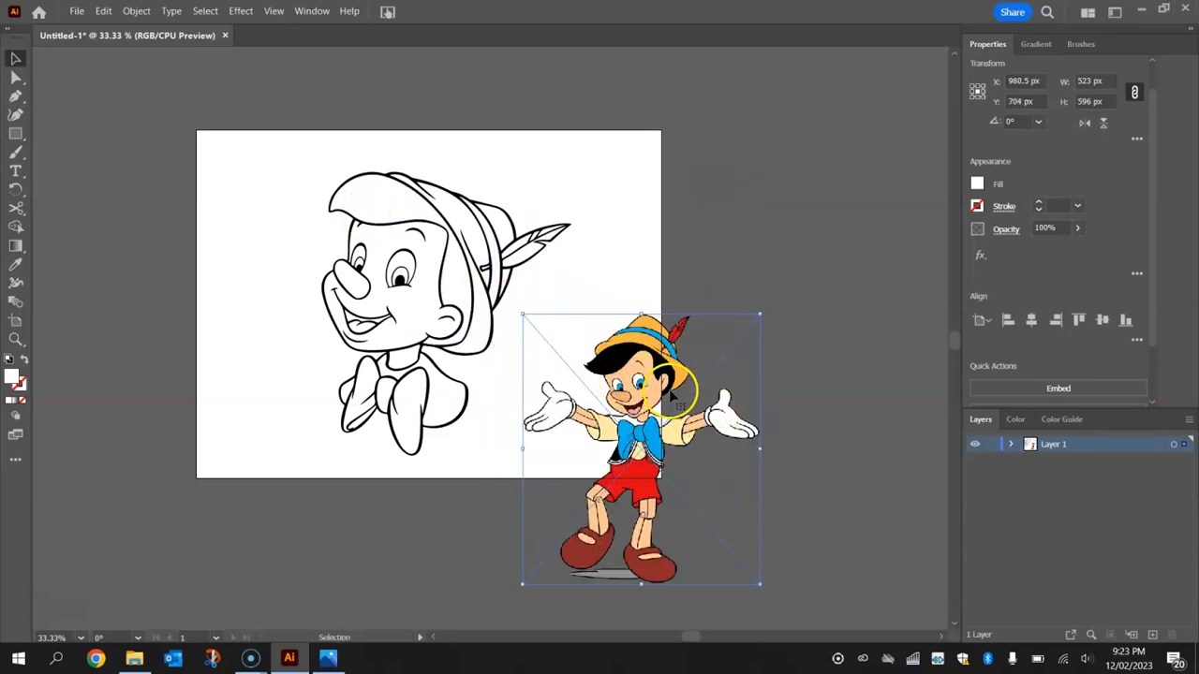
left_click(588, 299)
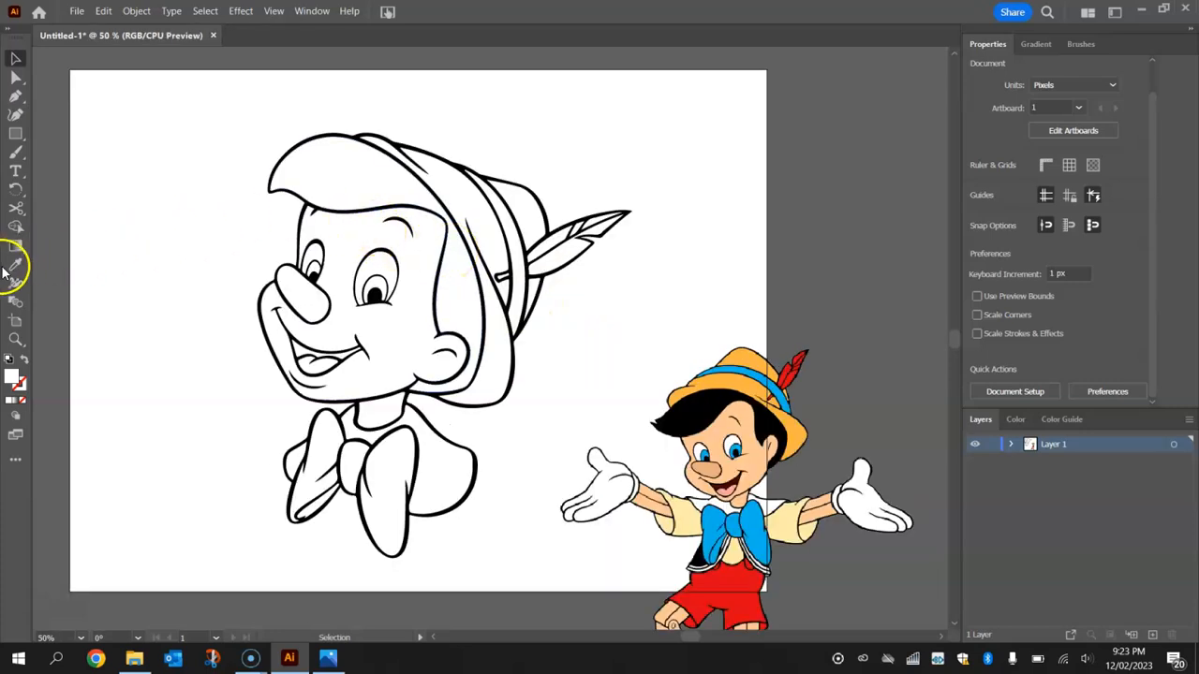
mouse_move(15, 266)
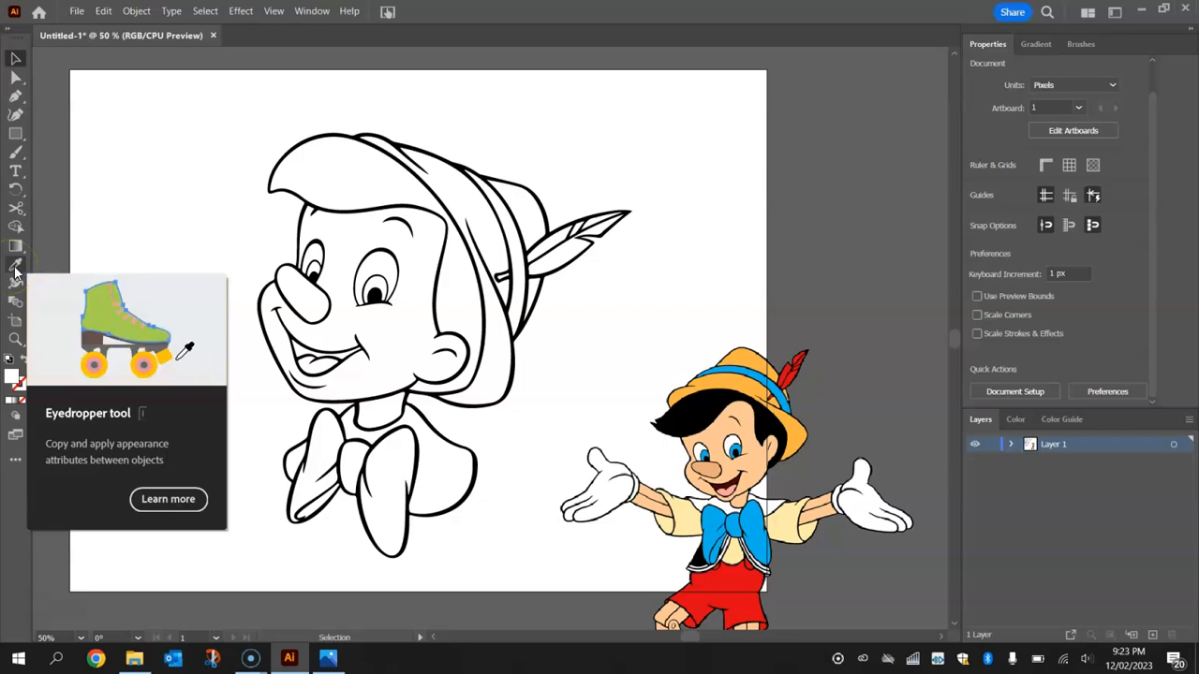
- Sample the orange hat colour from the reference with the Eyedropper
left_click(15, 264)
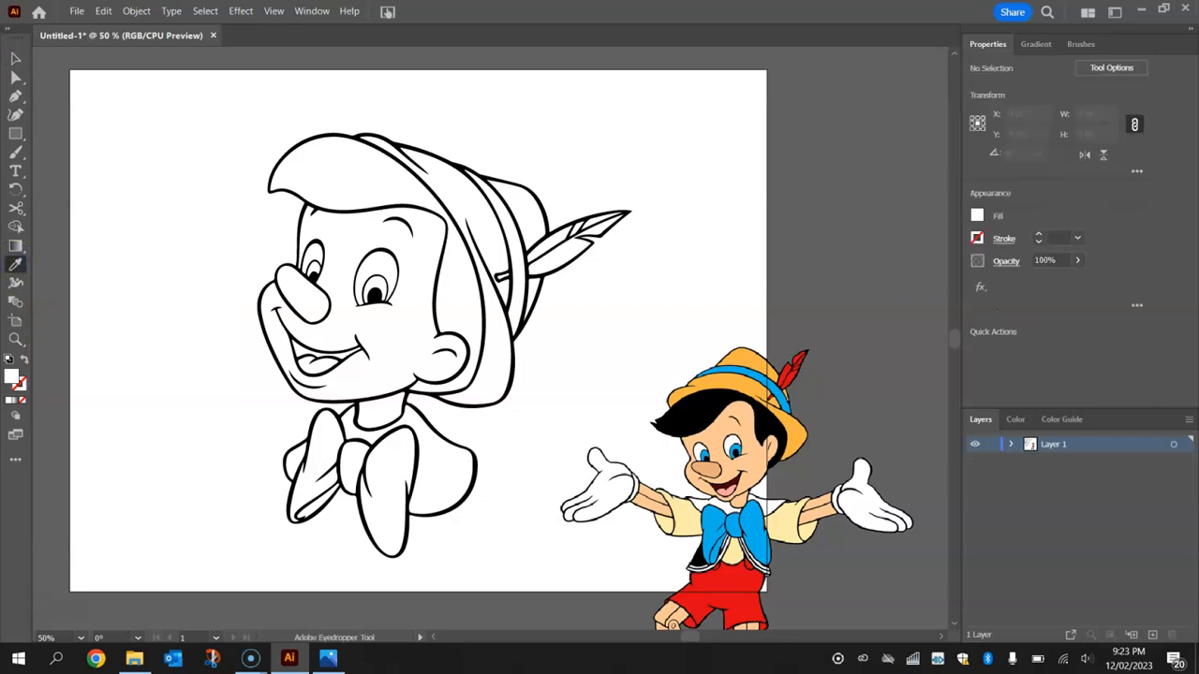
left_click(697, 339)
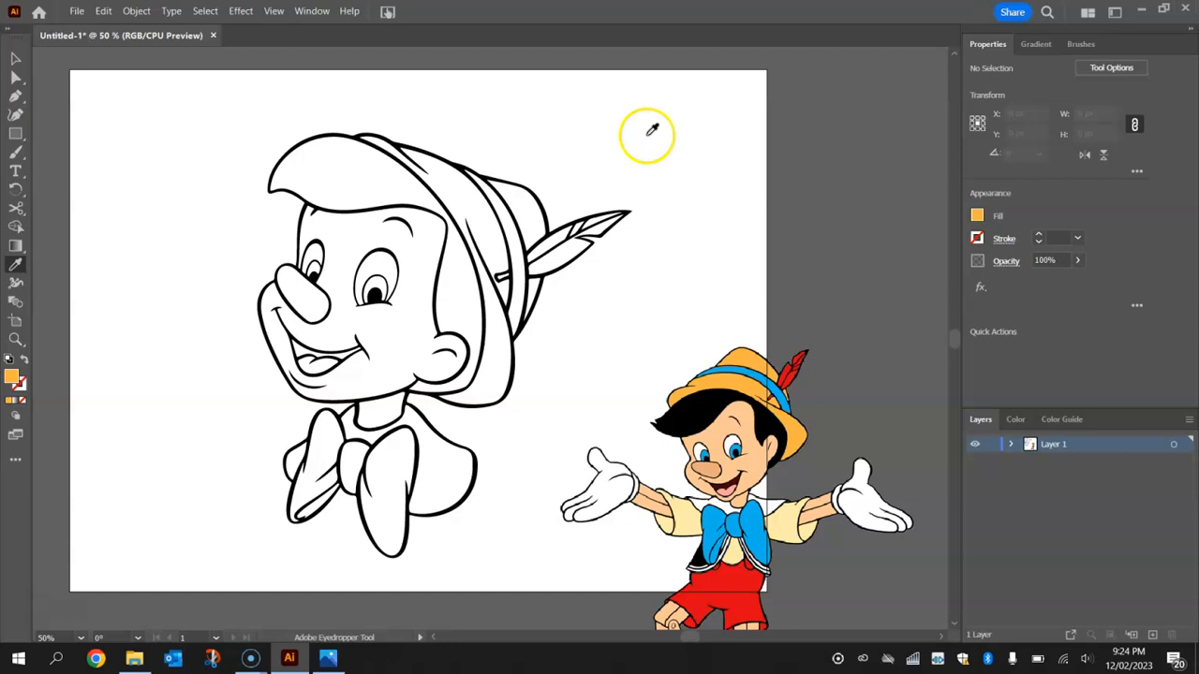
mouse_move(636, 159)
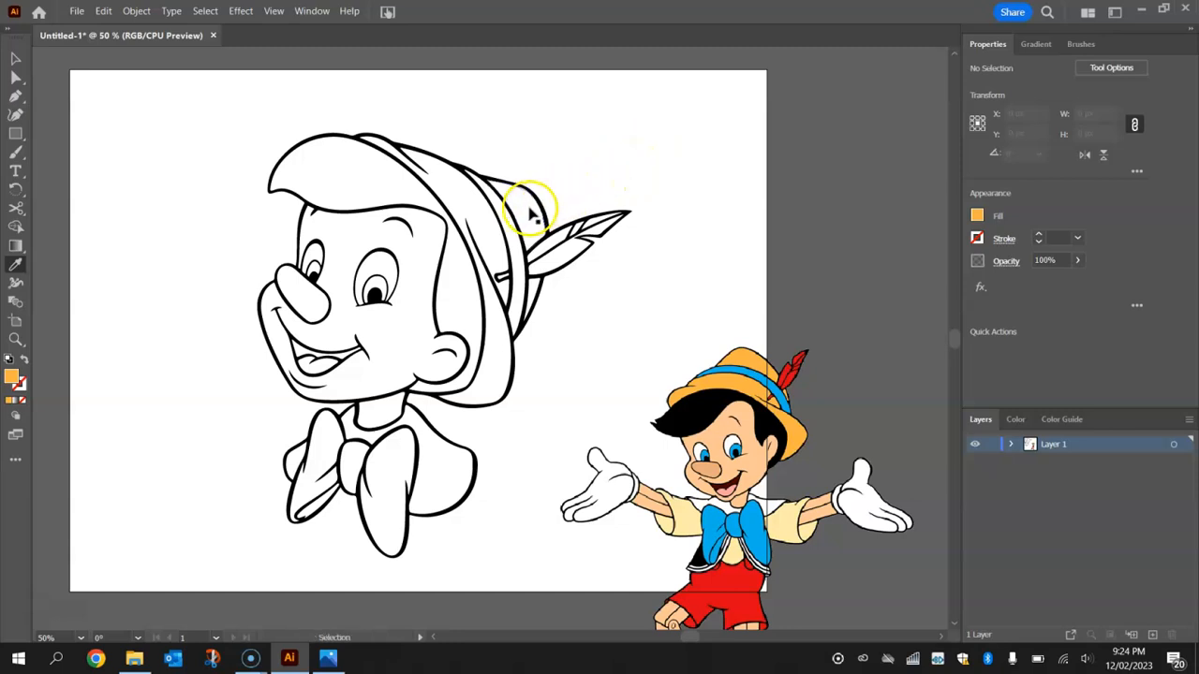
- Fill the hat crown, brim and a small hat piece with the reference's yellow-orange
left_click(521, 204)
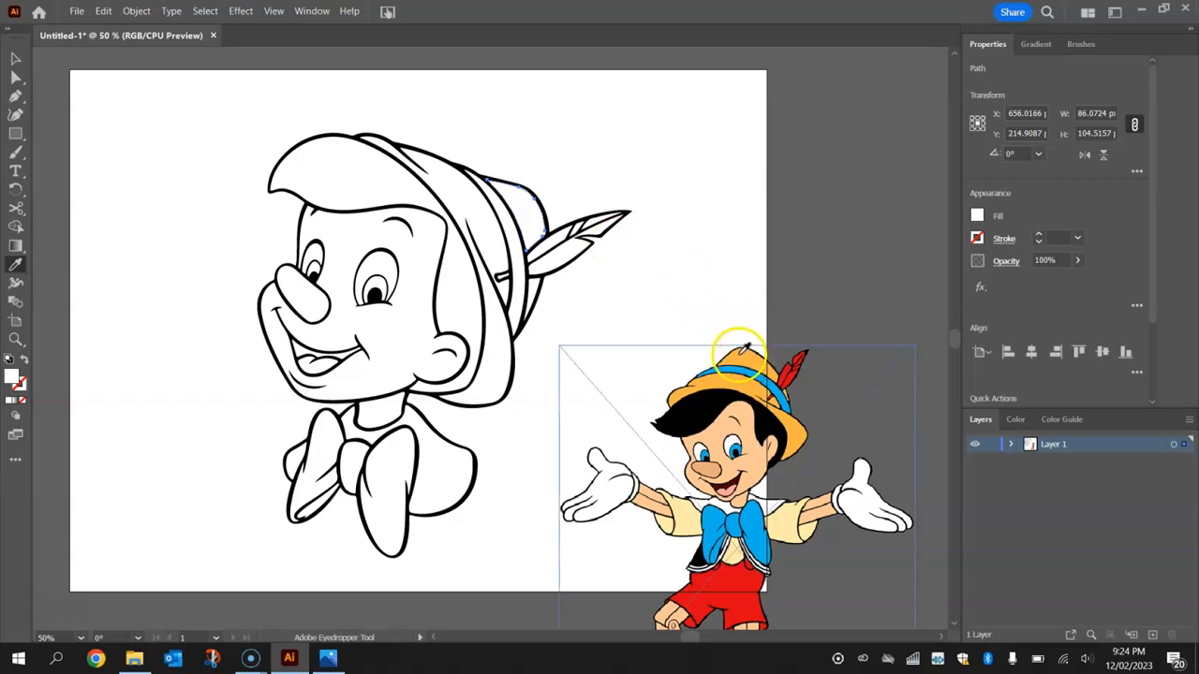
left_click(740, 352)
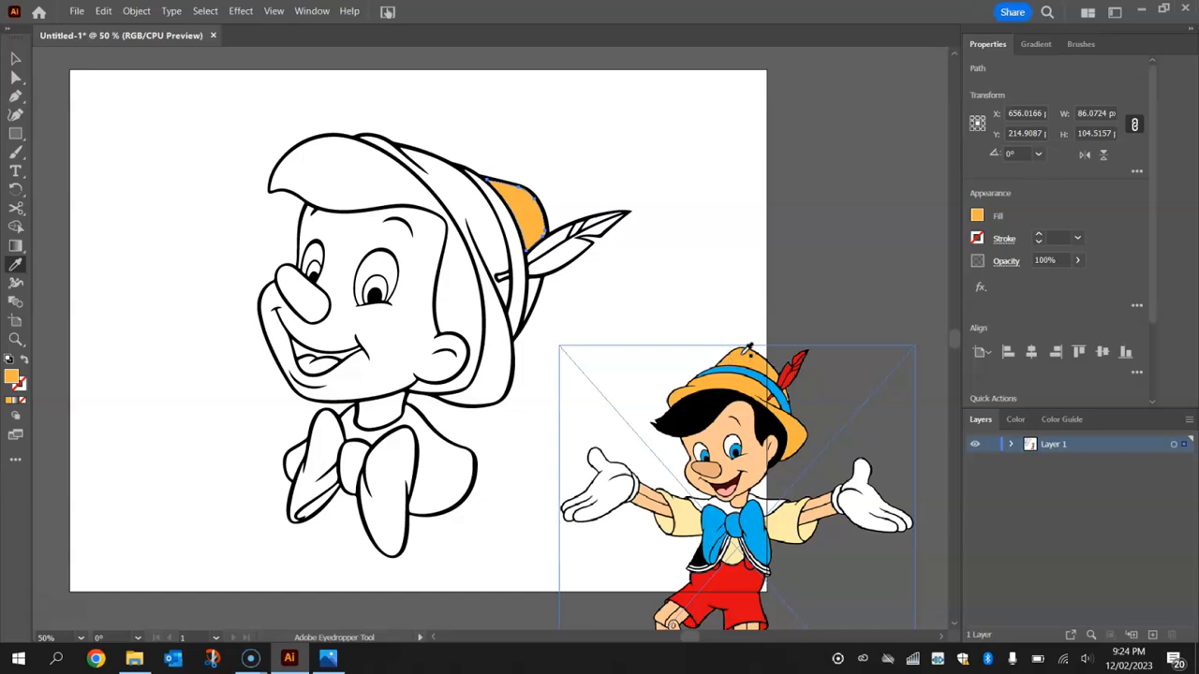
left_click(524, 198)
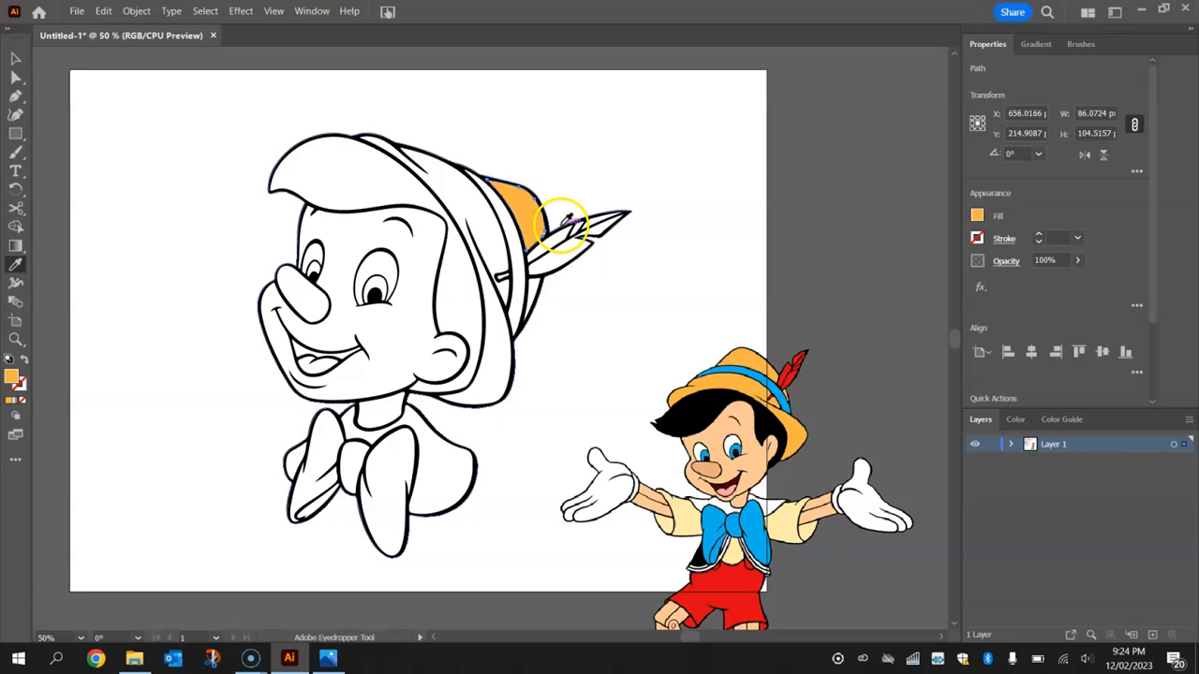
left_click(459, 197)
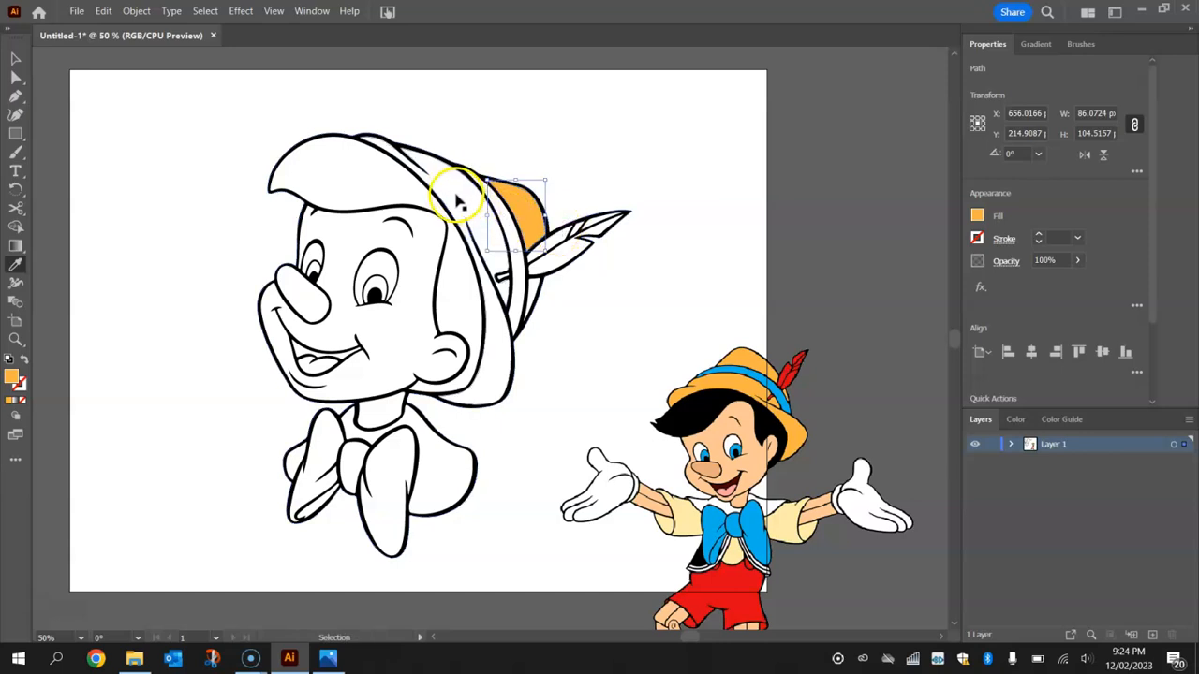
left_click(459, 197)
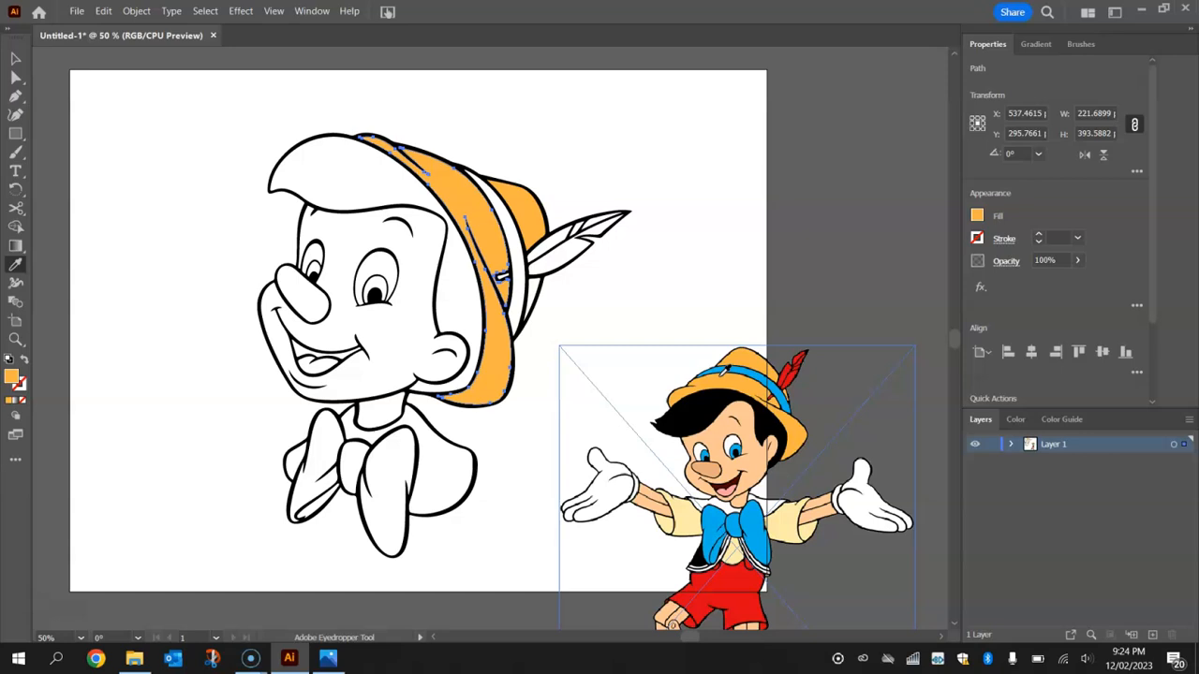
left_click(543, 281)
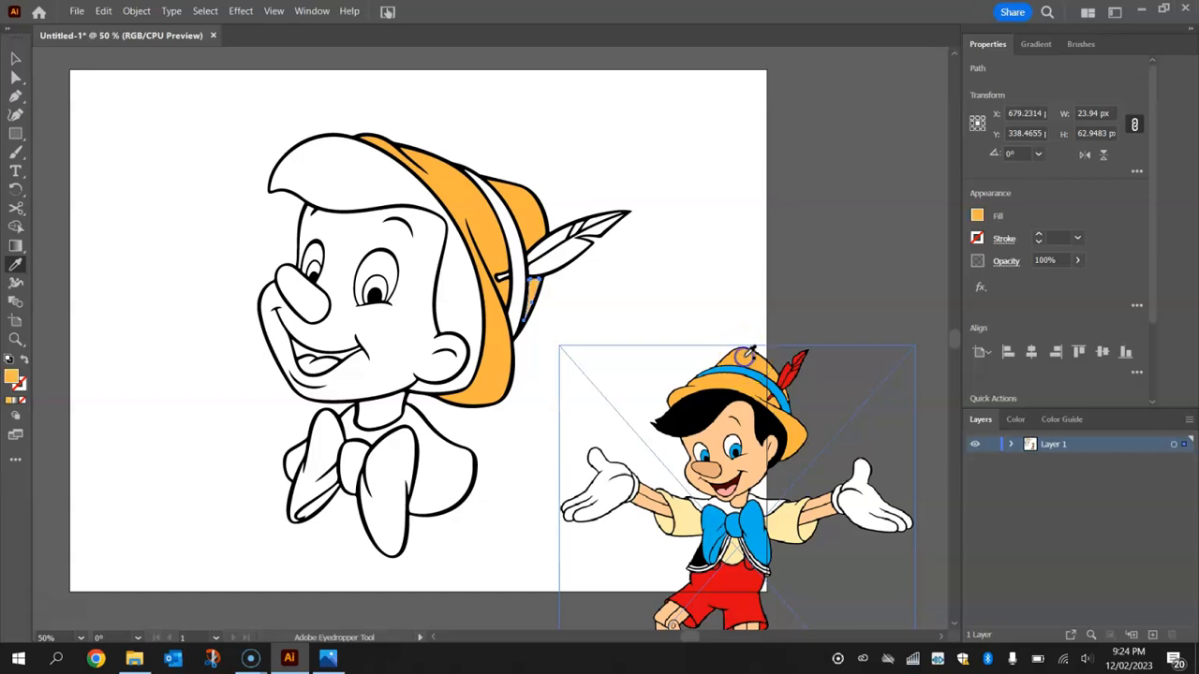
left_click(745, 247)
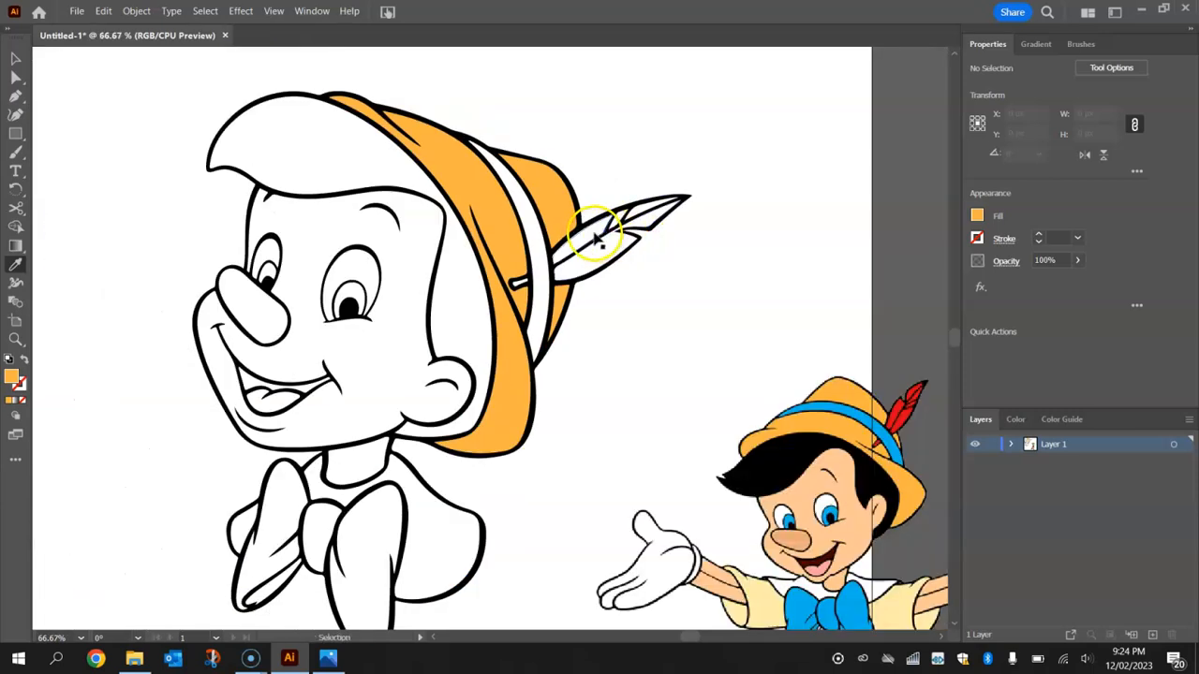
- Fill the feather's inner stripe with the red from the reference feather
left_click(596, 234)
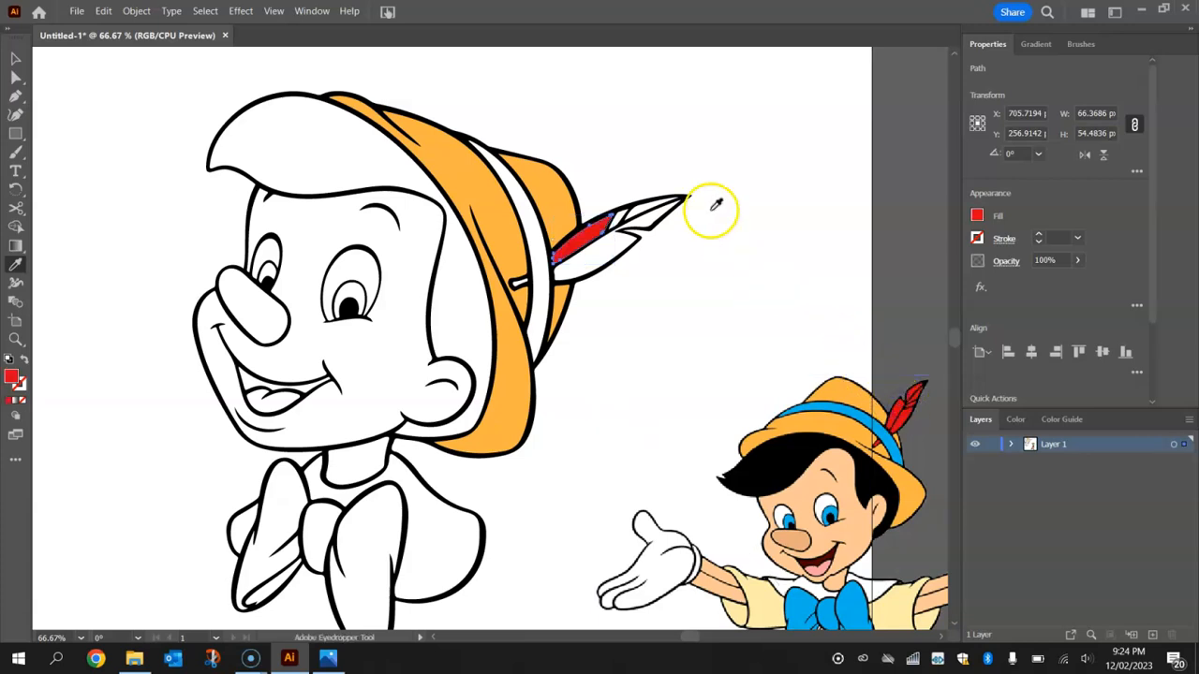
mouse_move(841, 273)
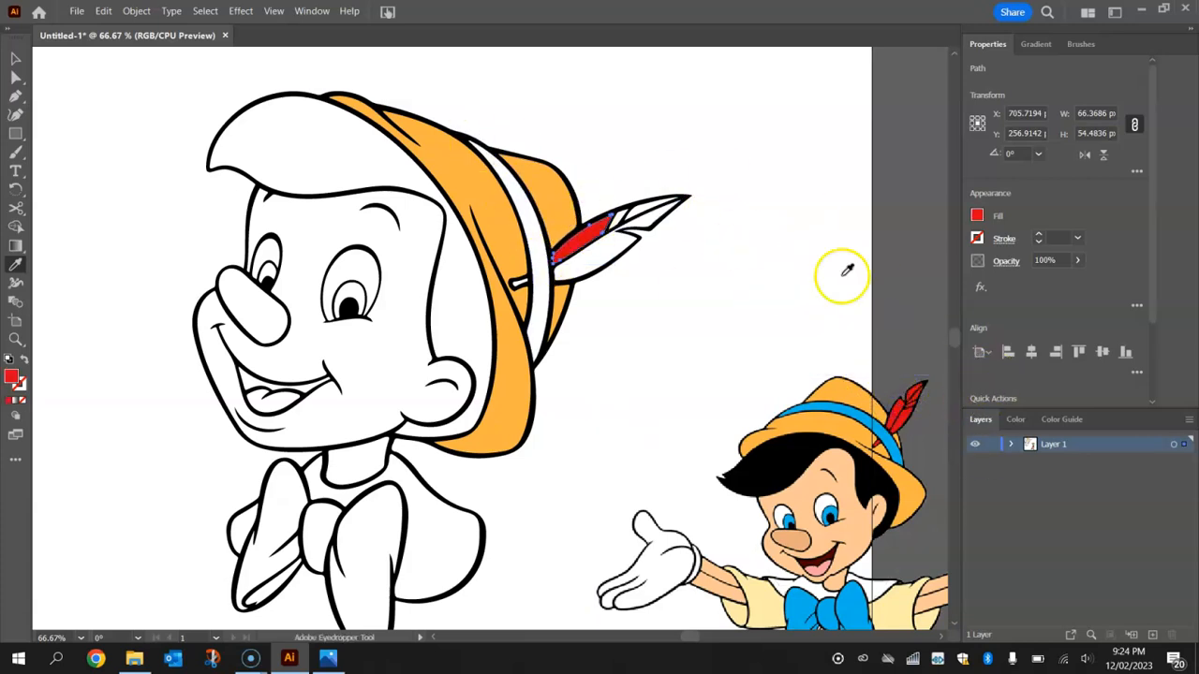
mouse_move(740, 210)
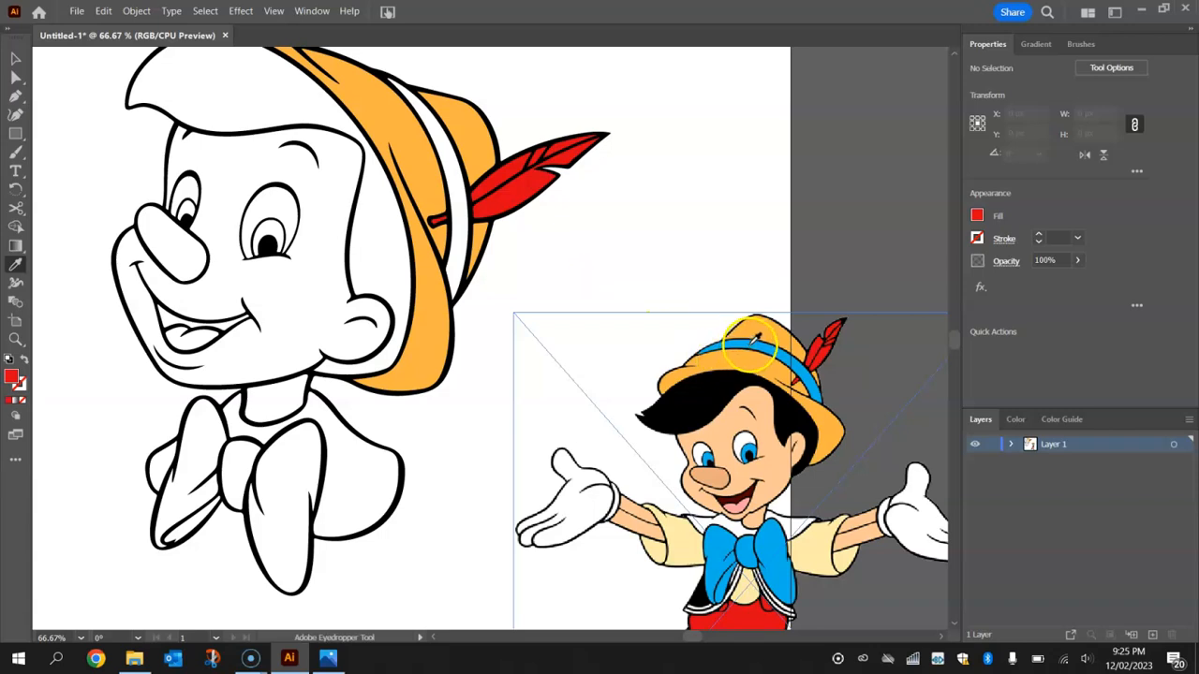
mouse_move(539, 315)
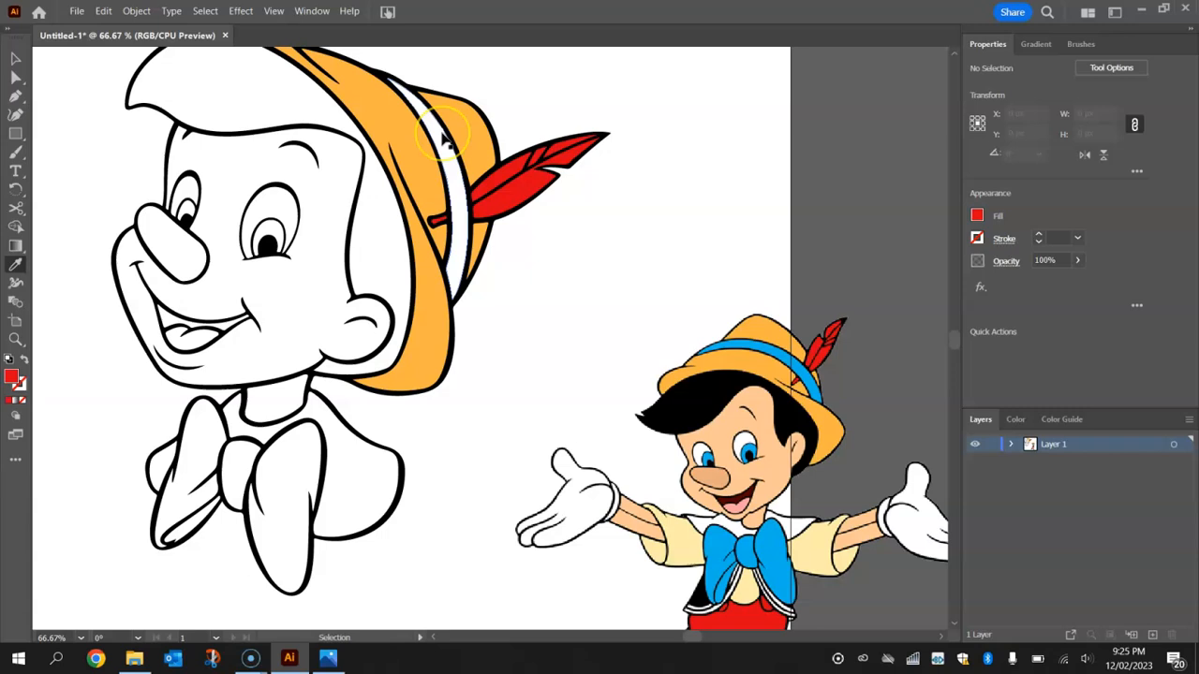
- Fill the hat band, eye irises and bow tie with the reference's blue
left_click(446, 135)
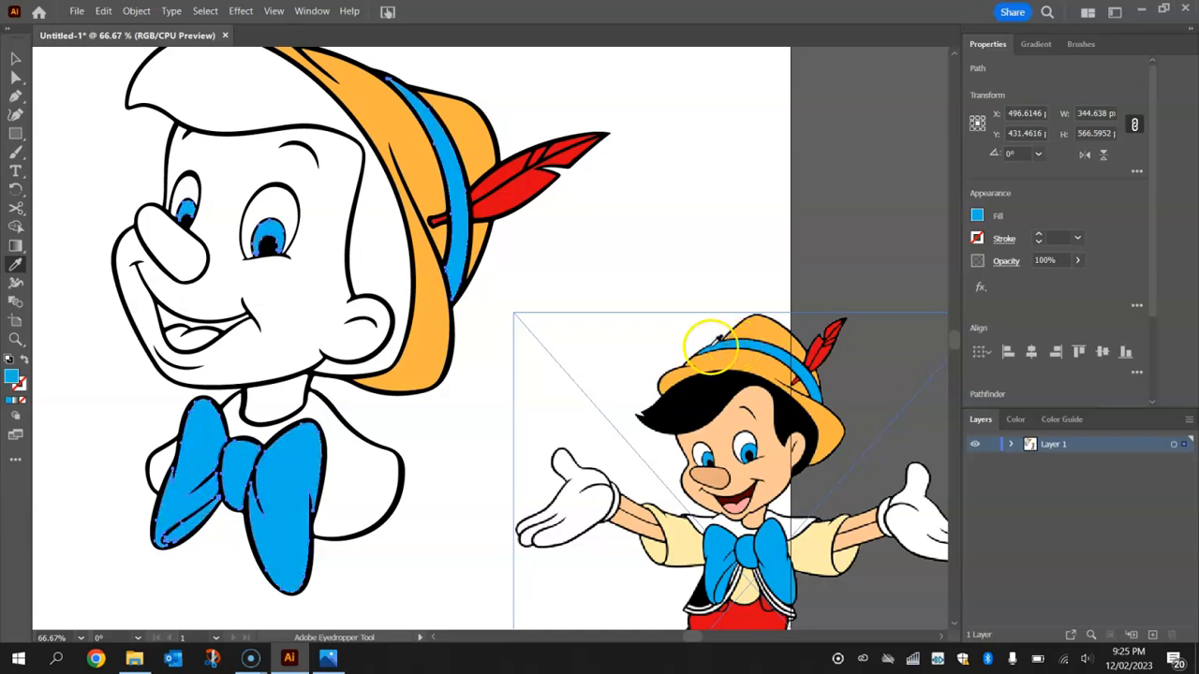
mouse_move(515, 382)
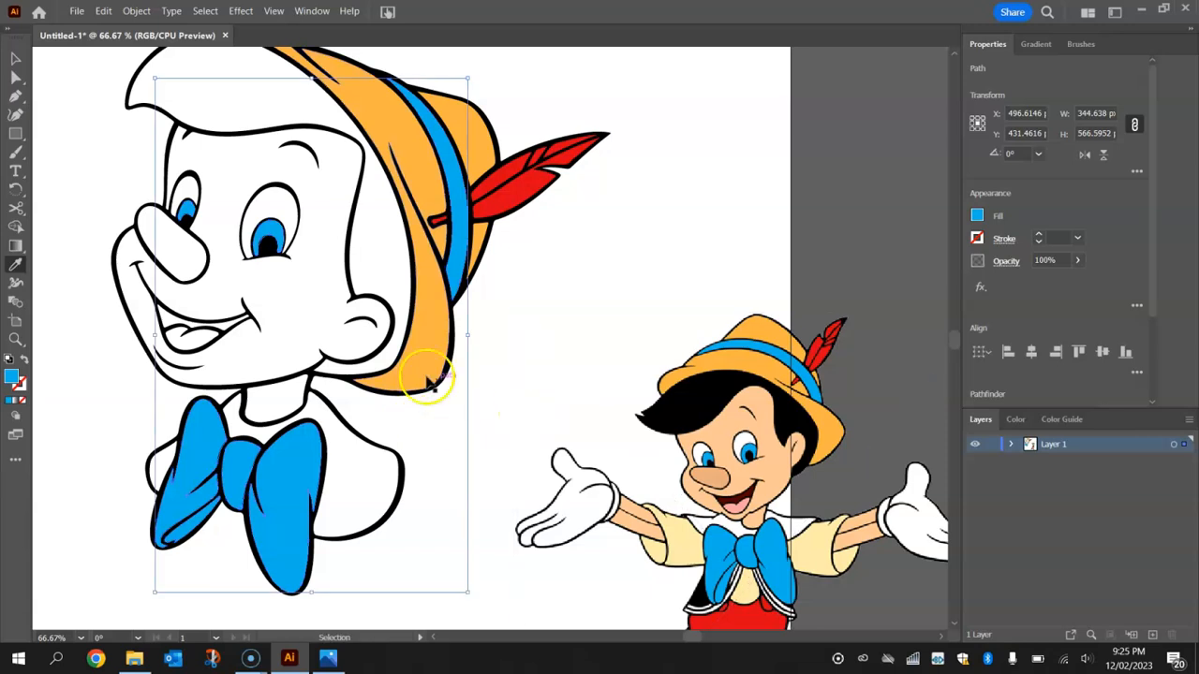
- Fill the face and nose with sampled skin tones, colour the mouth, and make the hair black
left_click(646, 367)
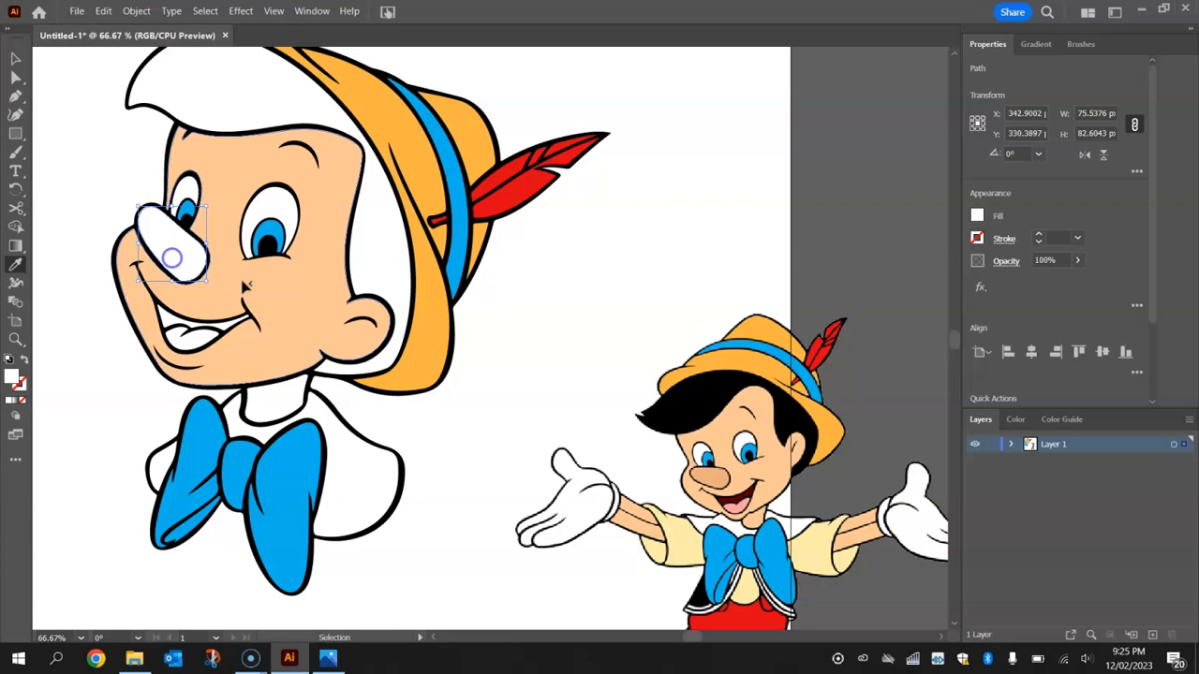
left_click(697, 472)
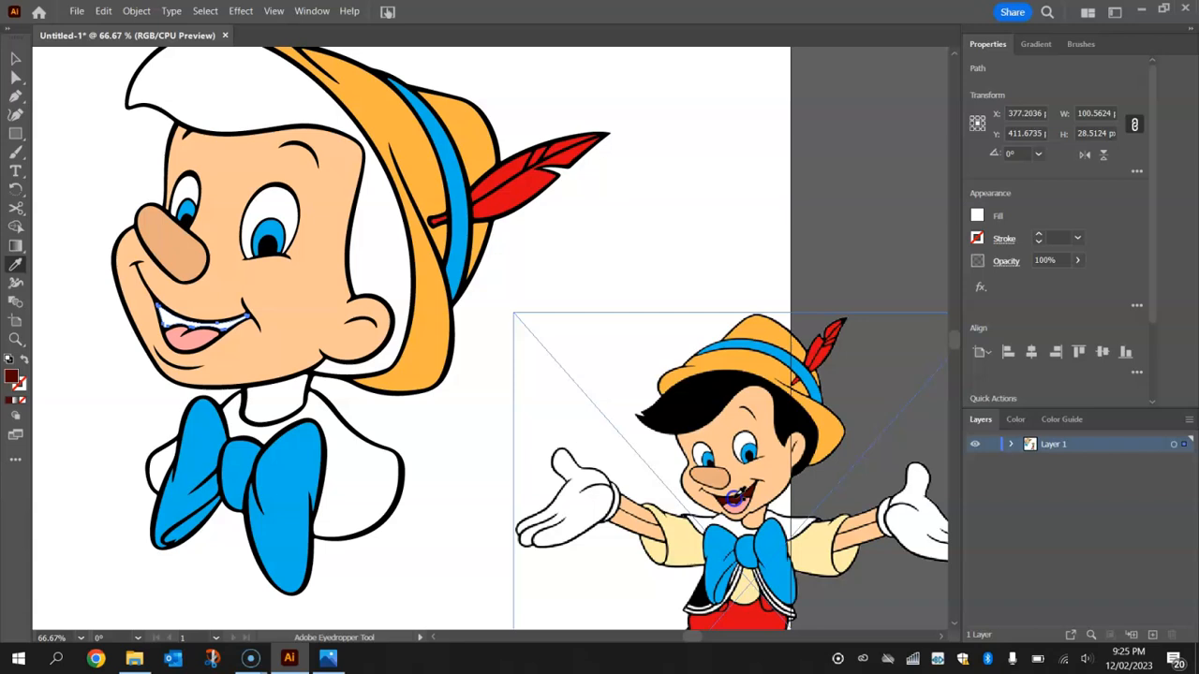
left_click(633, 374)
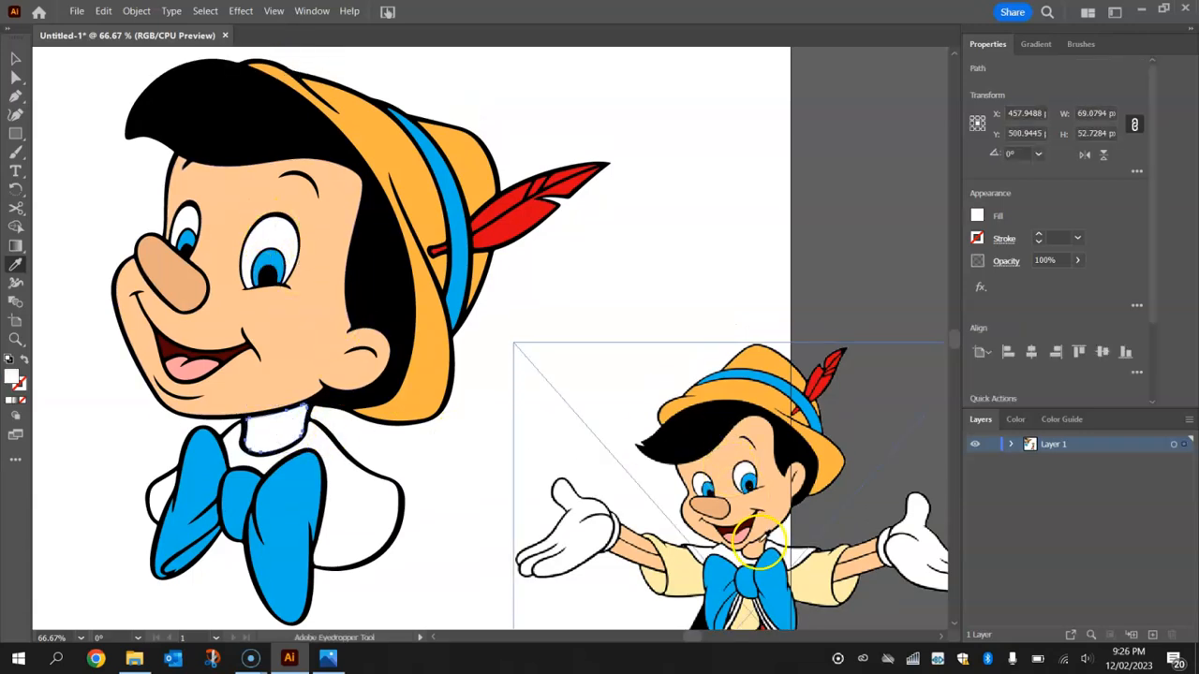
- Select the neck area, then select the placed reference picture
left_click(15, 58)
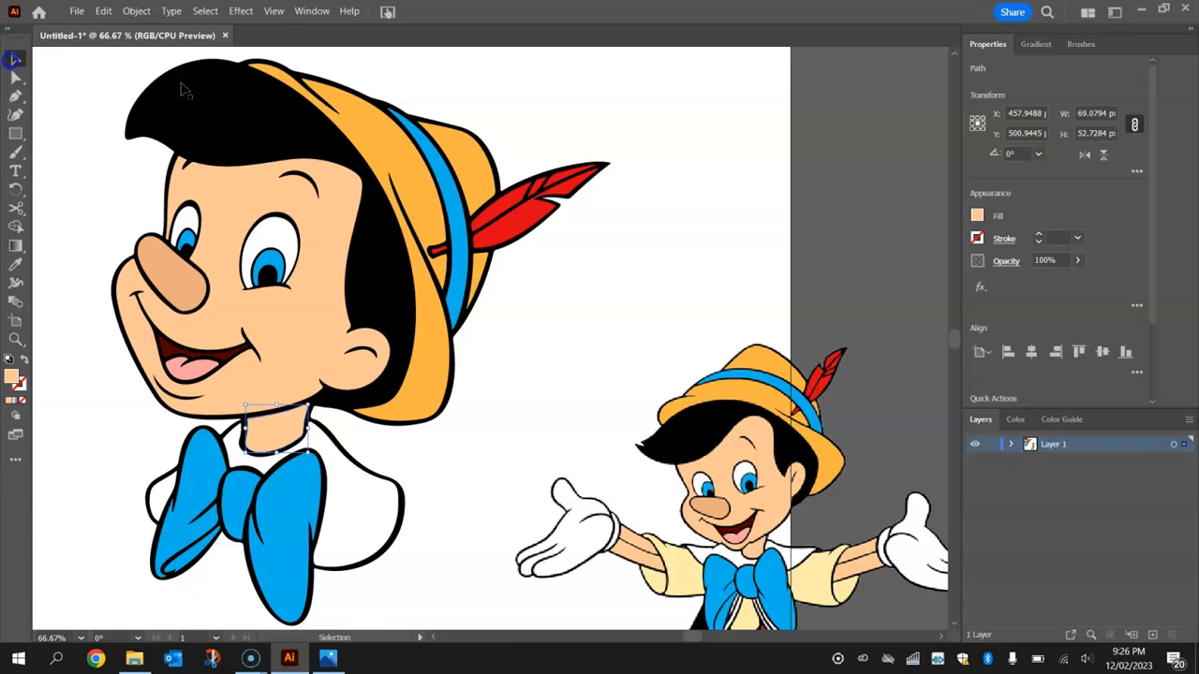
left_click(740, 158)
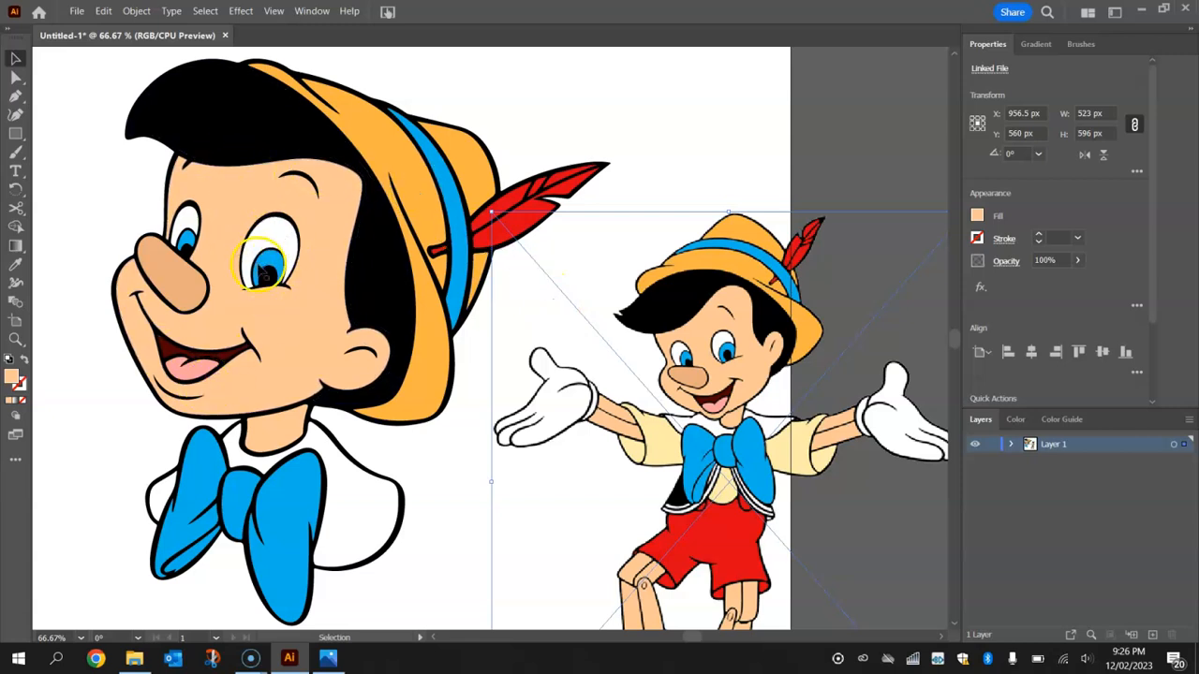
mouse_move(727, 334)
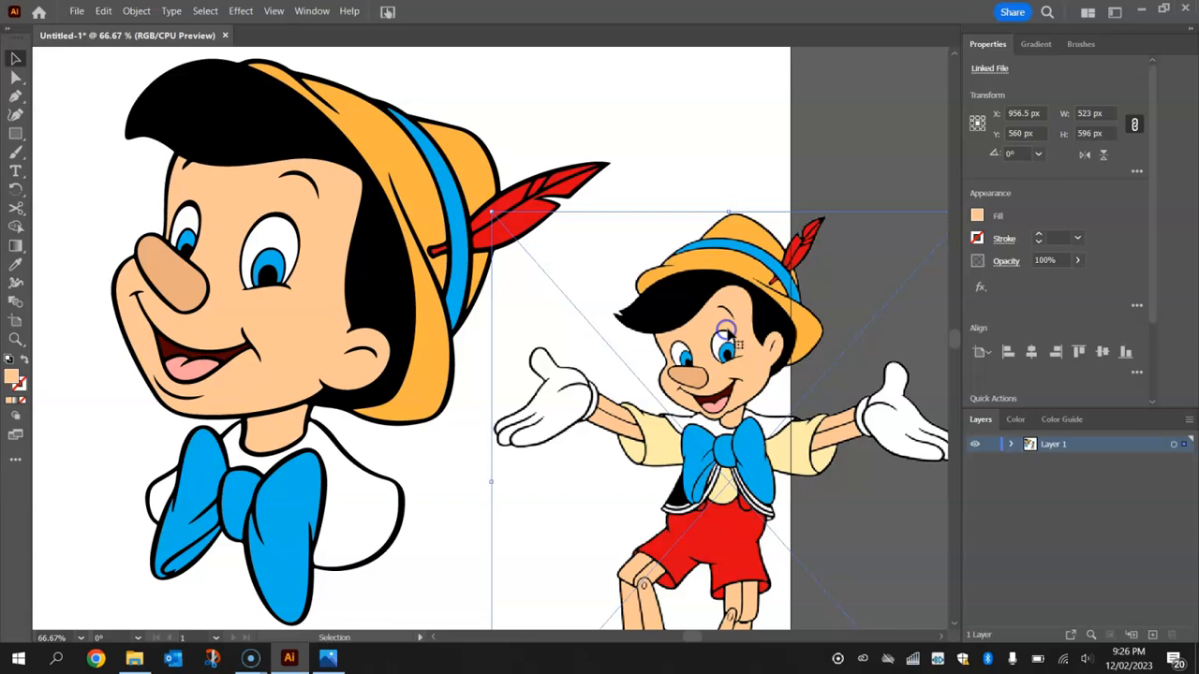
- Delete the reference picture, leaving only the coloured Pinocchio head on the artboard
key("Delete")
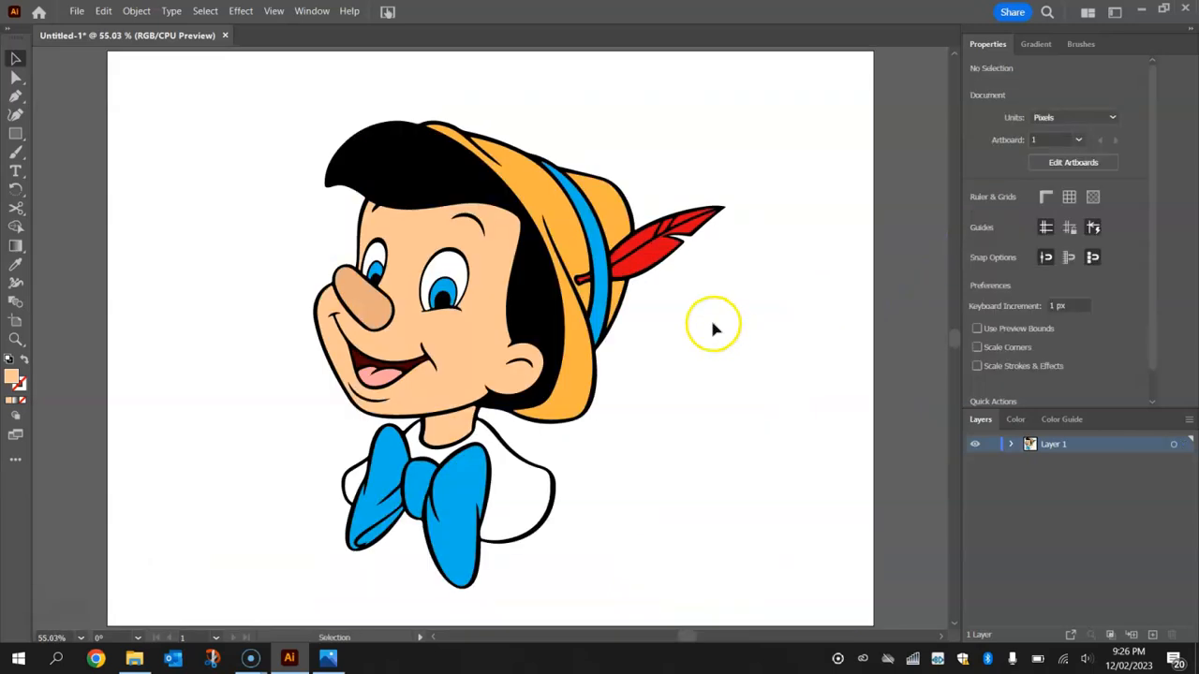
mouse_move(184, 101)
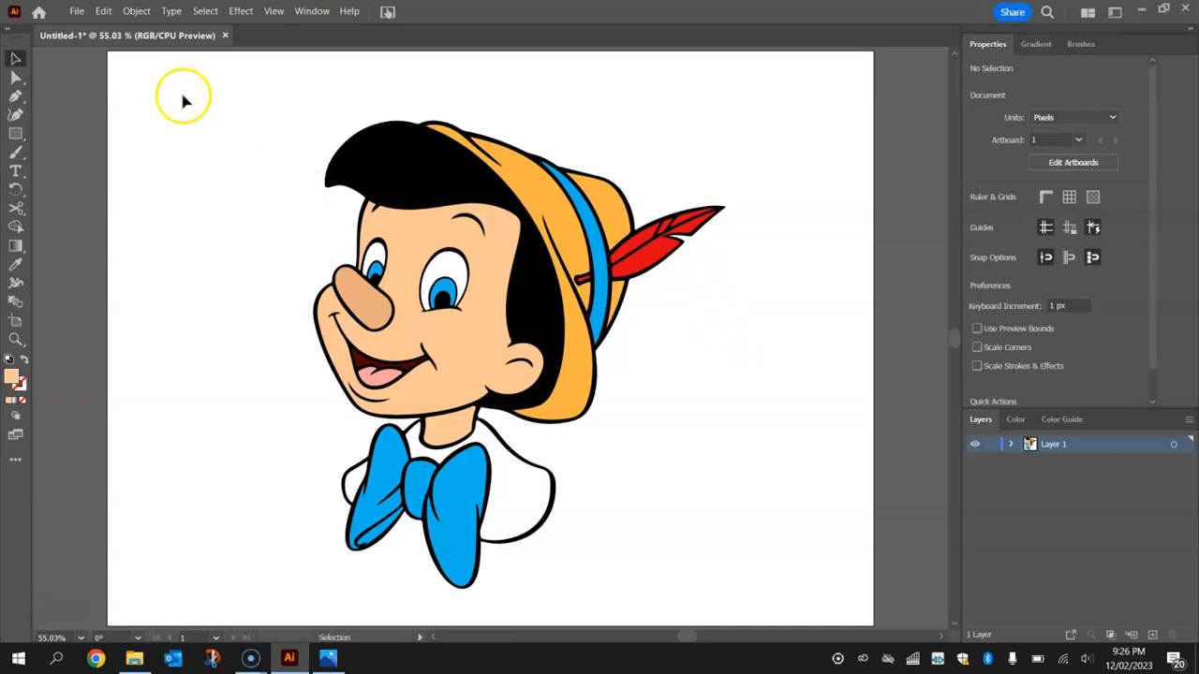
mouse_move(271, 233)
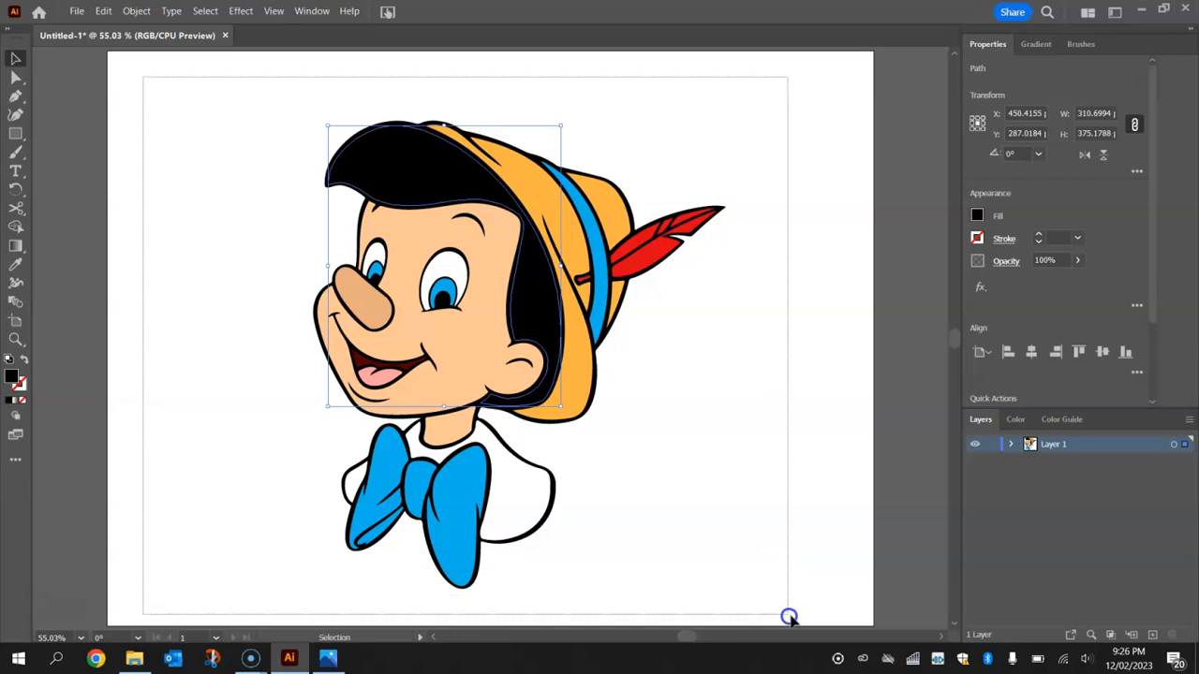
- Group all the coloured Pinocchio pieces into one artwork and deselect it
left_click(431, 203)
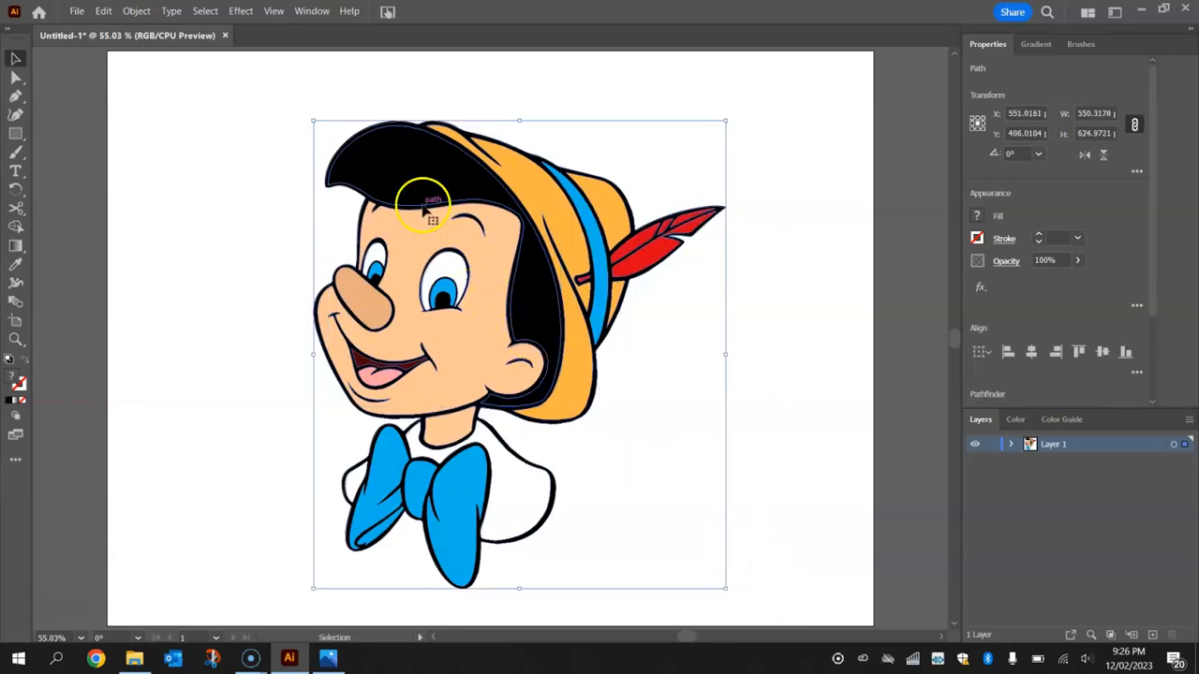
right_click(431, 202)
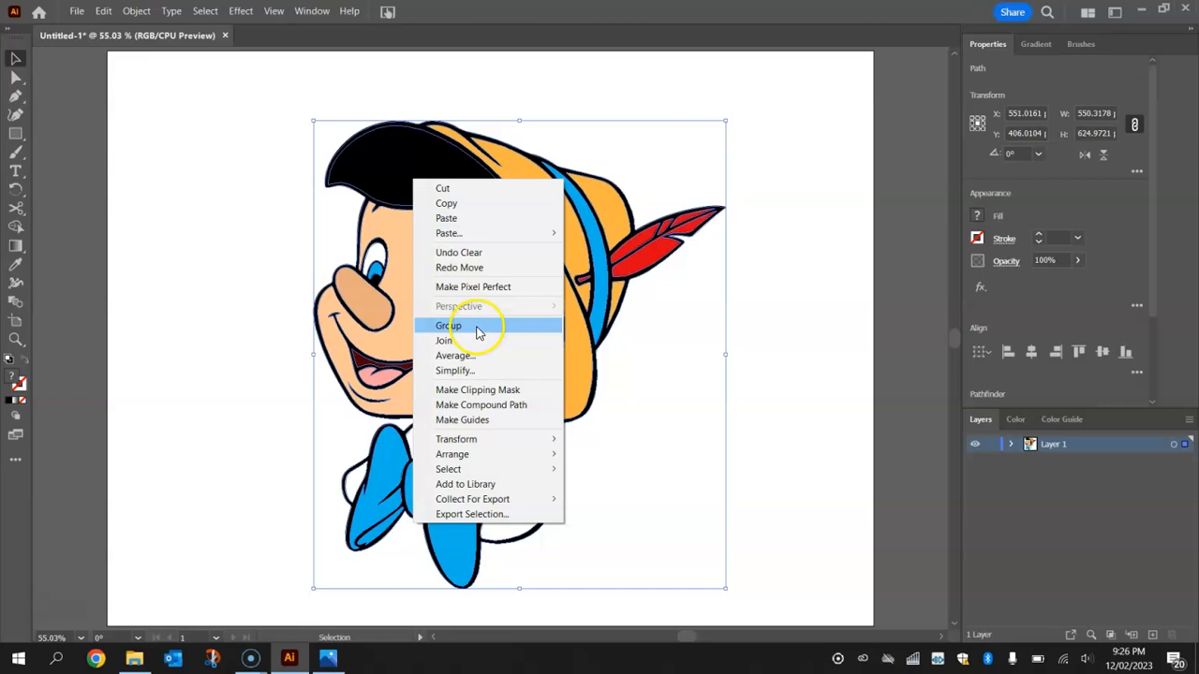
left_click(447, 326)
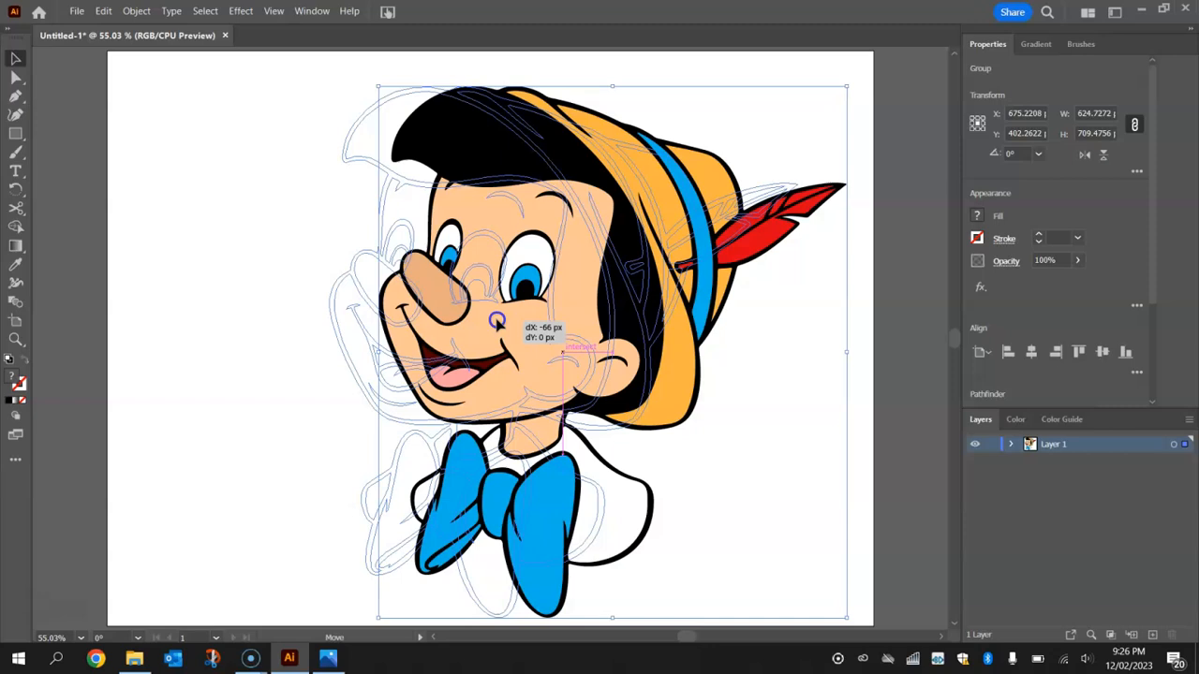
left_click(817, 309)
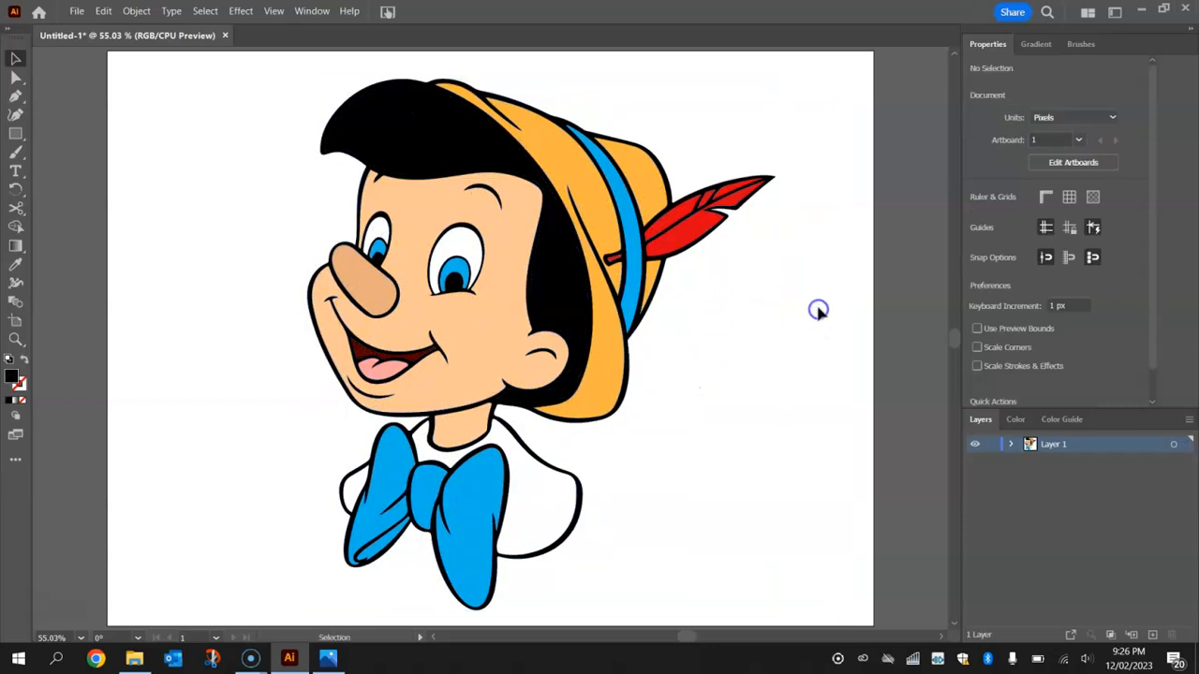
mouse_move(839, 314)
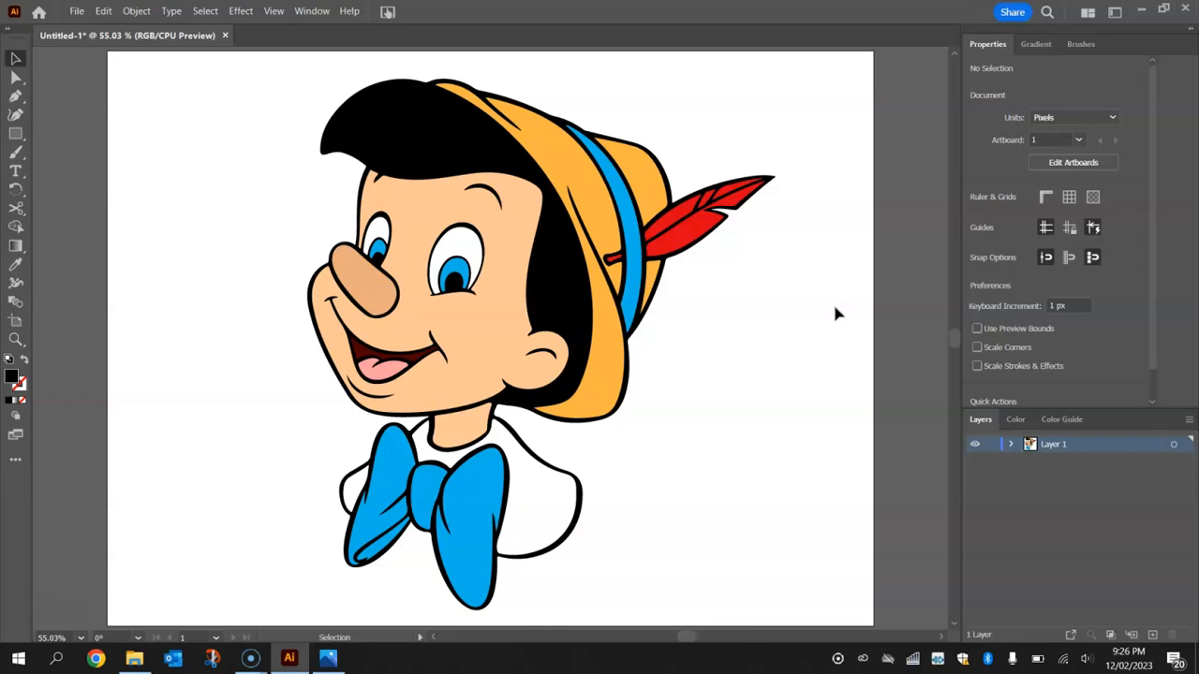
- Switch to the Image Trace Tool folder in File Explorer
left_click(135, 660)
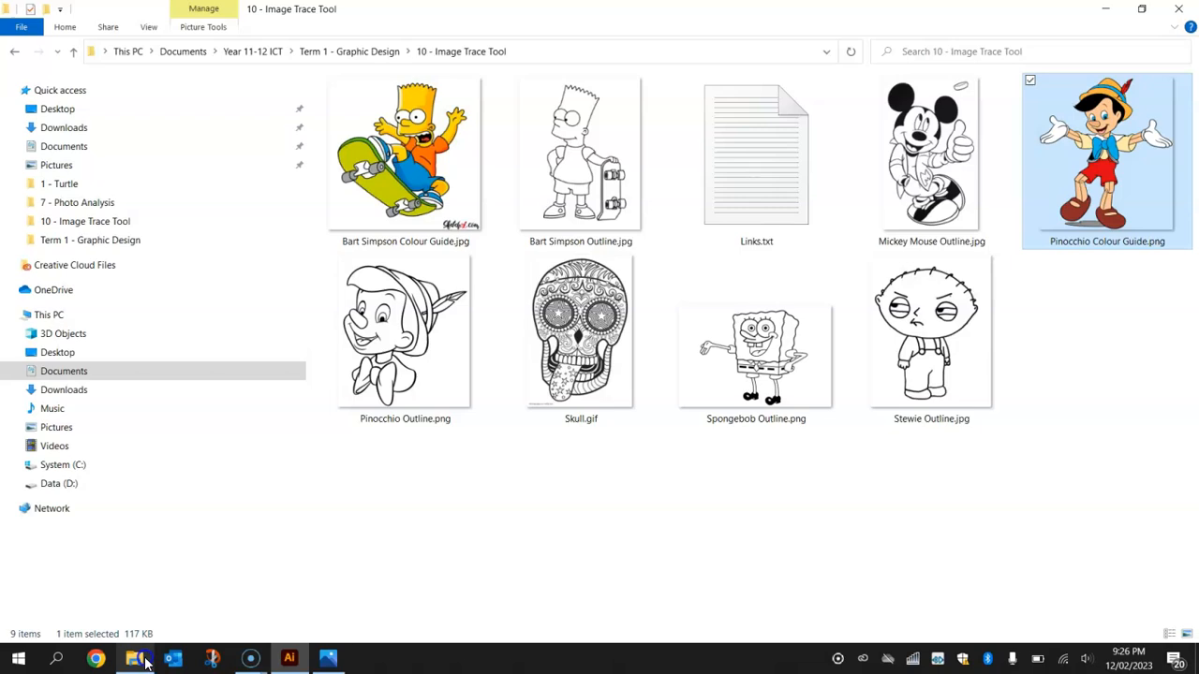
- Preview Bart Simpson Outline.jpg in Photos and close it
left_click(148, 26)
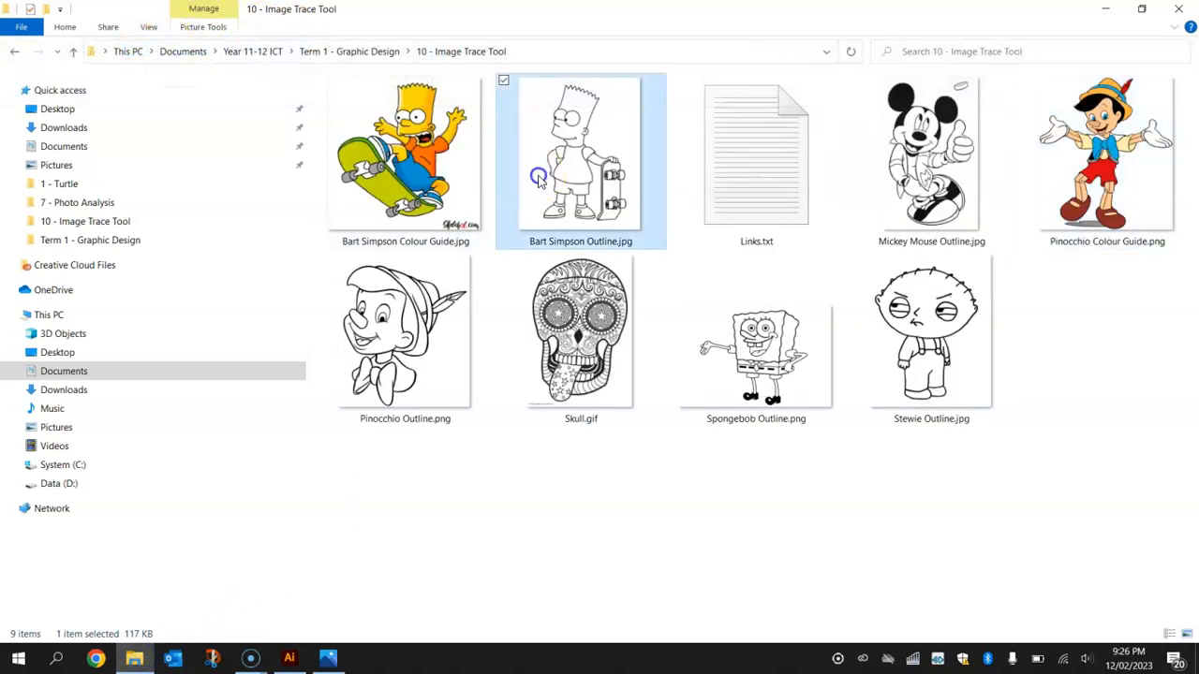
double_click(581, 153)
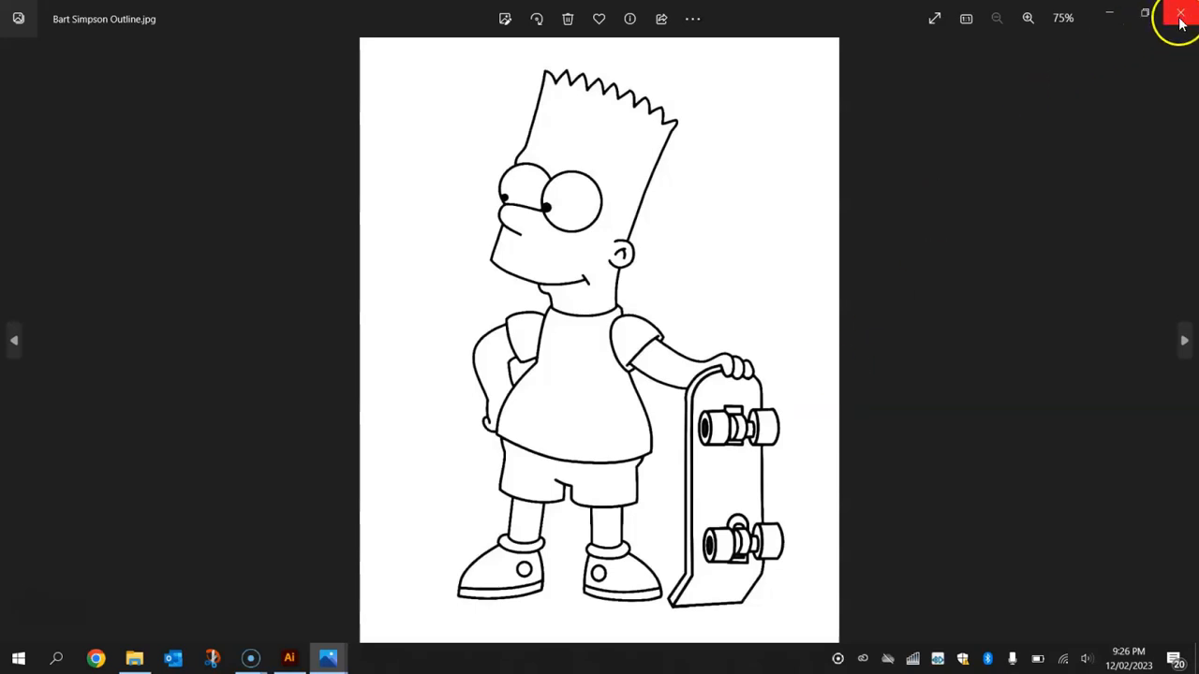
left_click(1180, 18)
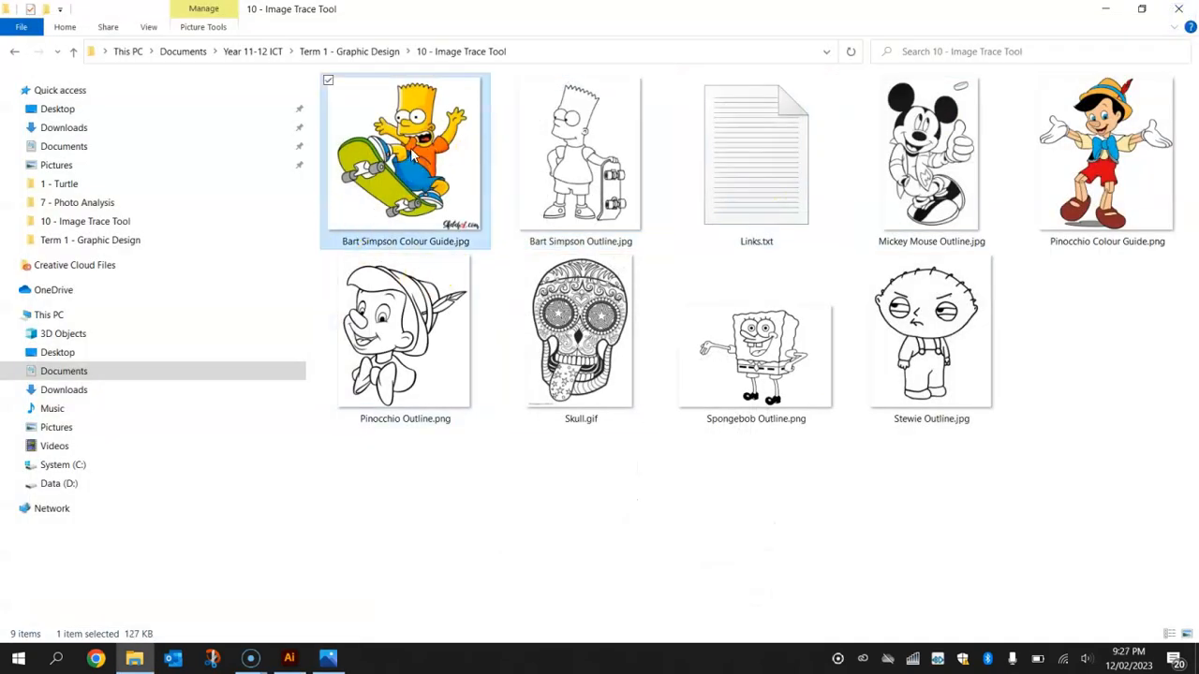
- Preview Skull.gif in Photos, keeping Photos as the viewer
left_click(931, 154)
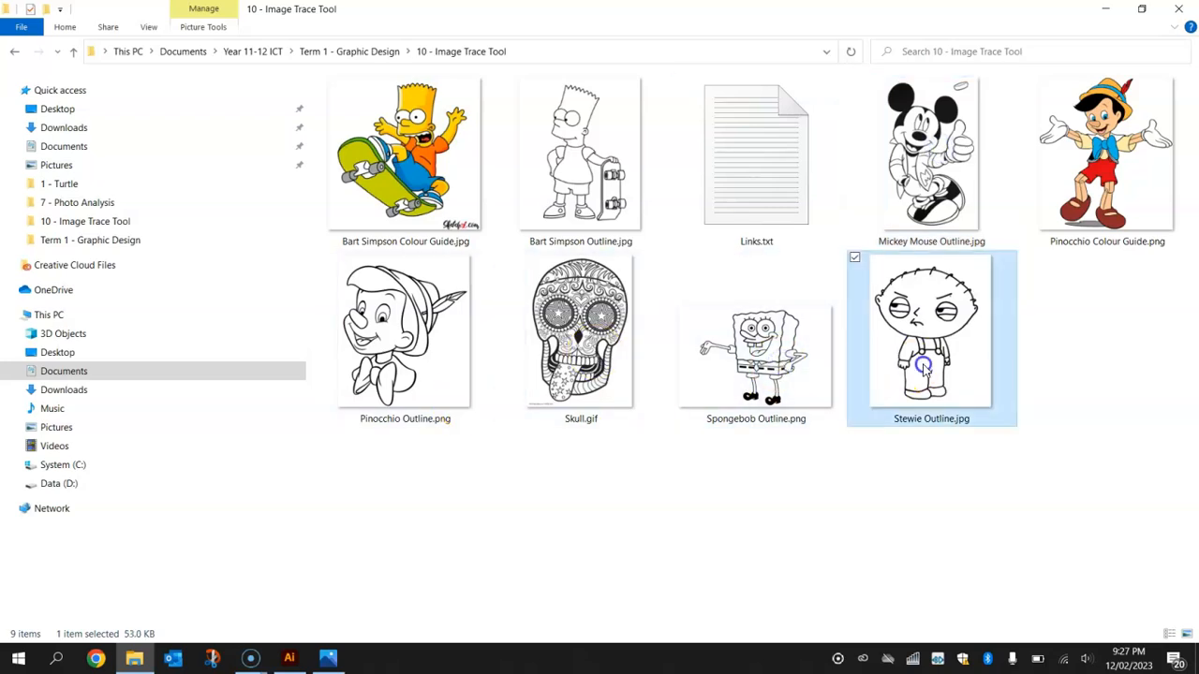
double_click(580, 330)
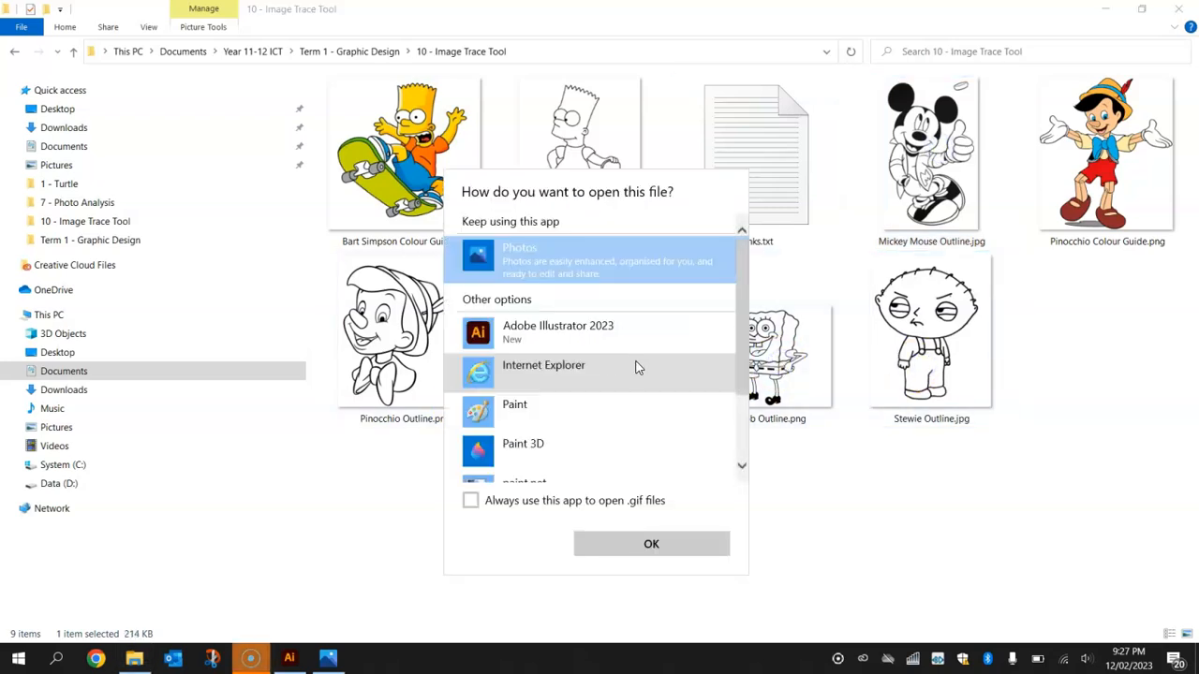
left_click(652, 543)
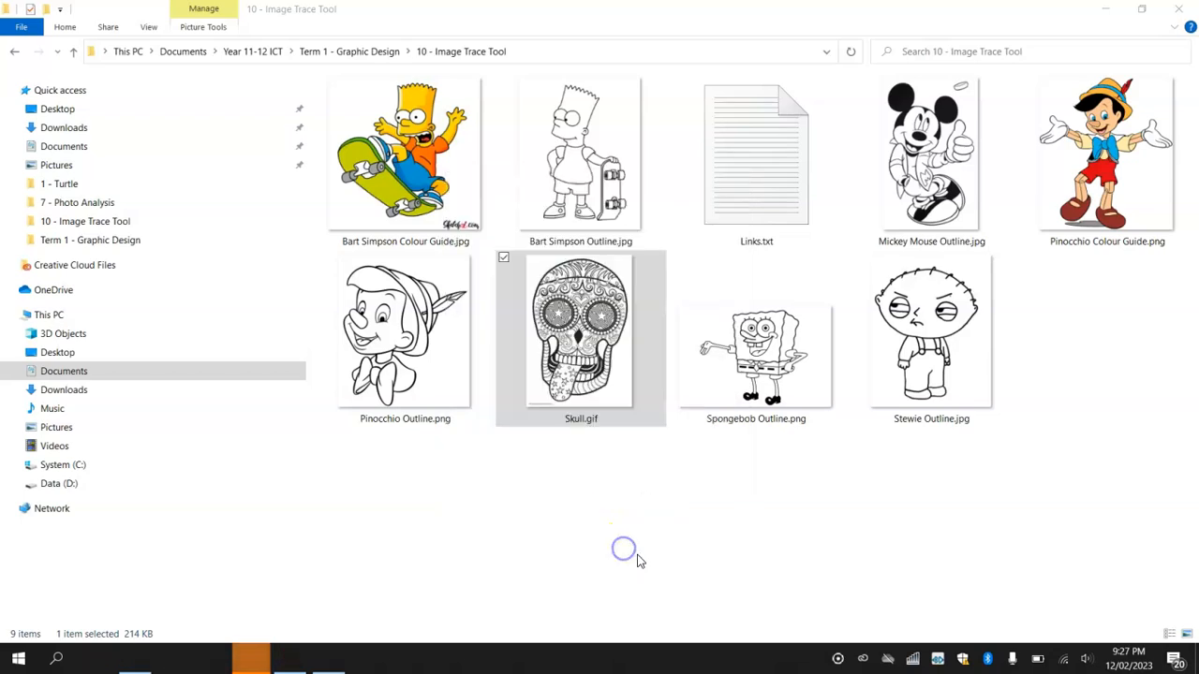
double_click(581, 337)
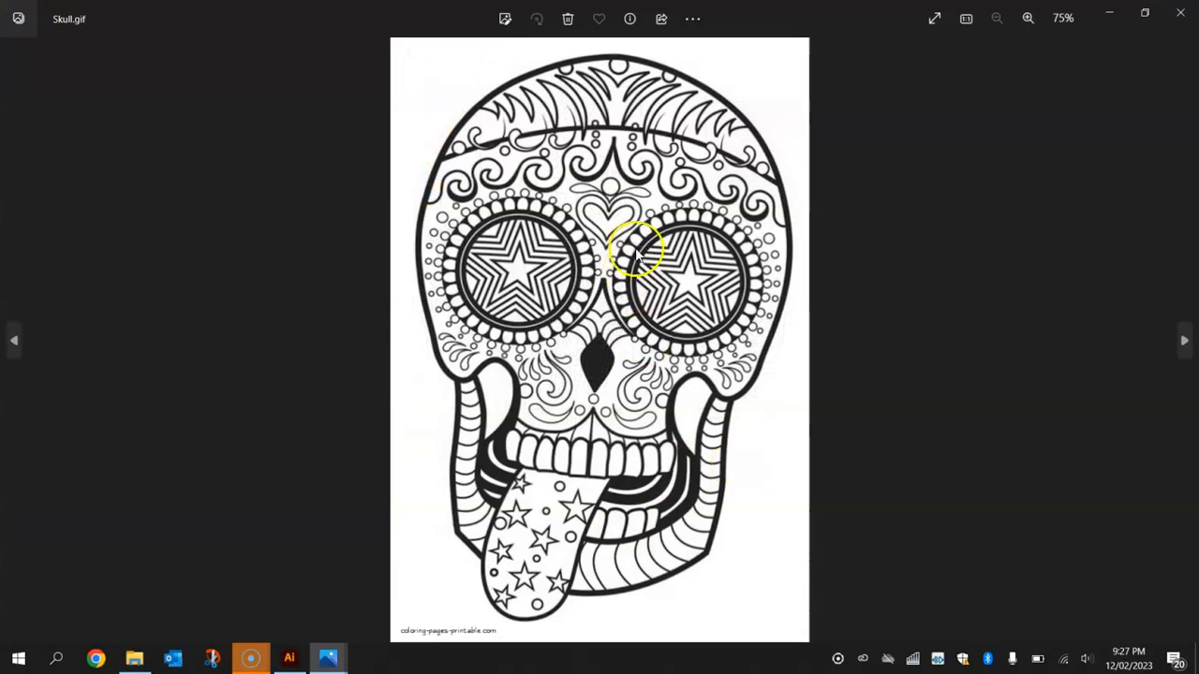
mouse_move(689, 290)
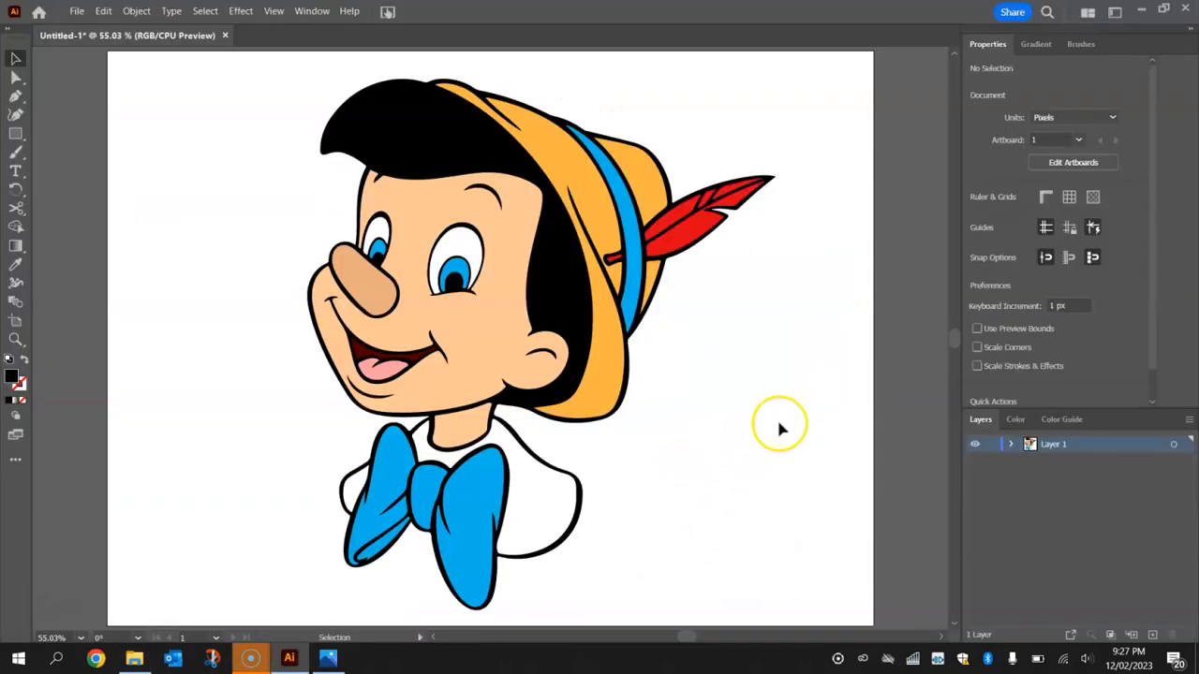
mouse_move(782, 429)
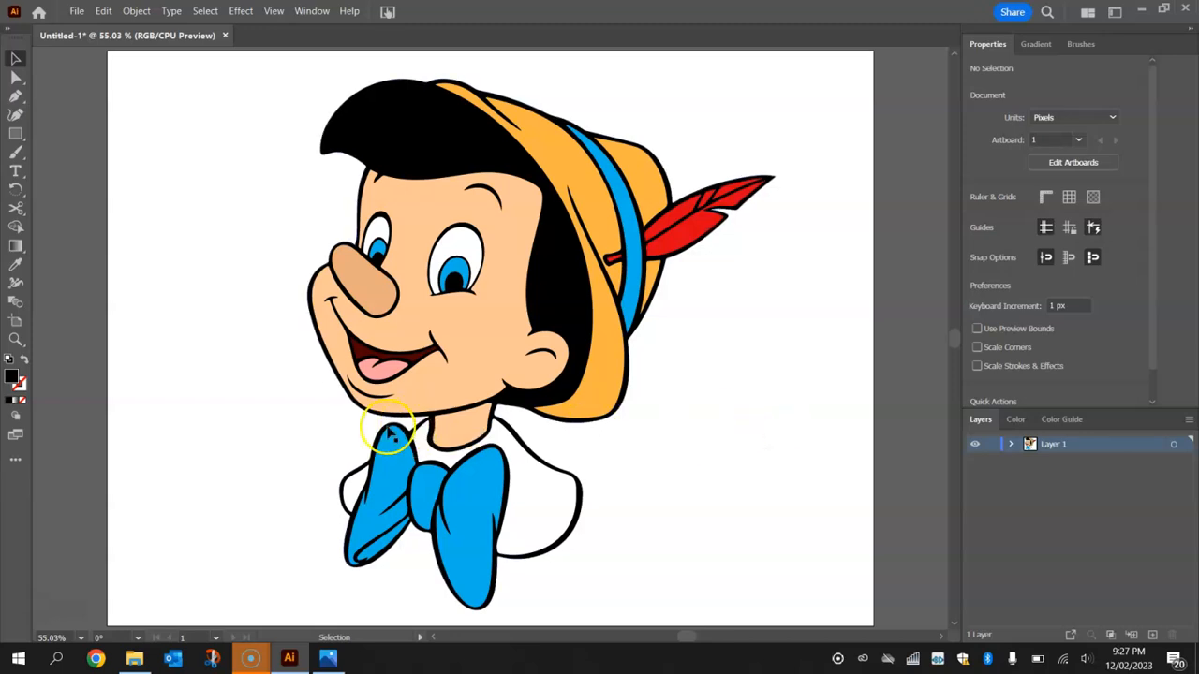
mouse_move(215, 448)
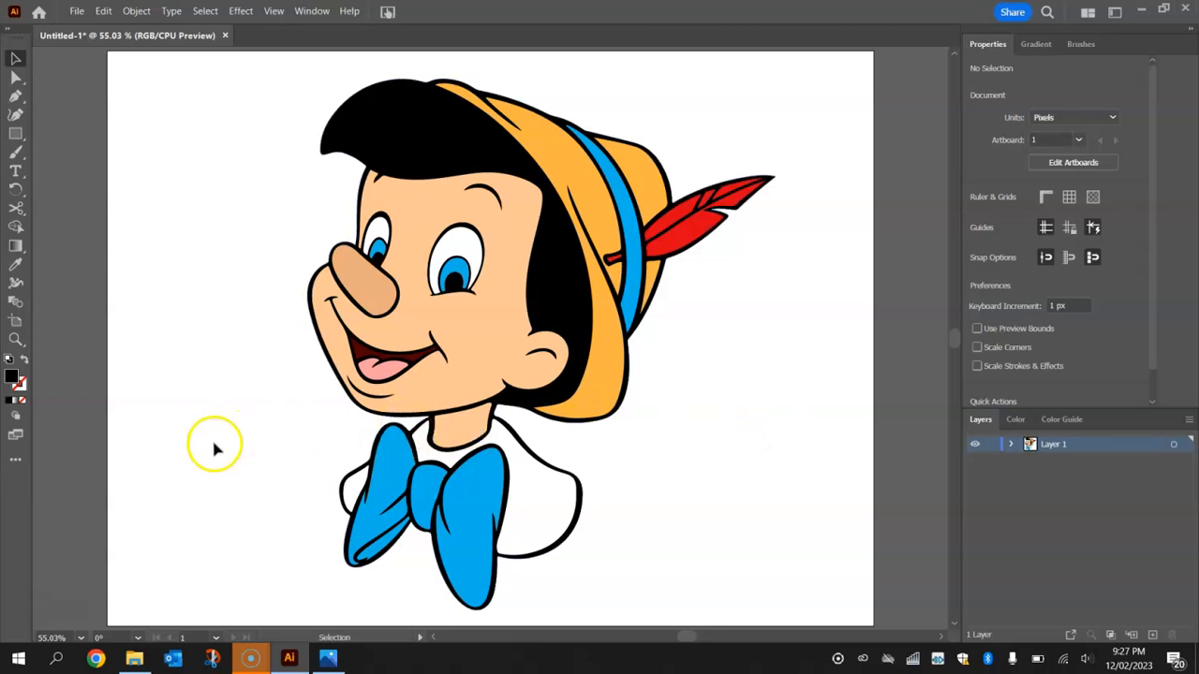